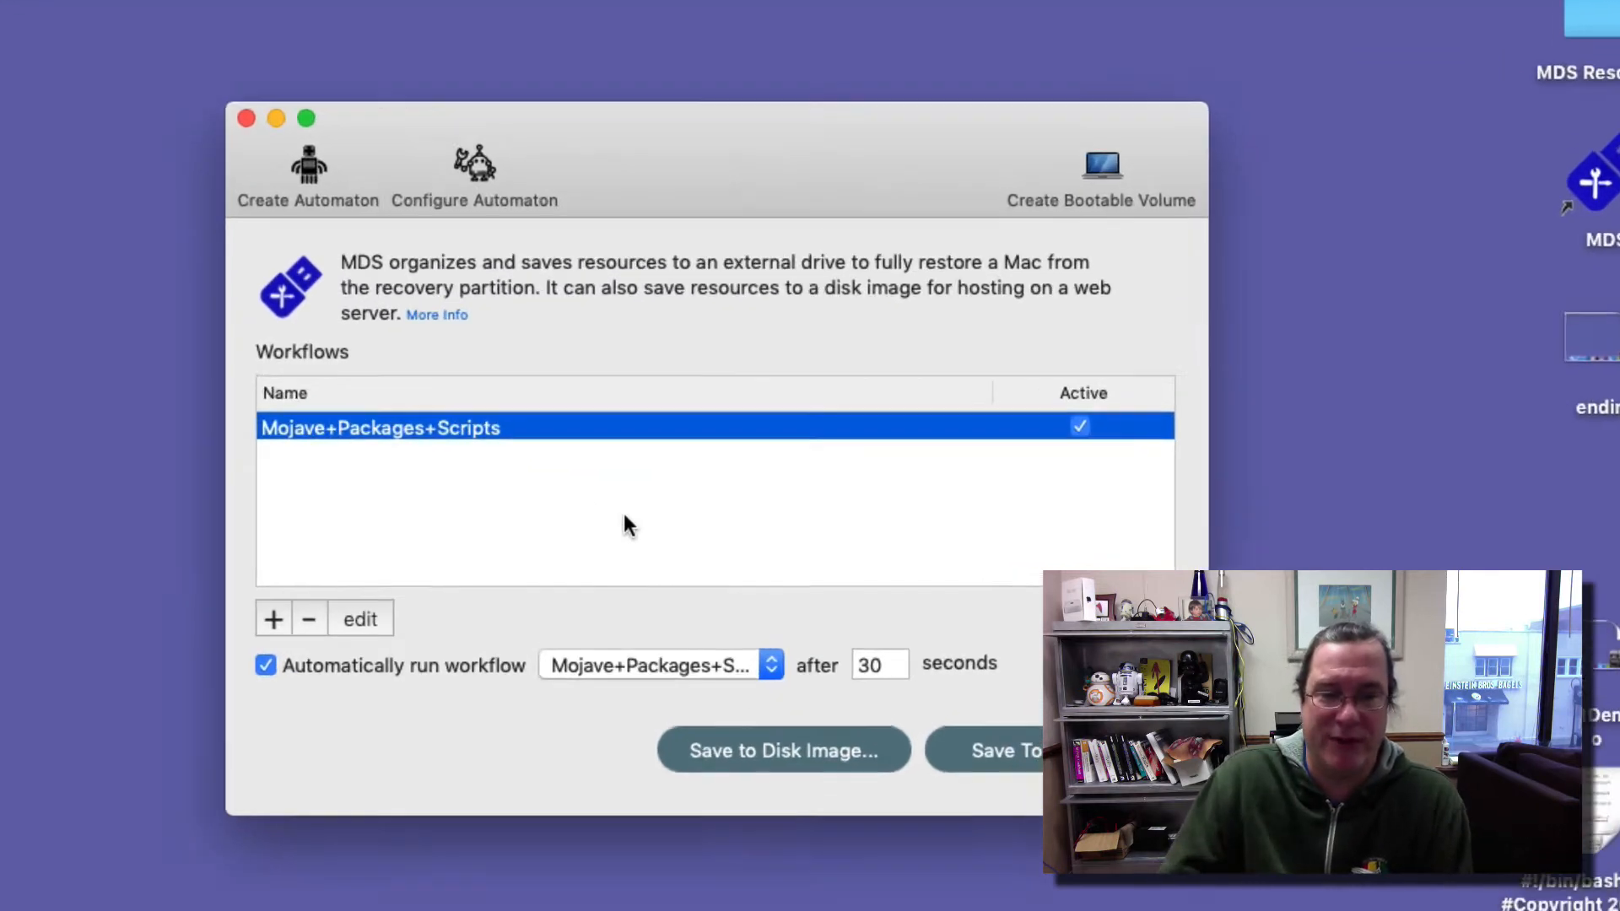
Select the Mojave+Packages+Scripts workflow and open its edit sheet.
{"action": "left_click", "coordinate": [359, 618]}
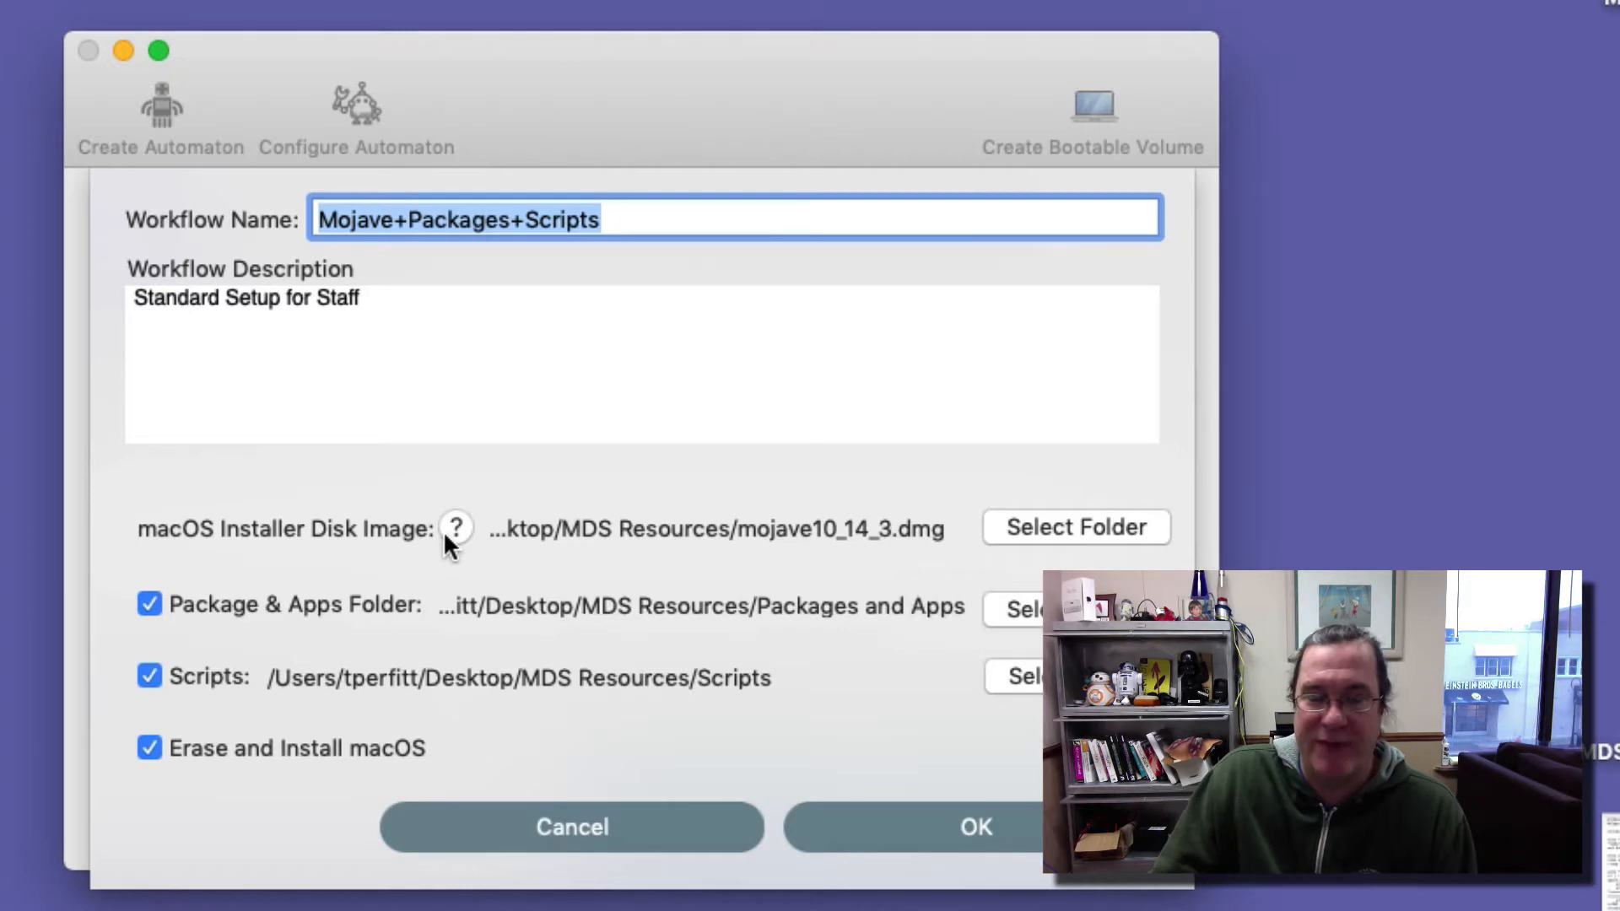
{"action": "left_click", "coordinate": [455, 528]}
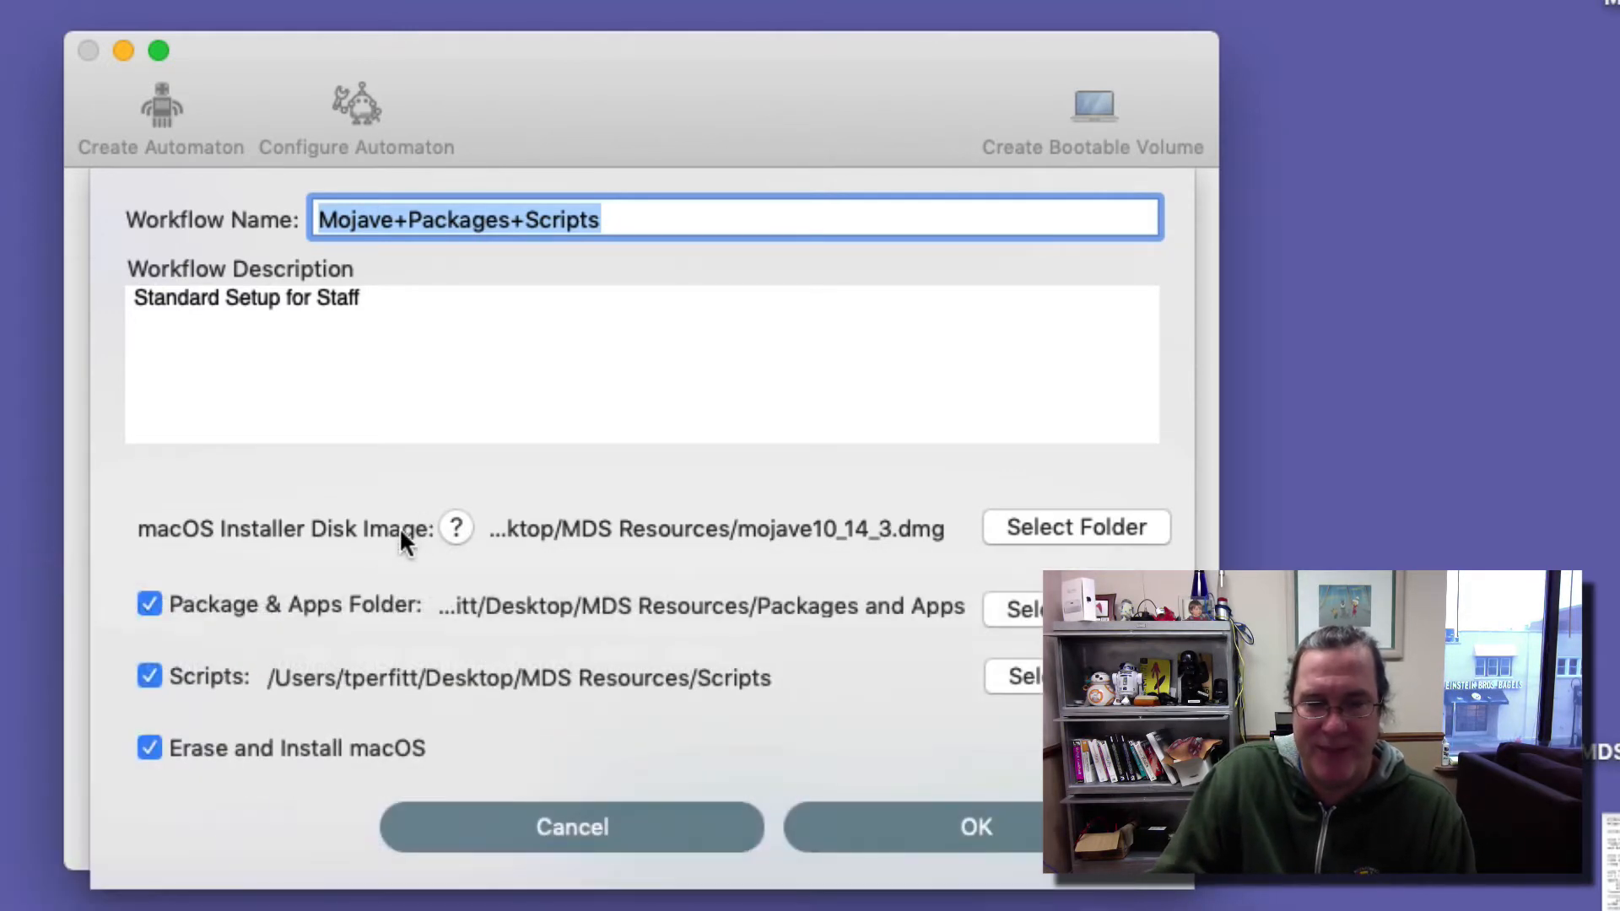
{"action": "mouse_move", "coordinate": [445, 607]}
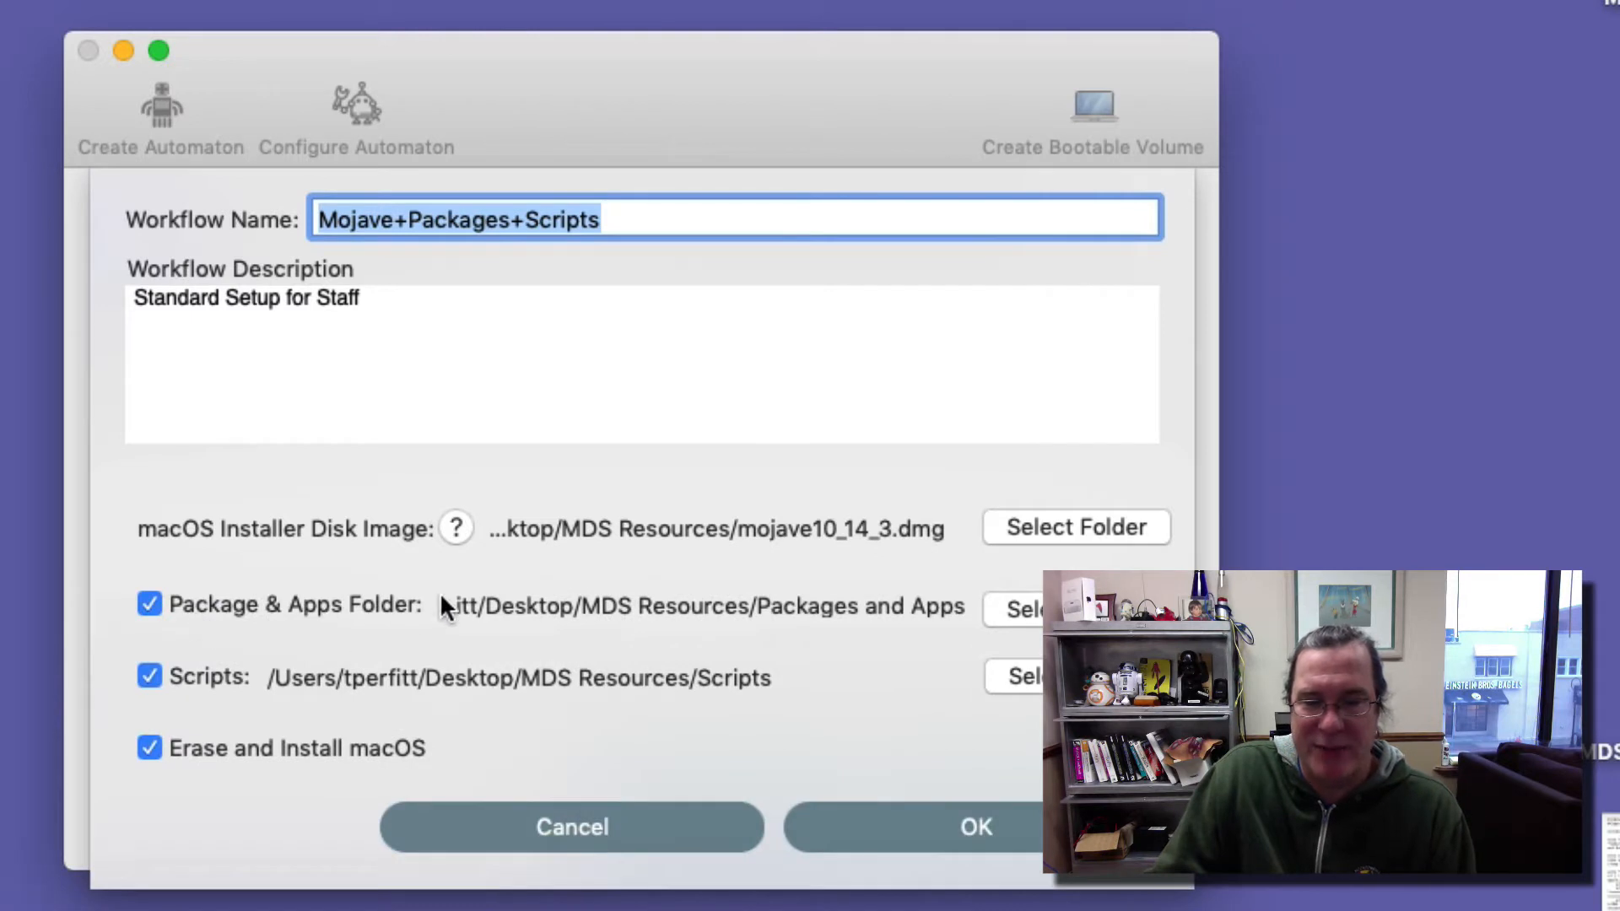
{"action": "mouse_move", "coordinate": [313, 773]}
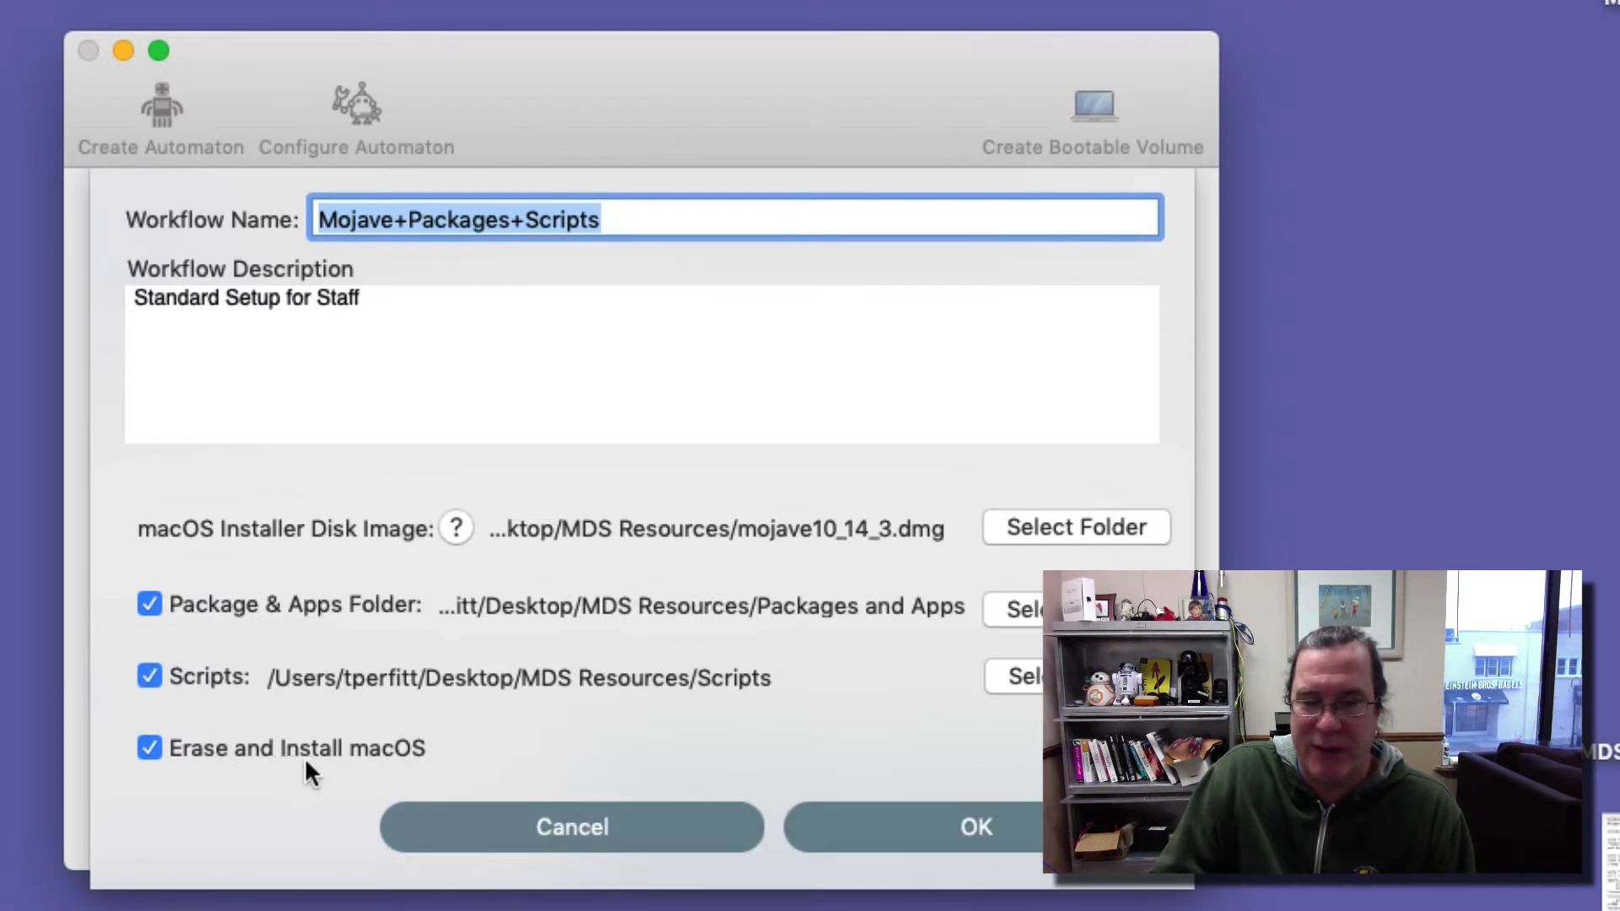
{"action": "mouse_move", "coordinate": [385, 773]}
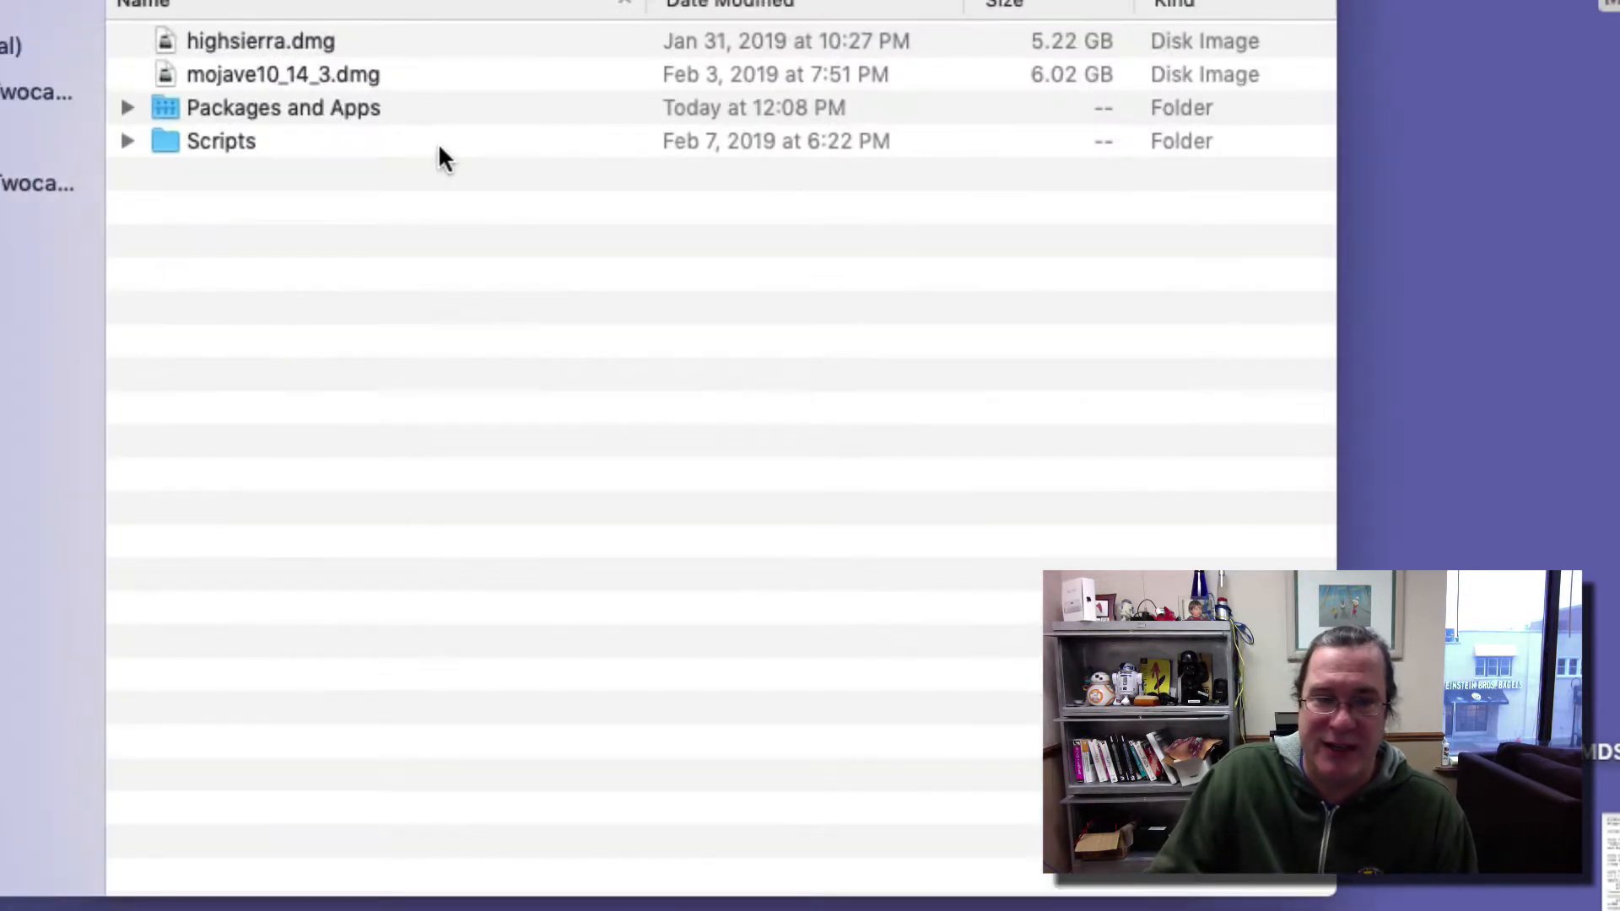
Expand Packages and Apps and Scripts, highlighting tmsminstall.mpkg, Win10.pkg and the four setup scripts.
{"action": "left_click", "coordinate": [127, 108]}
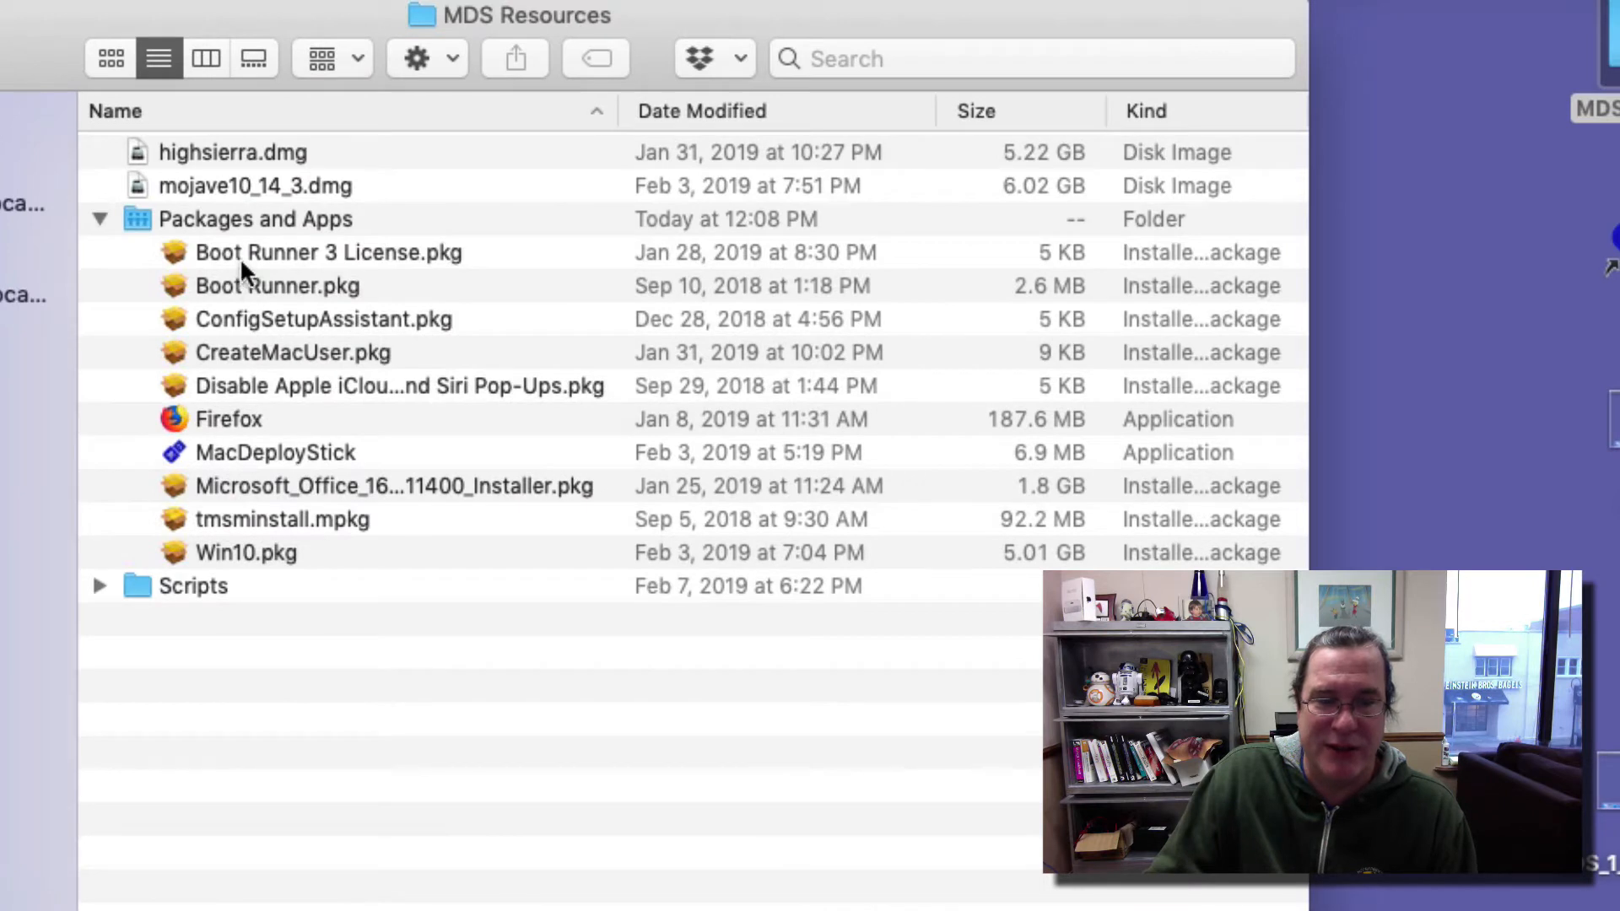
{"action": "mouse_move", "coordinate": [339, 359]}
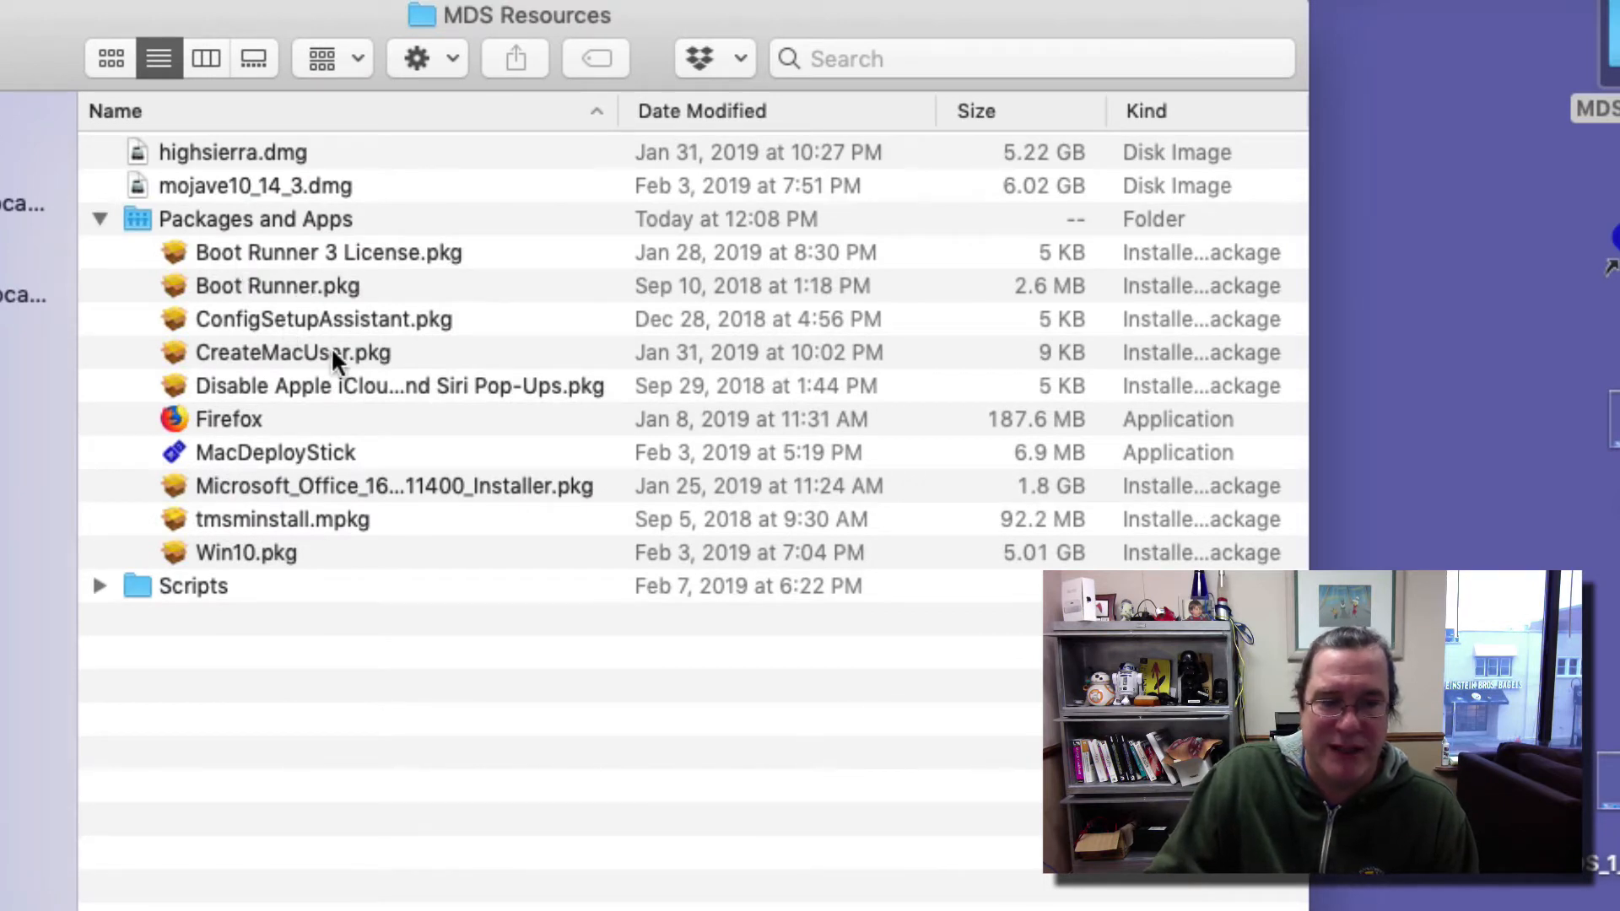
{"action": "mouse_move", "coordinate": [224, 392]}
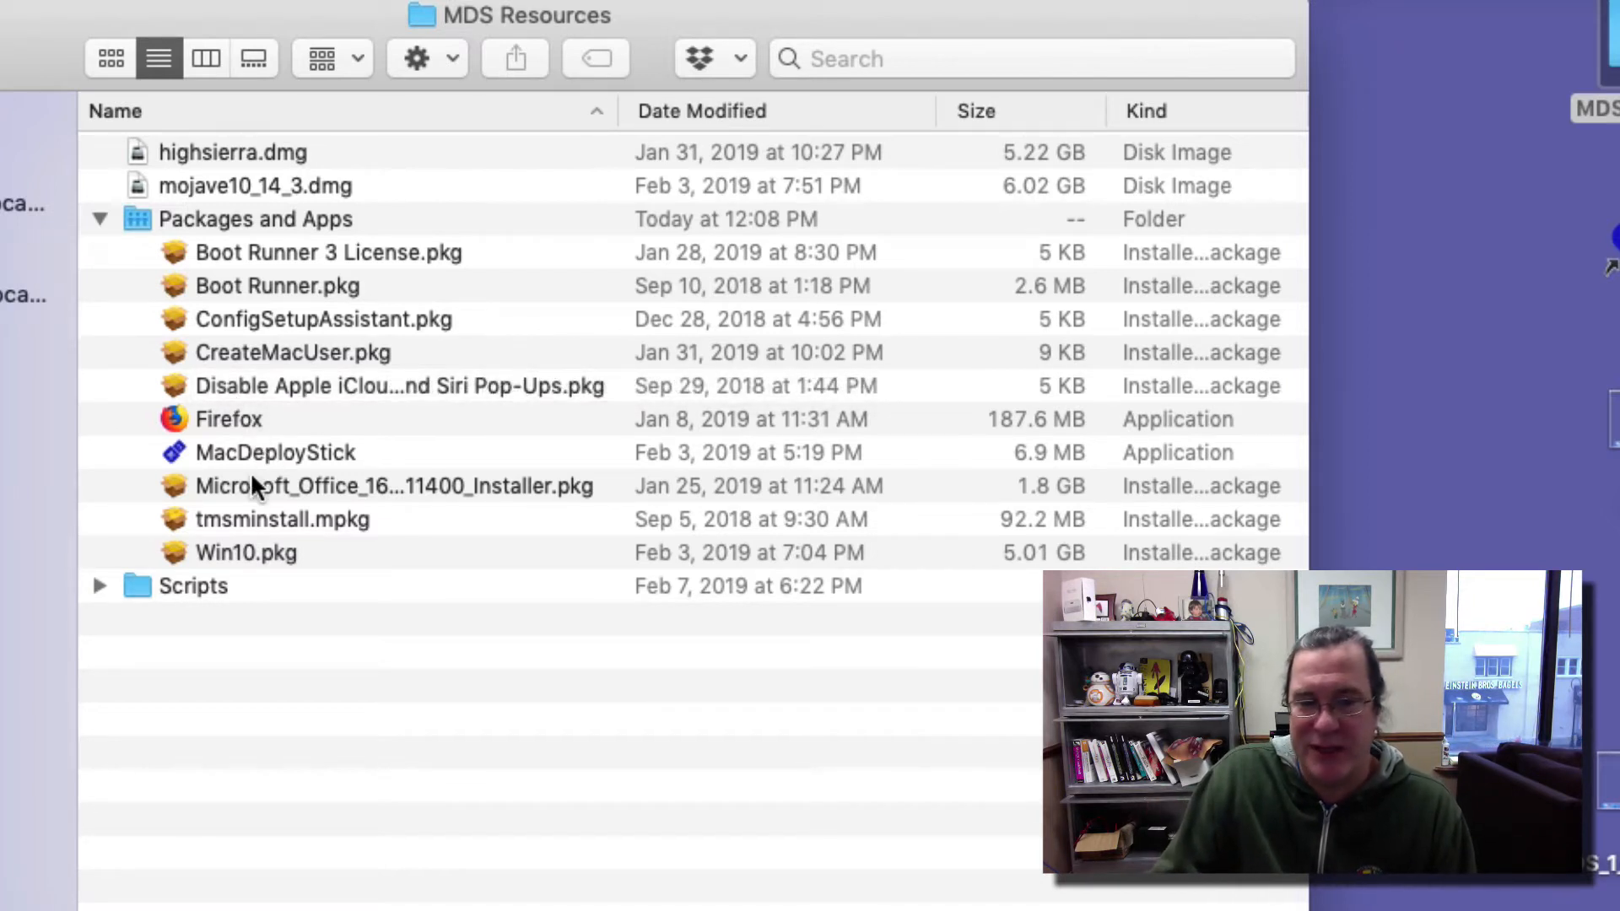
{"action": "left_click", "coordinate": [282, 519]}
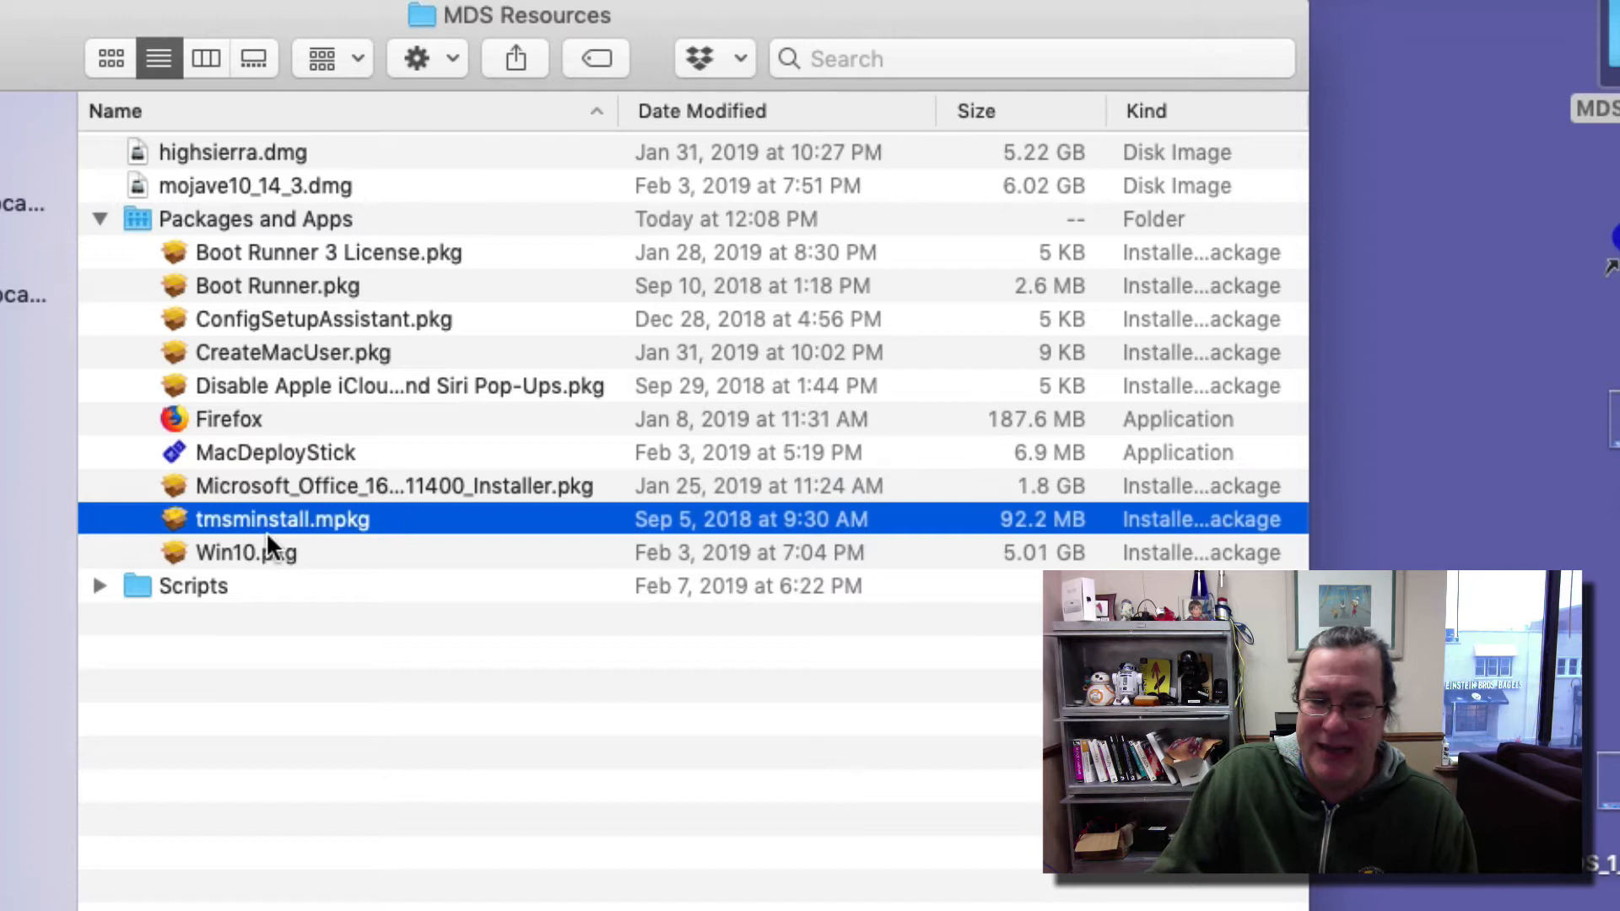
{"action": "left_click", "coordinate": [245, 553]}
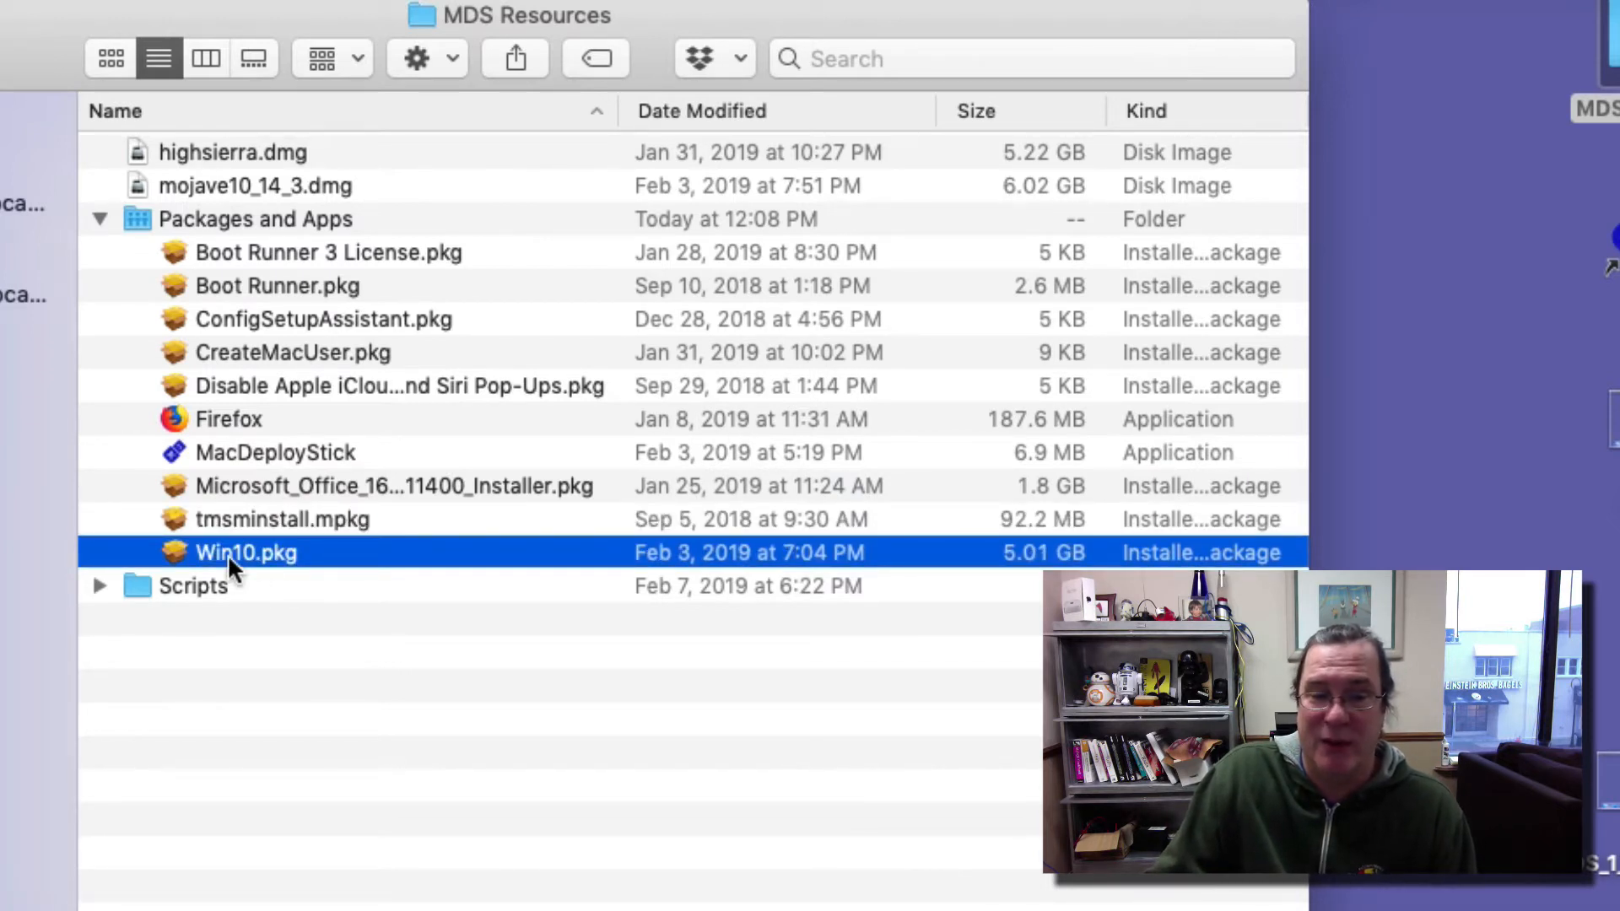
{"action": "left_click", "coordinate": [98, 586]}
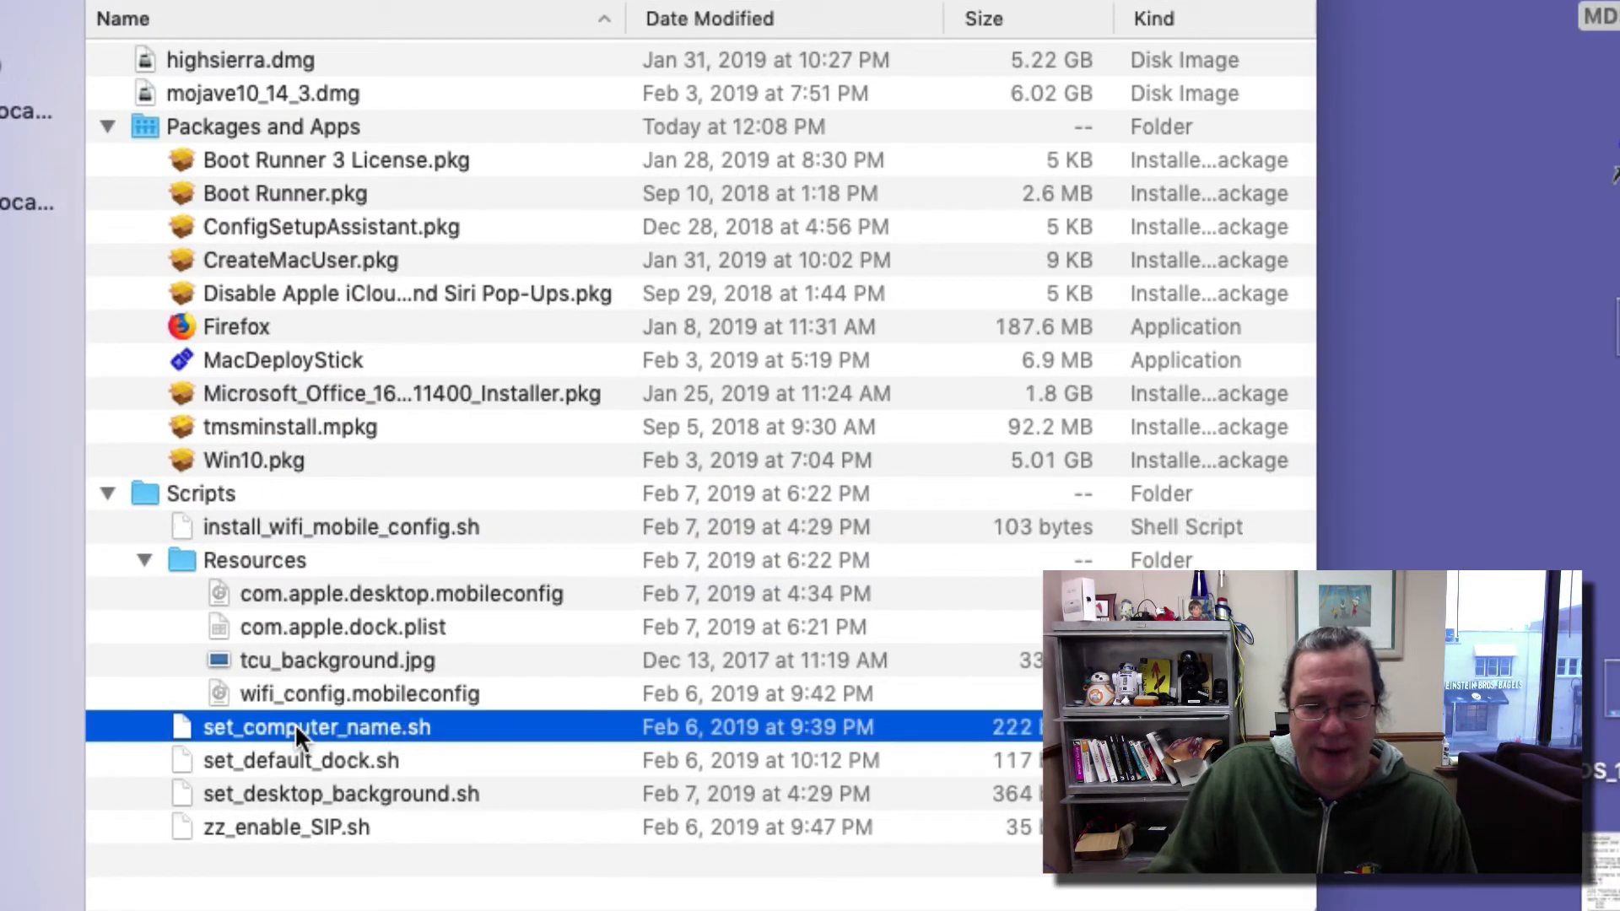
{"action": "left_click", "coordinate": [301, 761]}
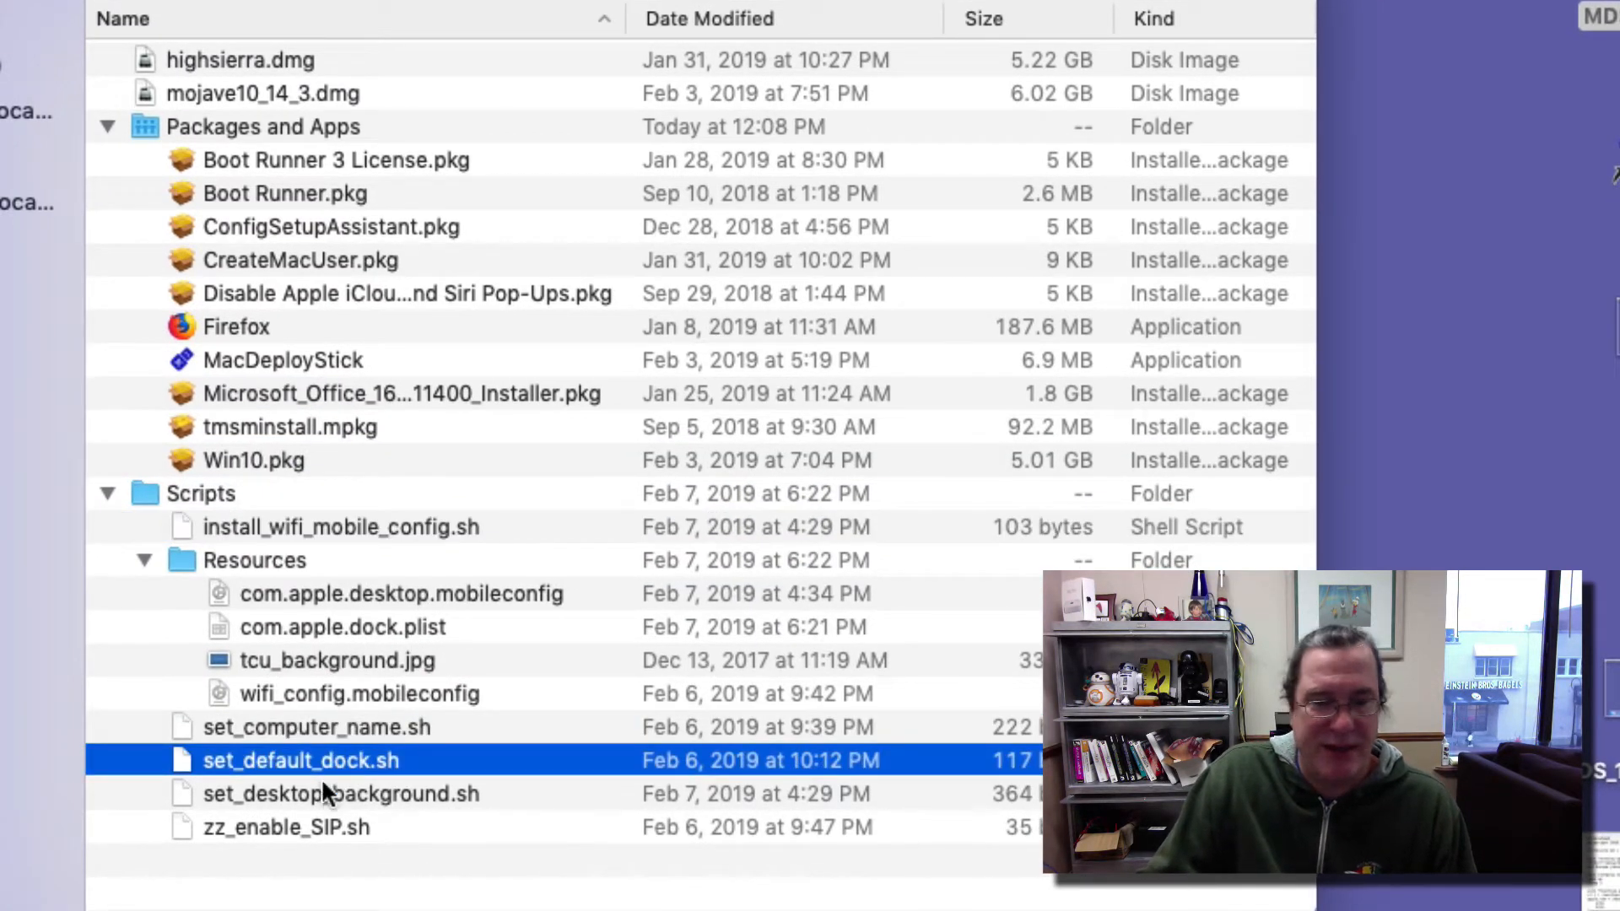
{"action": "left_click", "coordinate": [341, 793]}
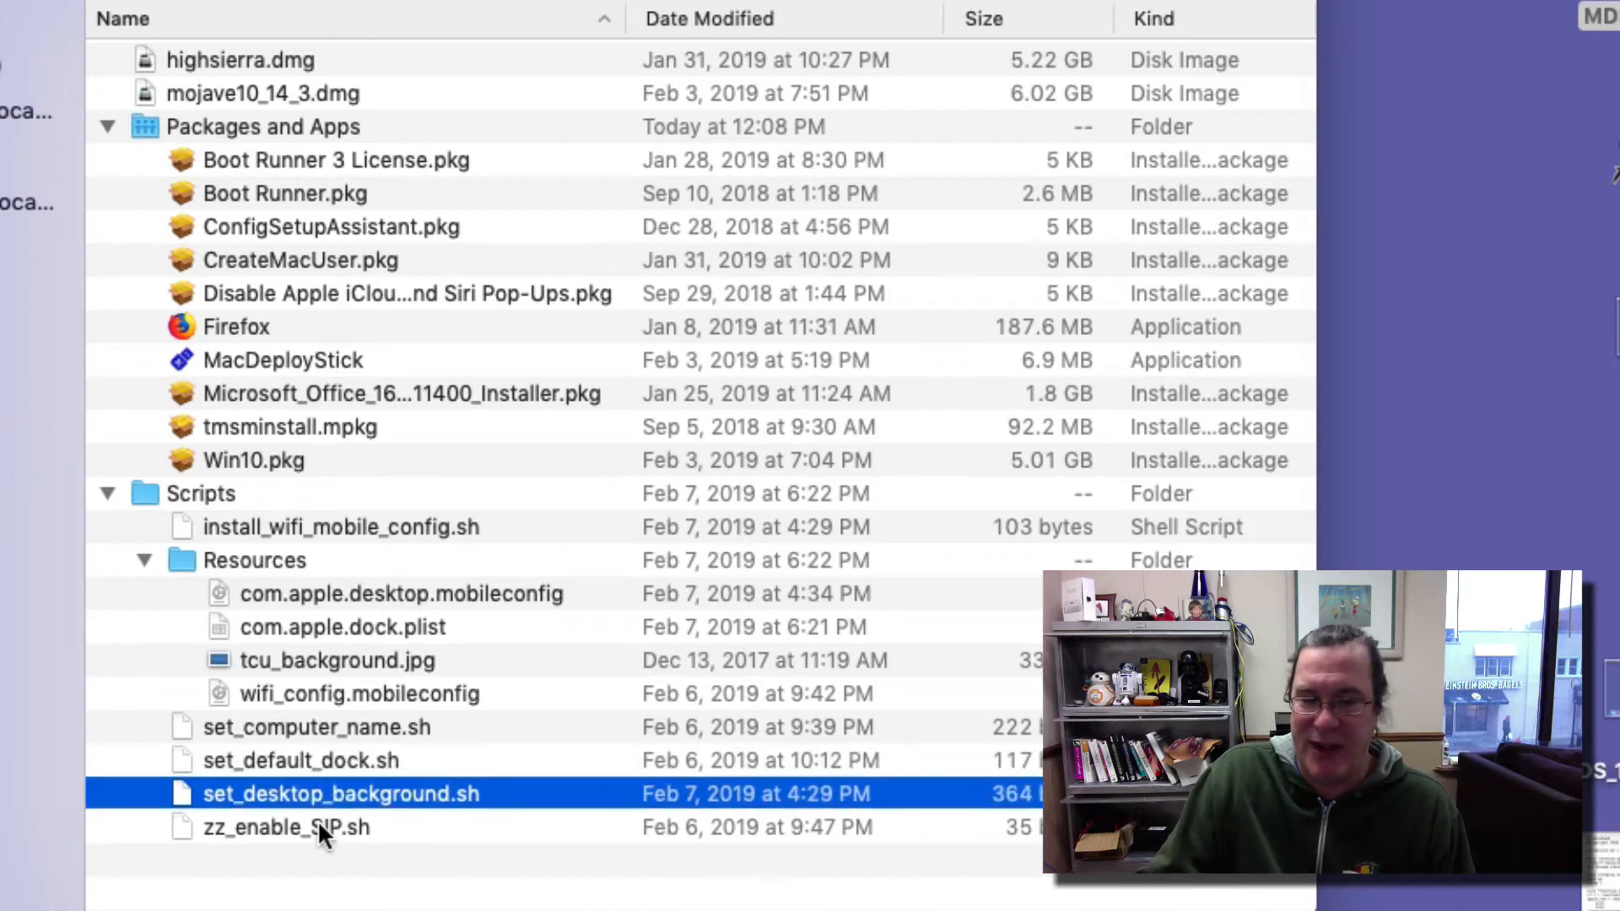
{"action": "left_click", "coordinate": [286, 827]}
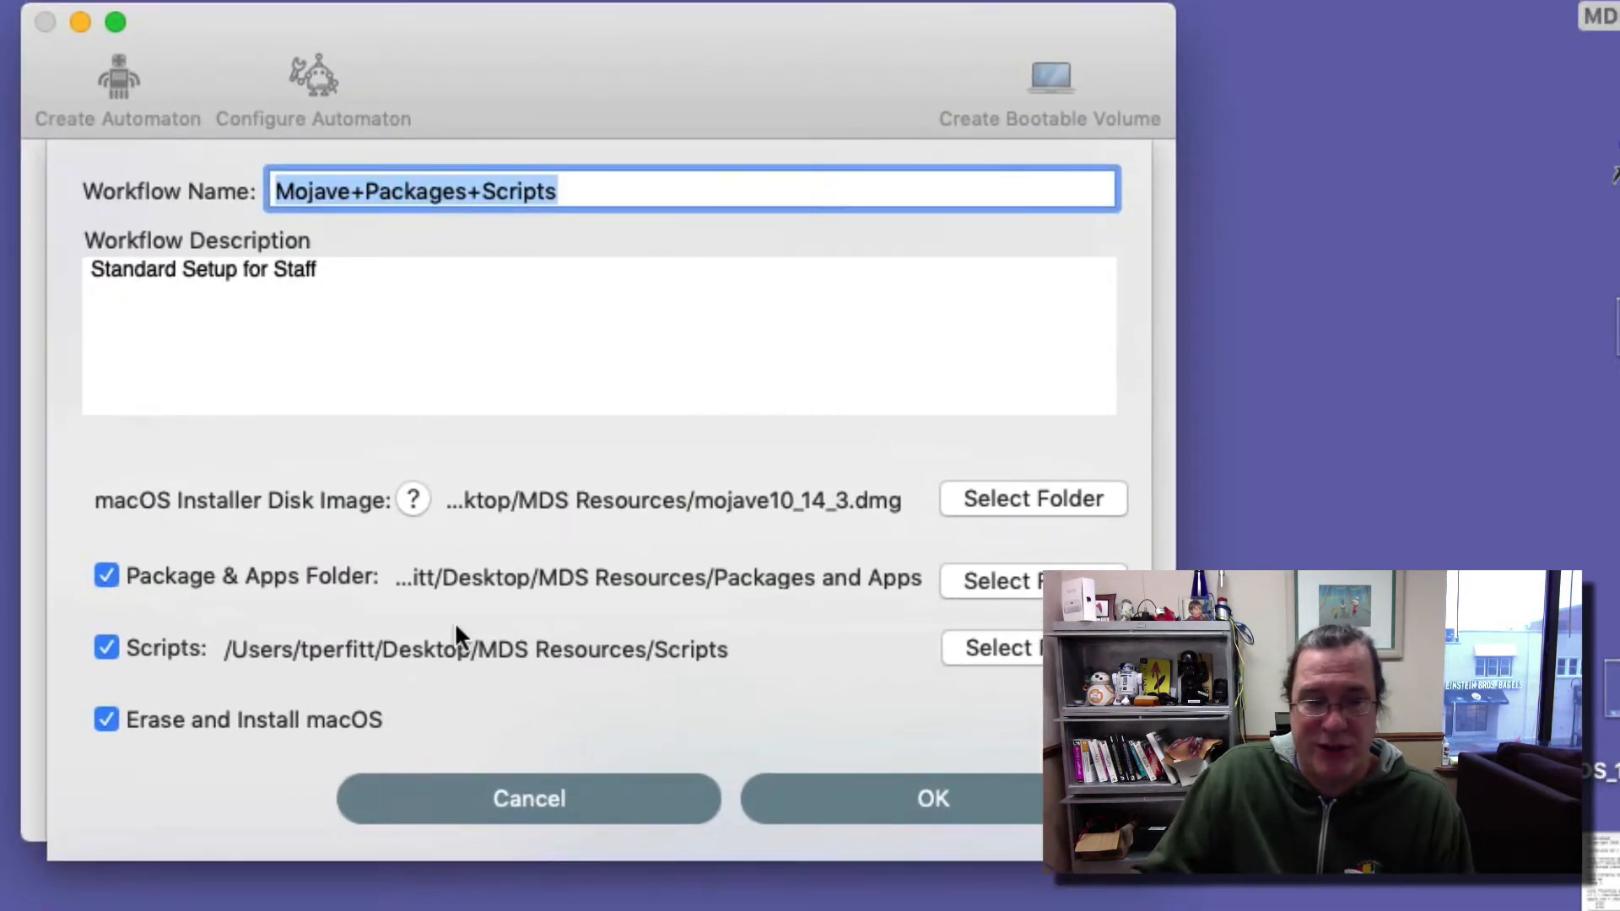
{"action": "mouse_move", "coordinate": [486, 759]}
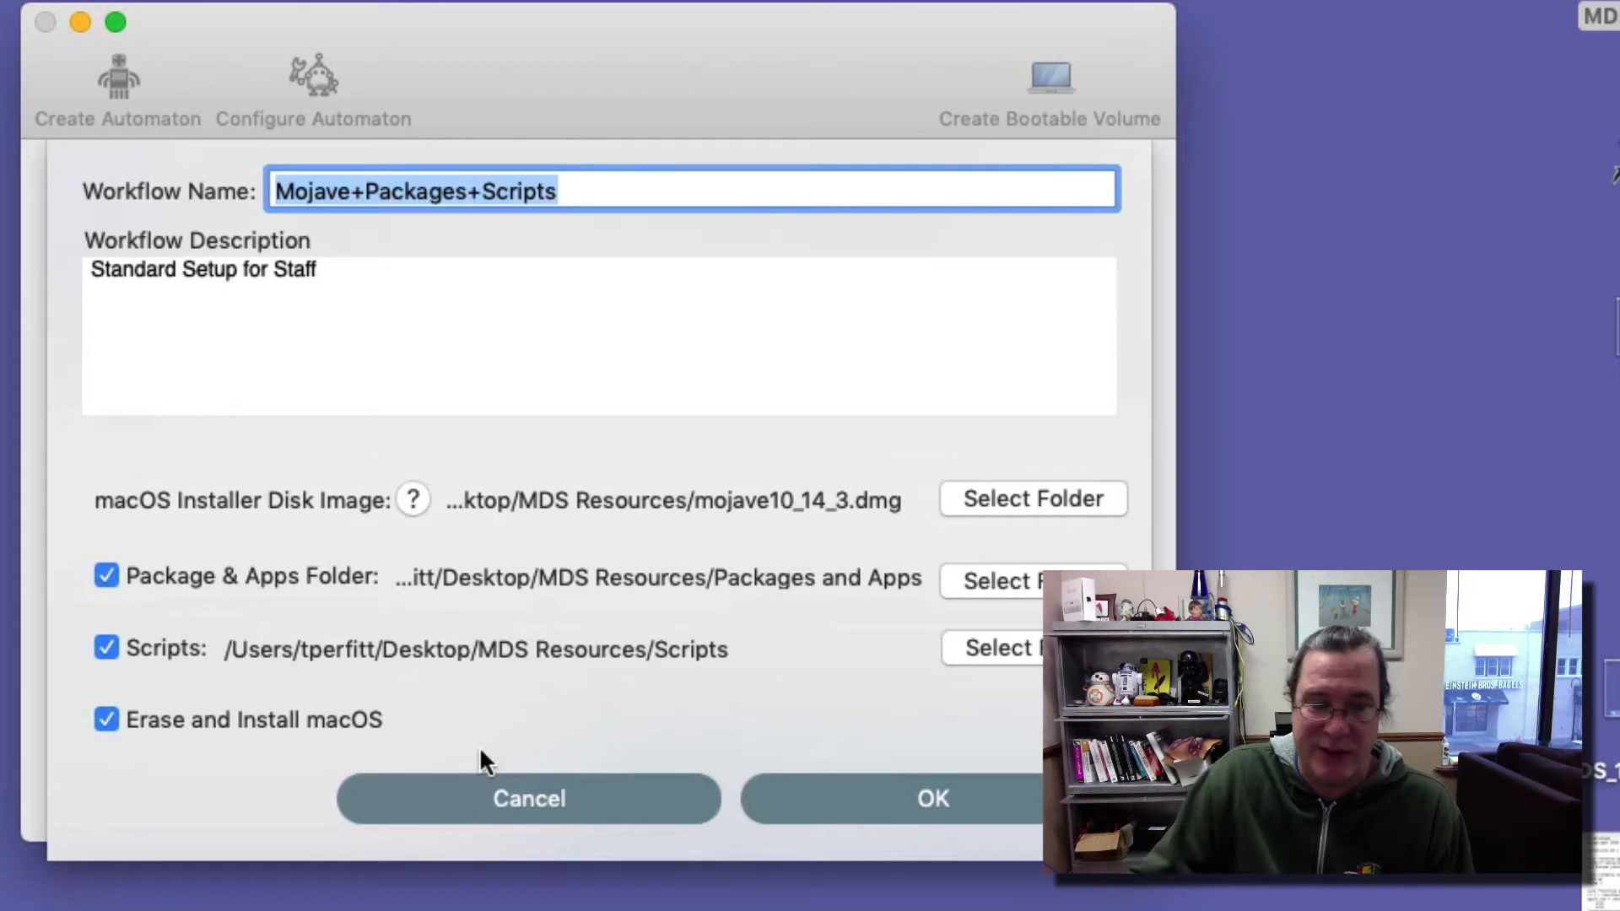
{"action": "mouse_move", "coordinate": [304, 718]}
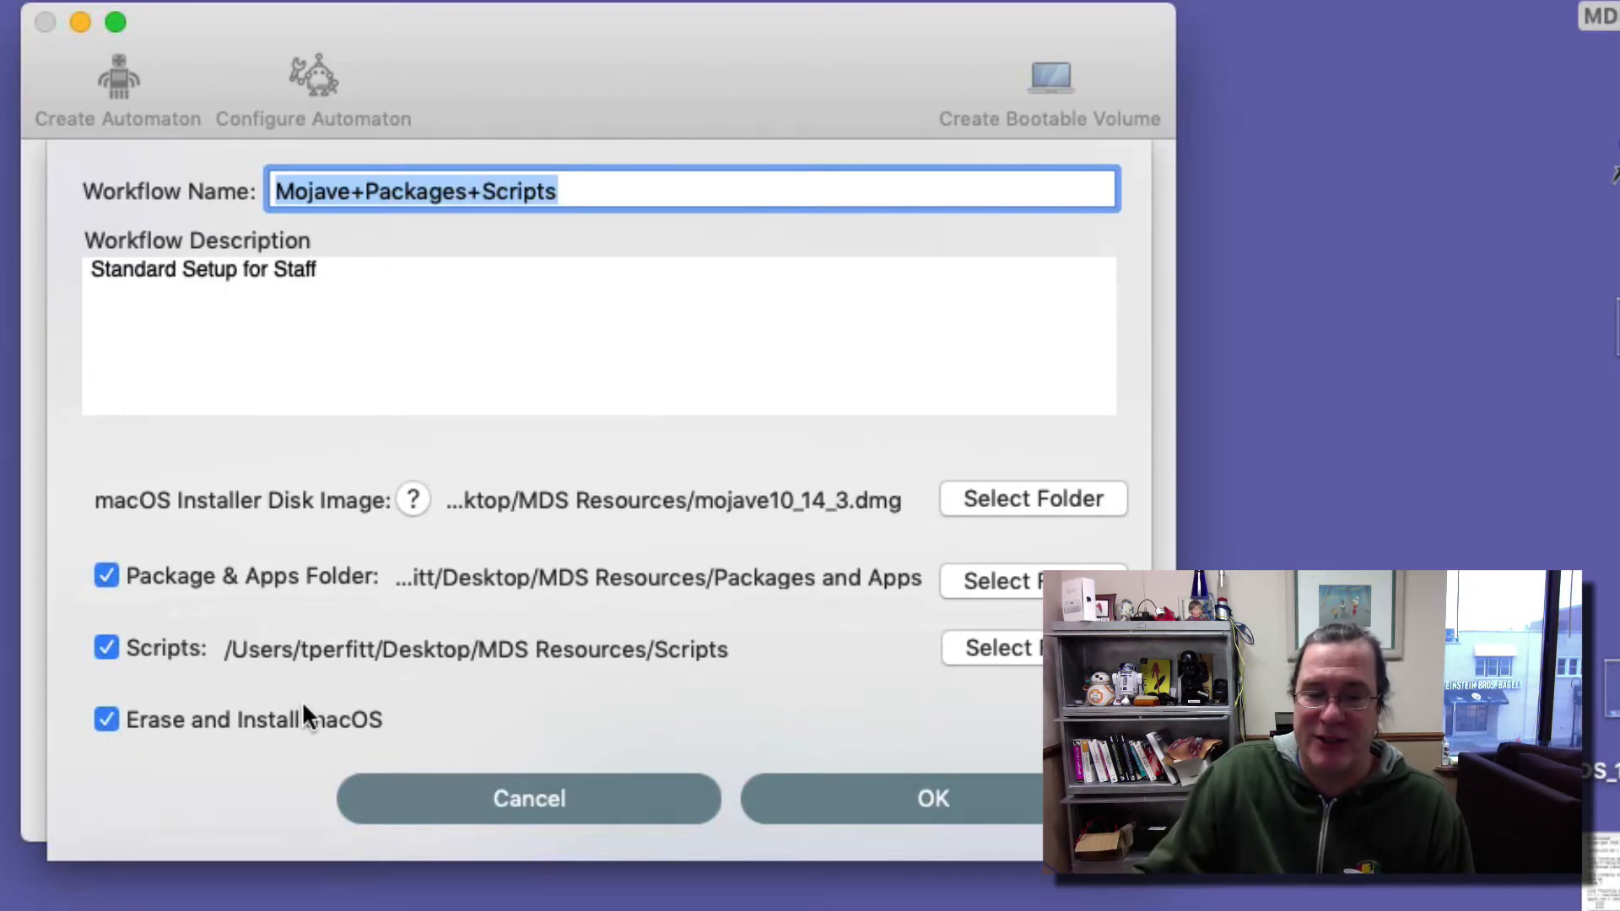
Dismiss the Mojave+Packages+Scripts edit sheet to return to the main MDS window.
{"action": "left_click", "coordinate": [931, 797]}
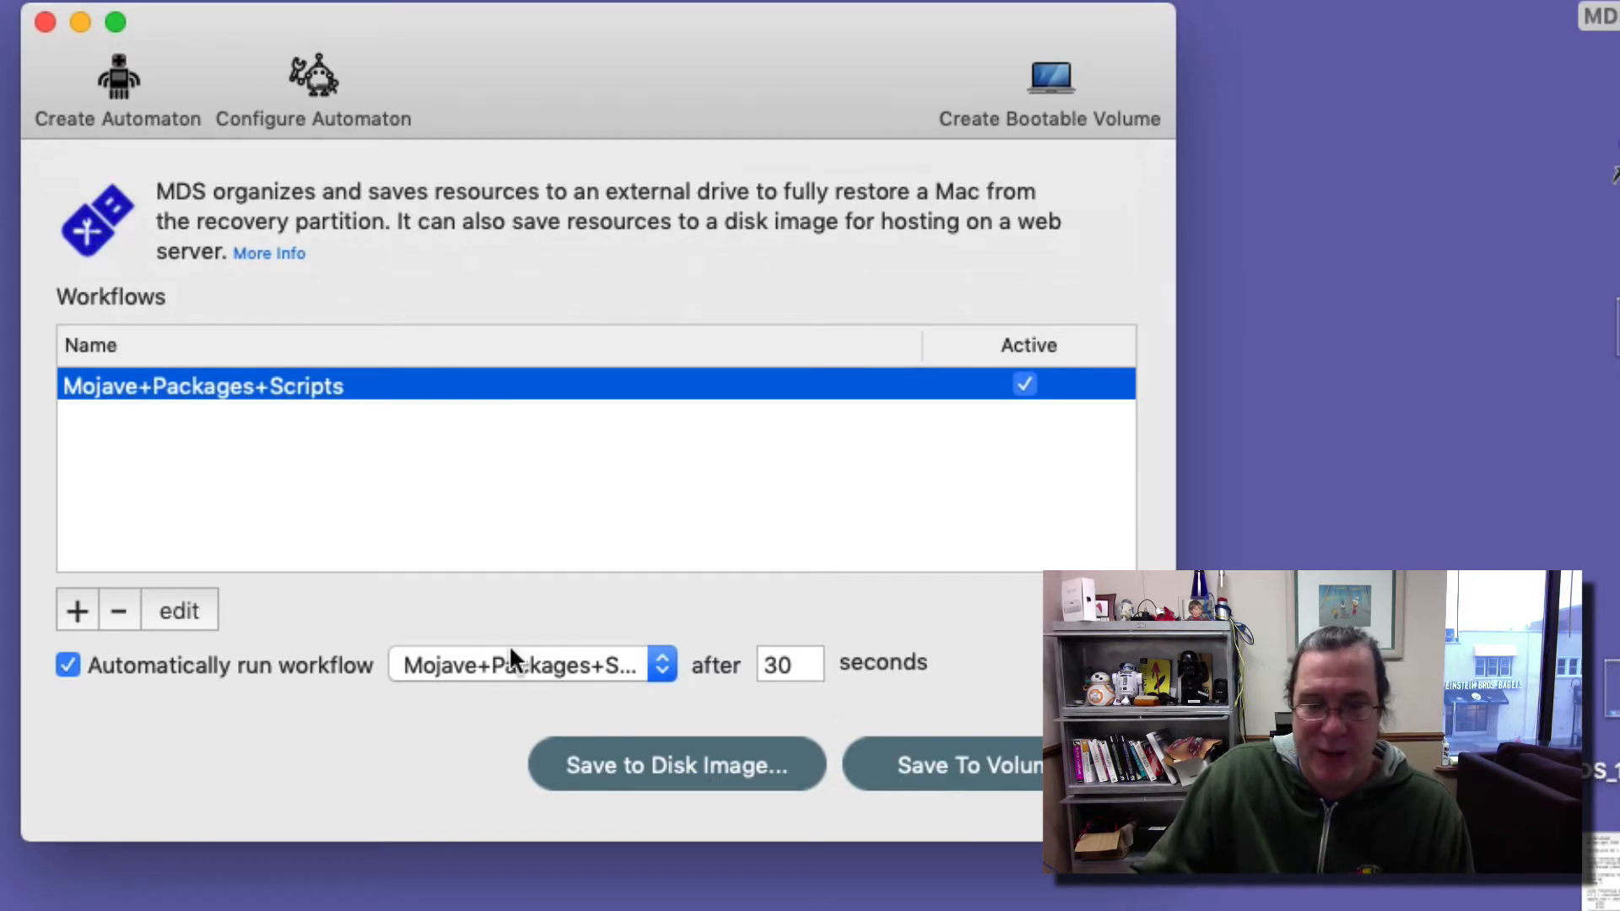
{"action": "mouse_move", "coordinate": [574, 763]}
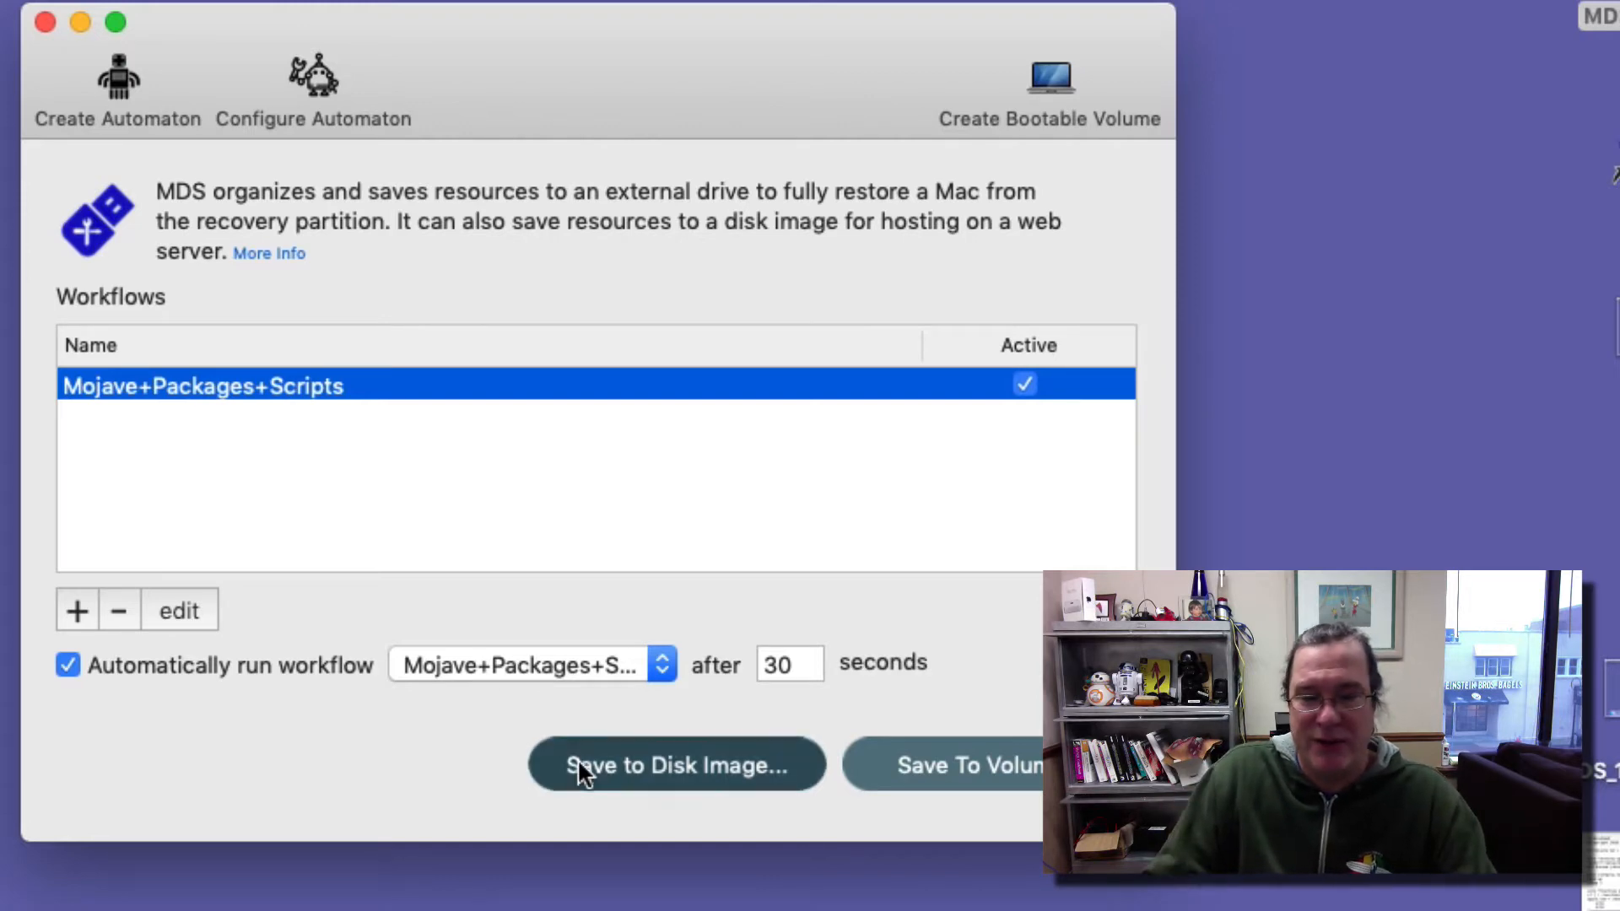
Save the resources as a disk image named MDSDiskImage on the Desktop.
{"action": "left_click", "coordinate": [676, 766]}
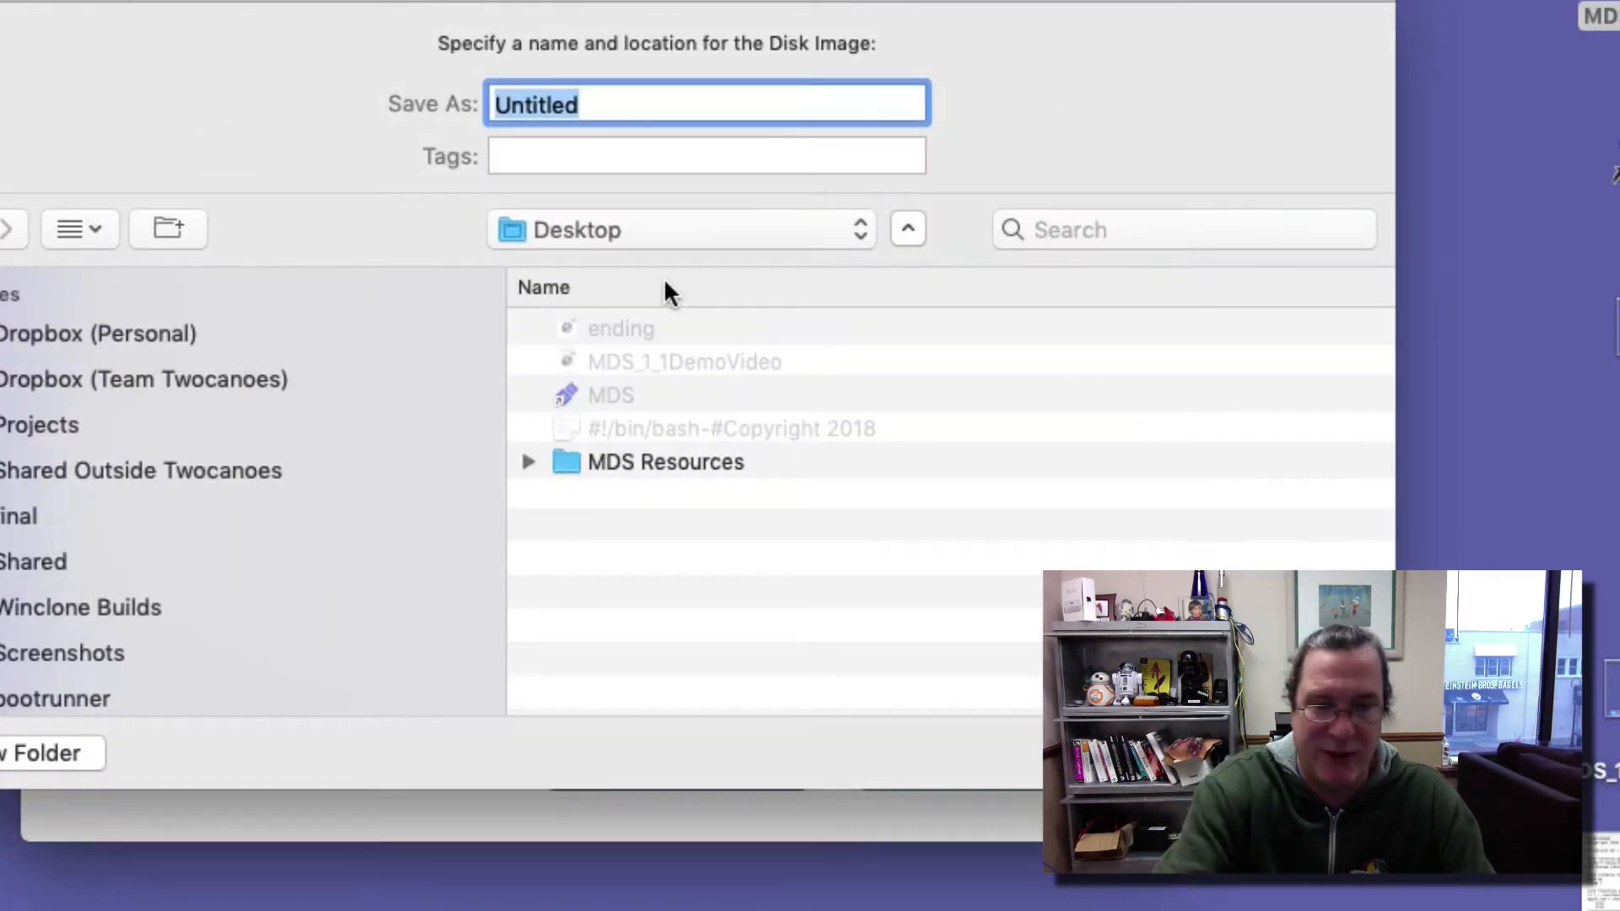
{"action": "type", "text": "MDSDisk"}
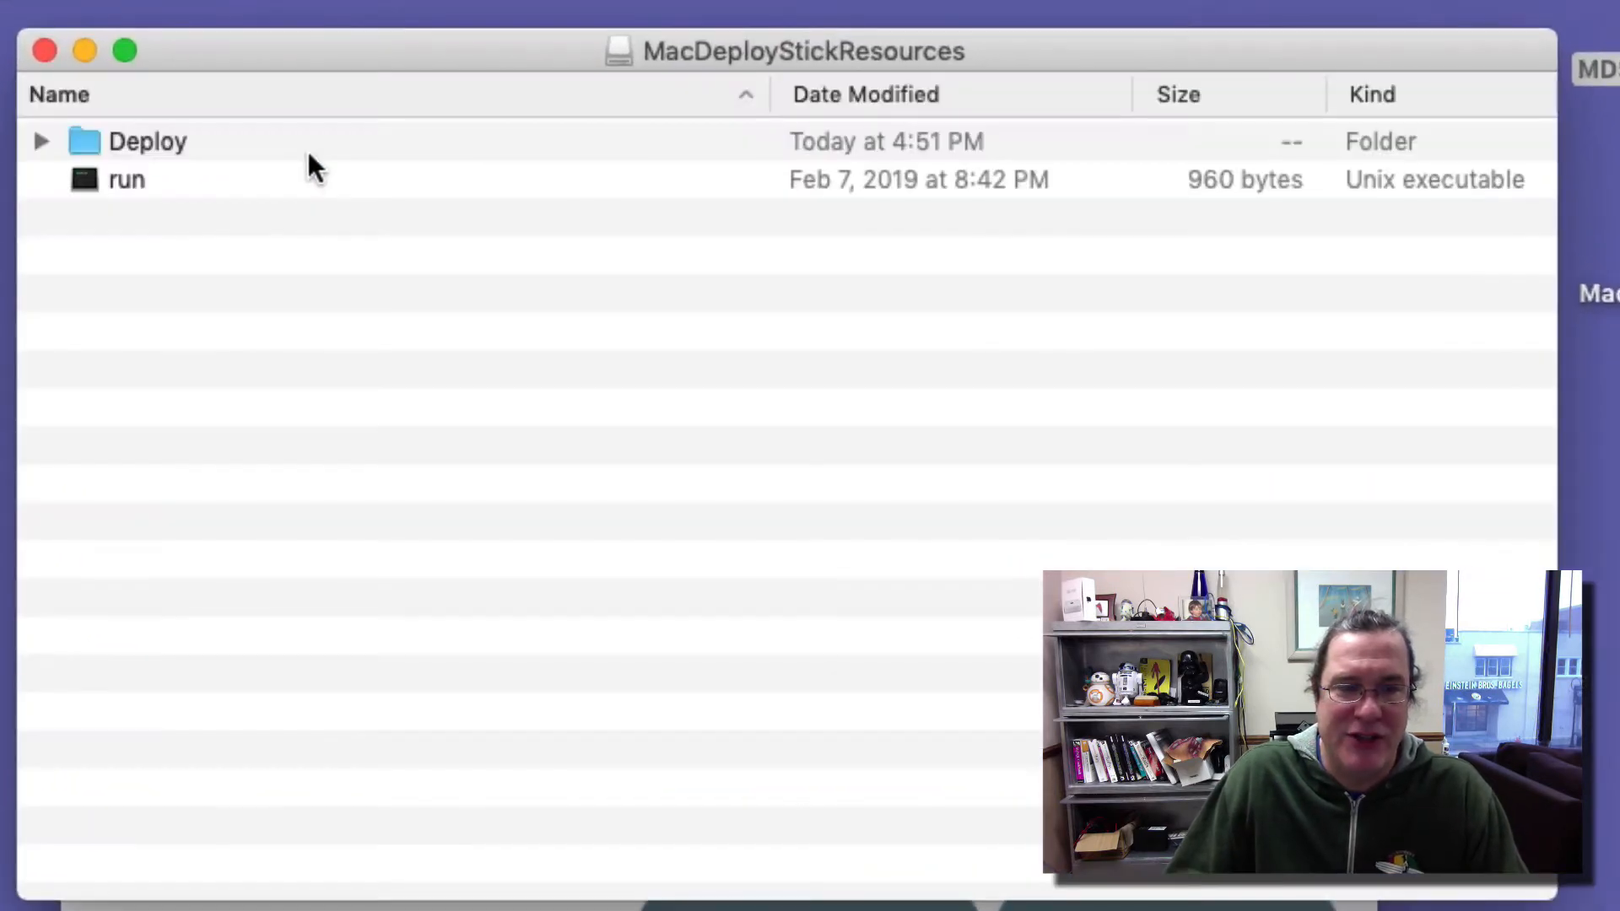
Expand the Deploy folder and the Mojave+Packages+Scripts workflow folder in the image.
{"action": "left_click", "coordinate": [40, 142]}
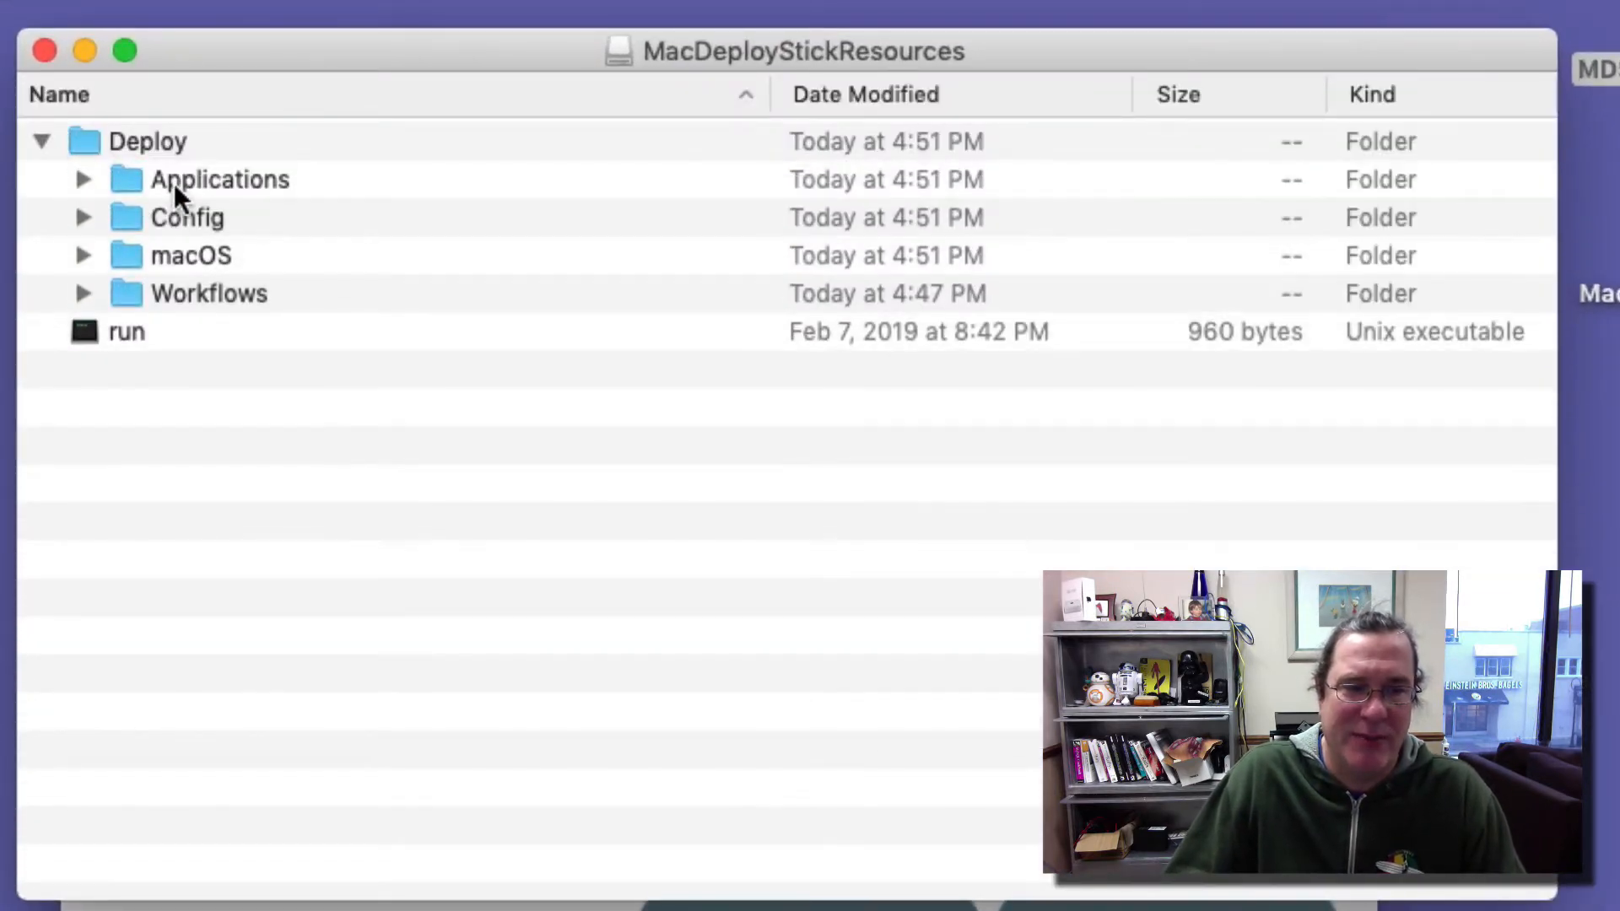
{"action": "mouse_move", "coordinate": [212, 233]}
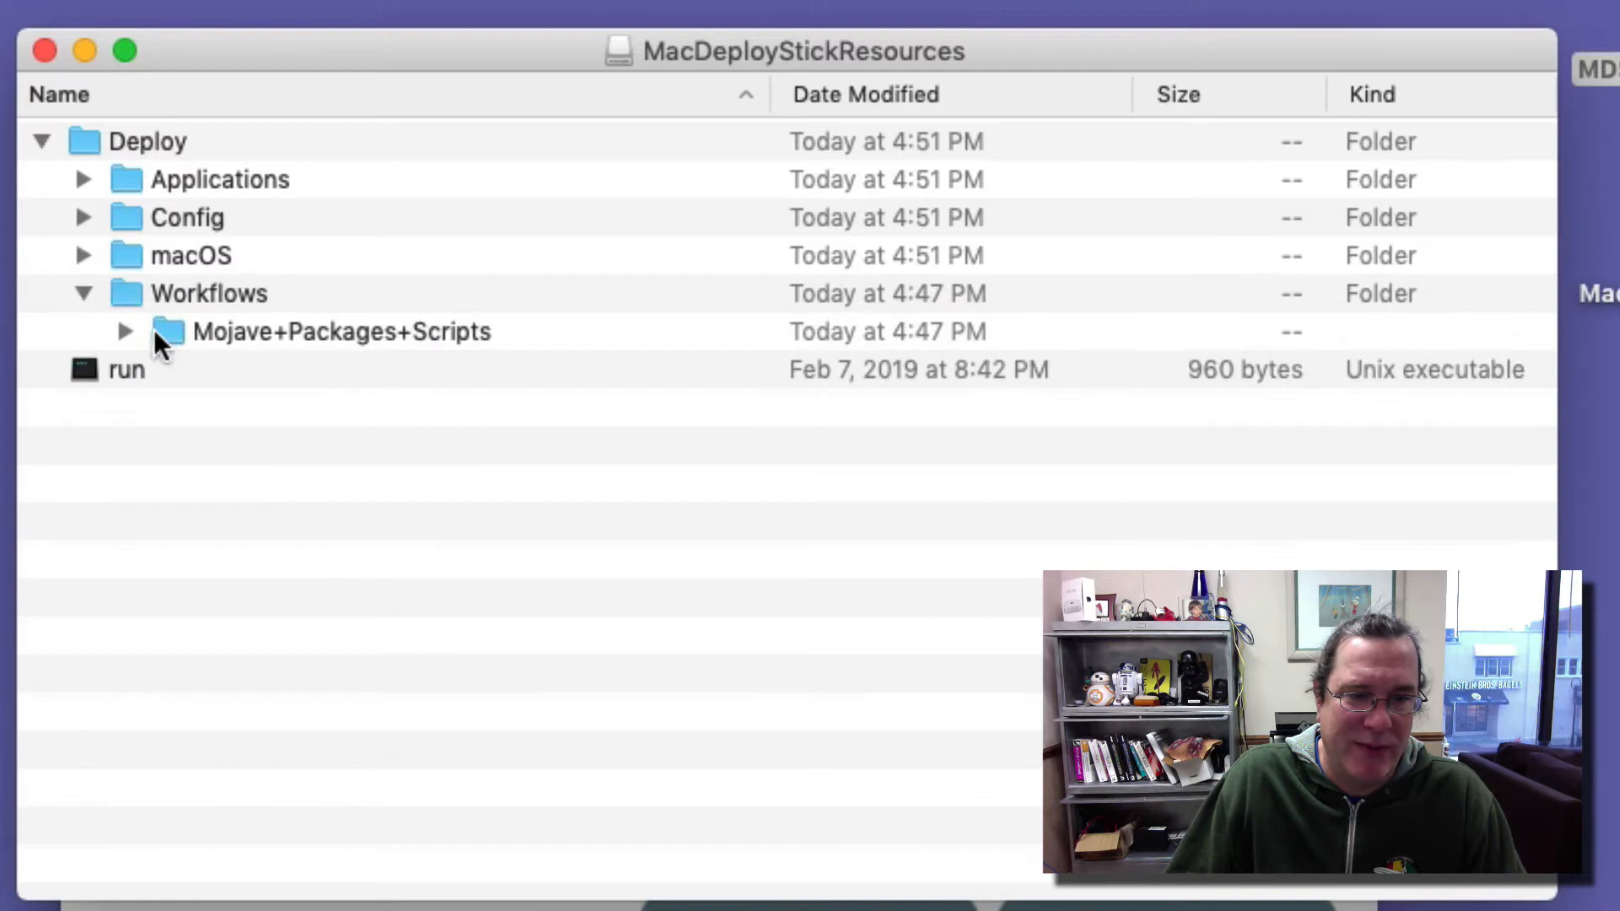
{"action": "left_click", "coordinate": [124, 330]}
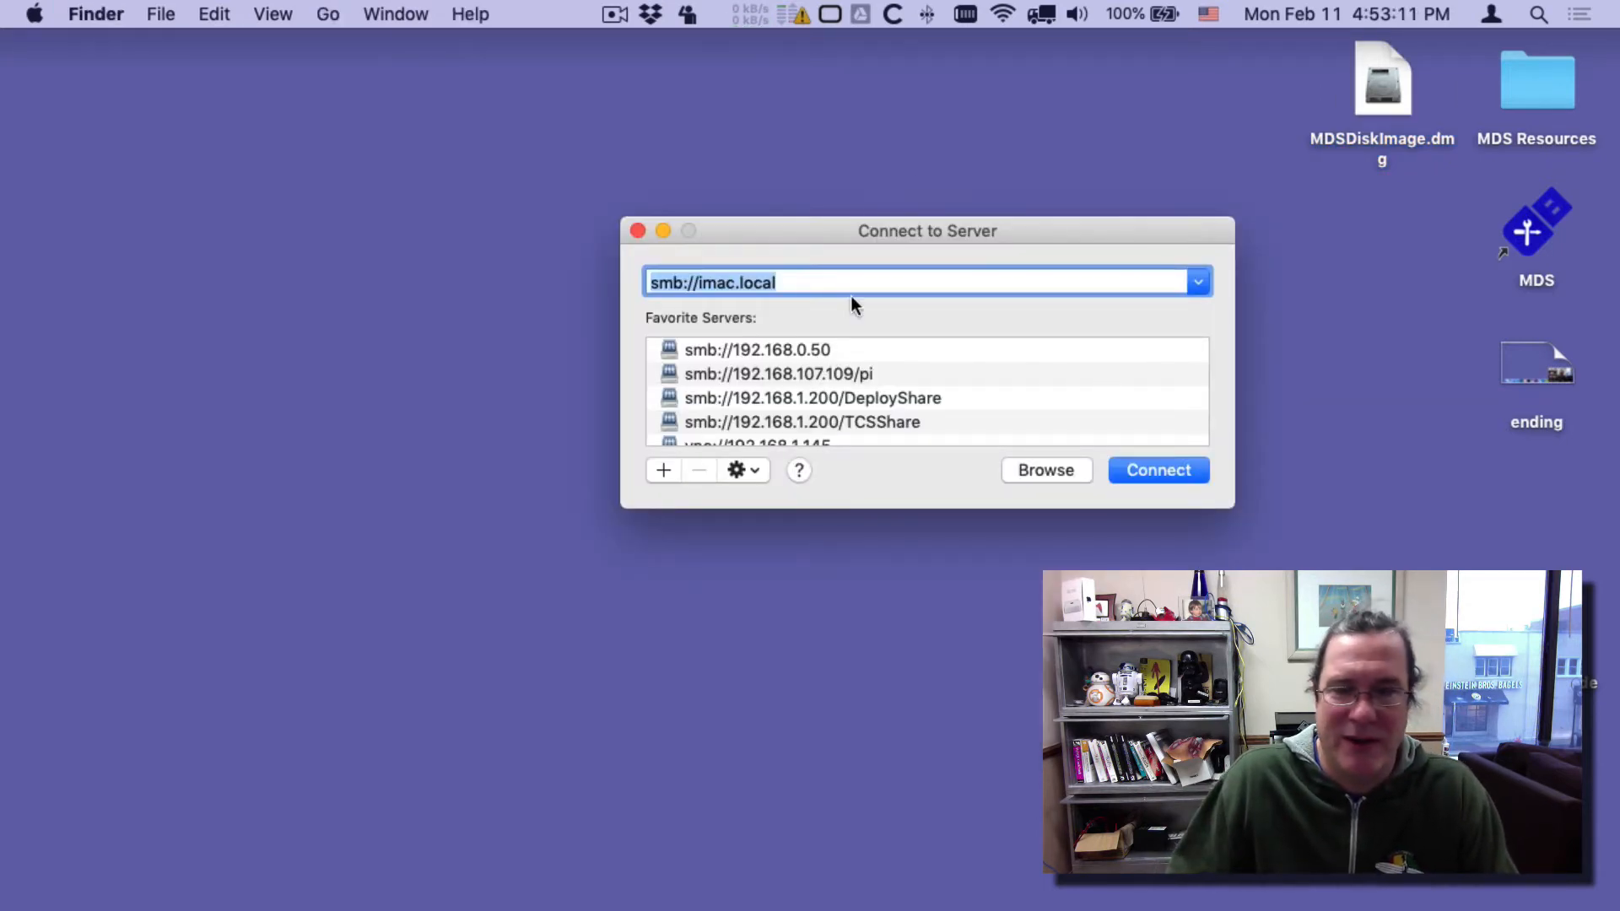
Connect to smb://imac.local, copy MDSDiskImage.dmg into Shared, then close the window.
{"action": "left_click", "coordinate": [1156, 470]}
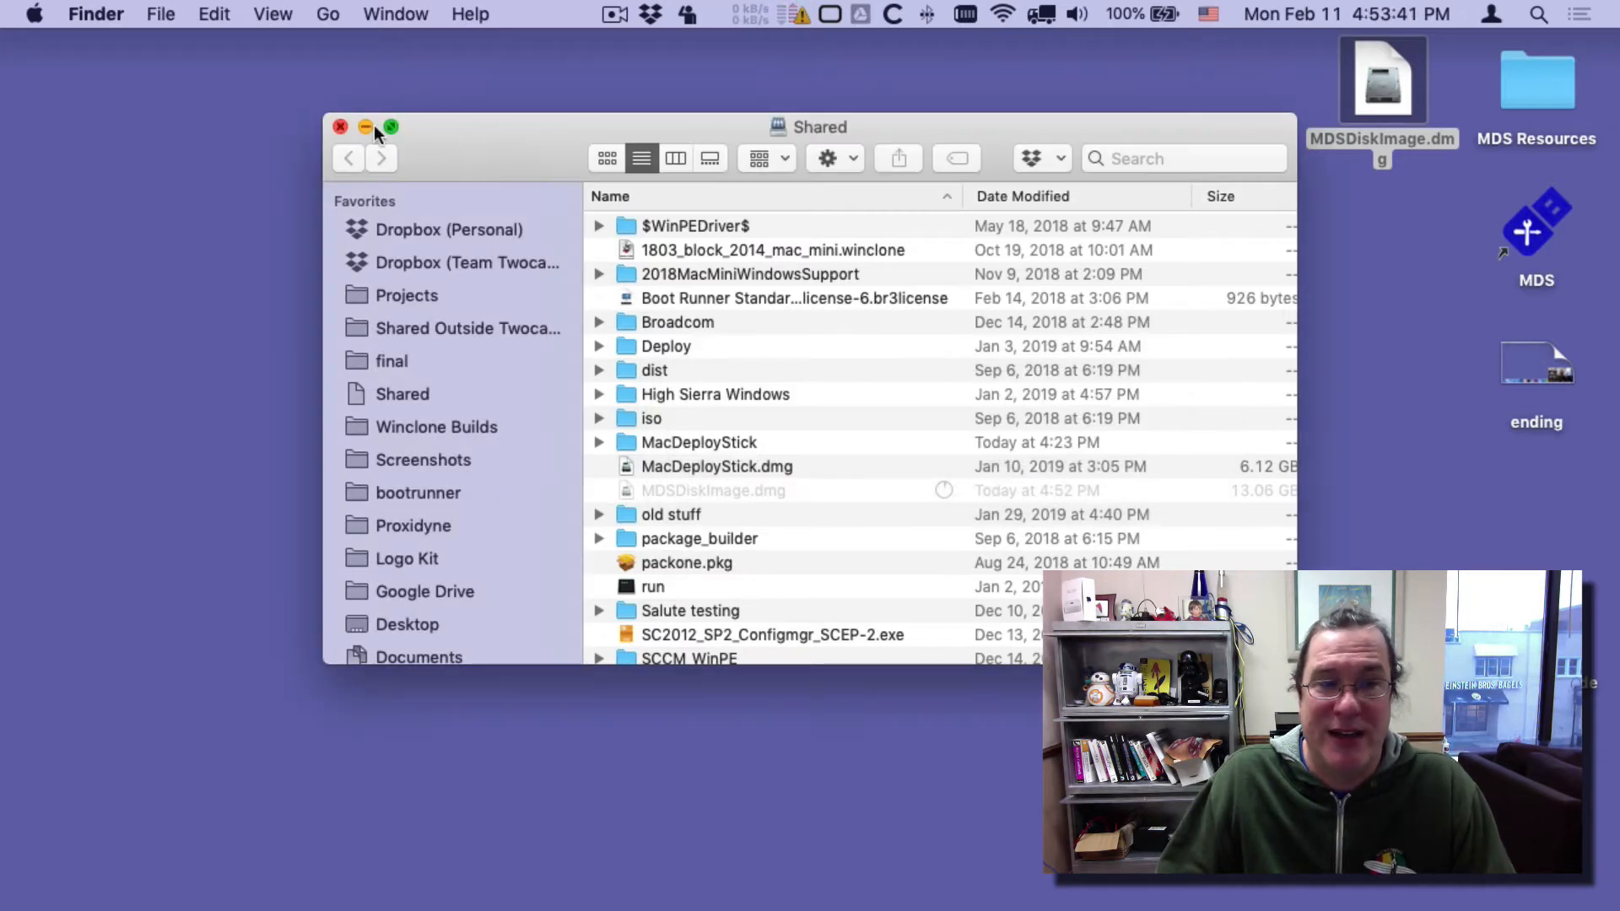
{"action": "left_click", "coordinate": [339, 126]}
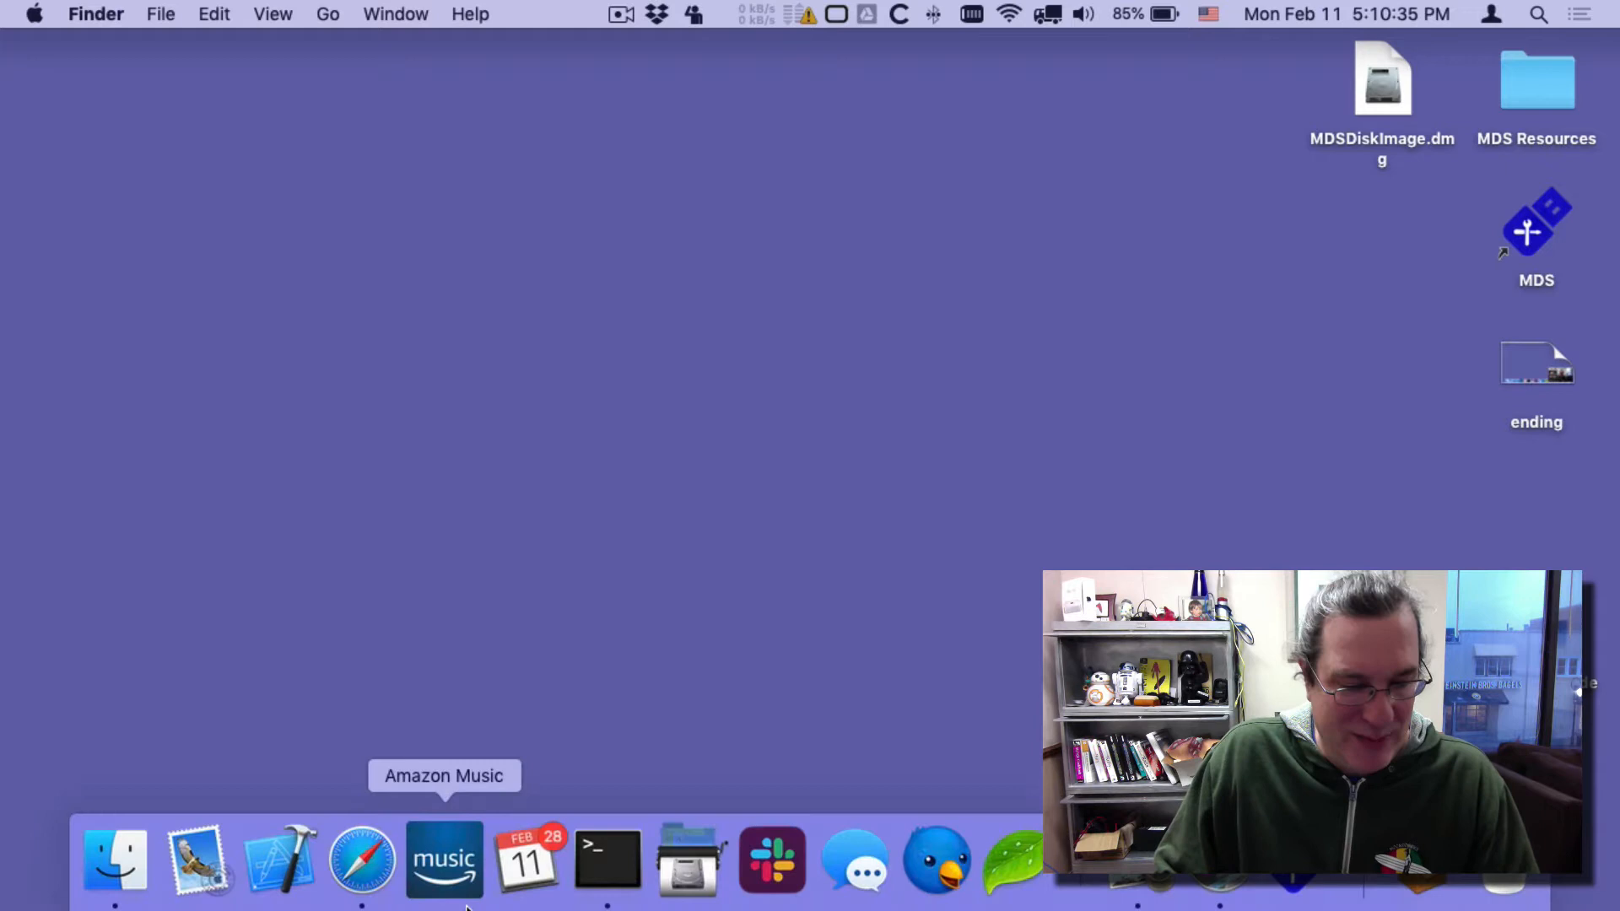
Browse imac.local/mds in Safari and copy the MDSDiskImage.dmg link address.
{"action": "left_click", "coordinate": [361, 859]}
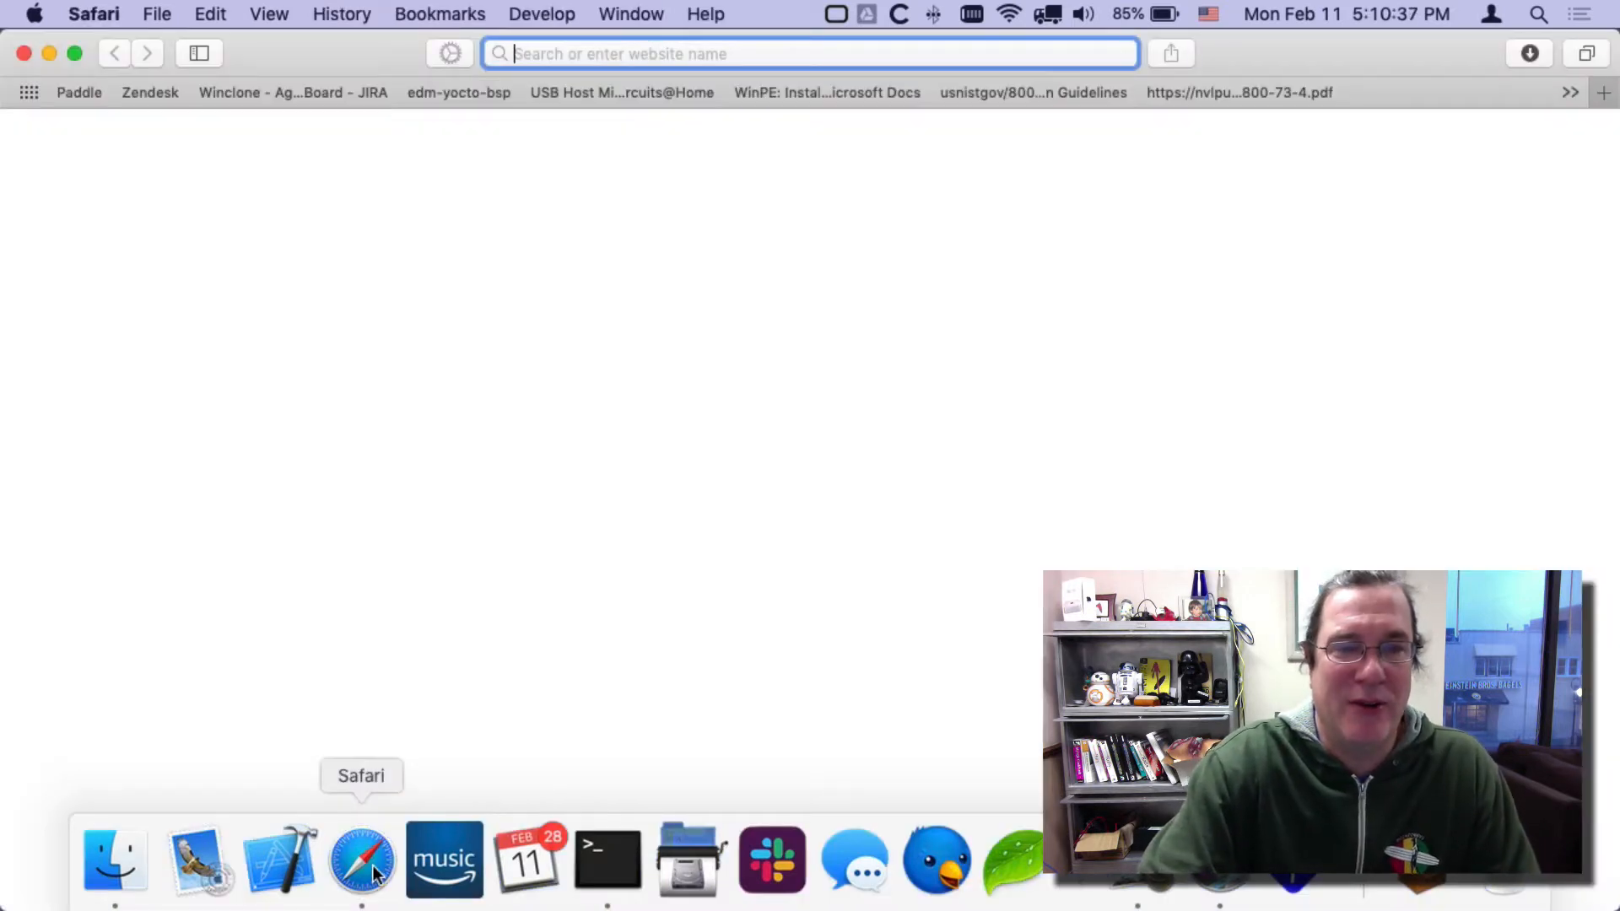
{"action": "type", "text": "imac.local/mds/"}
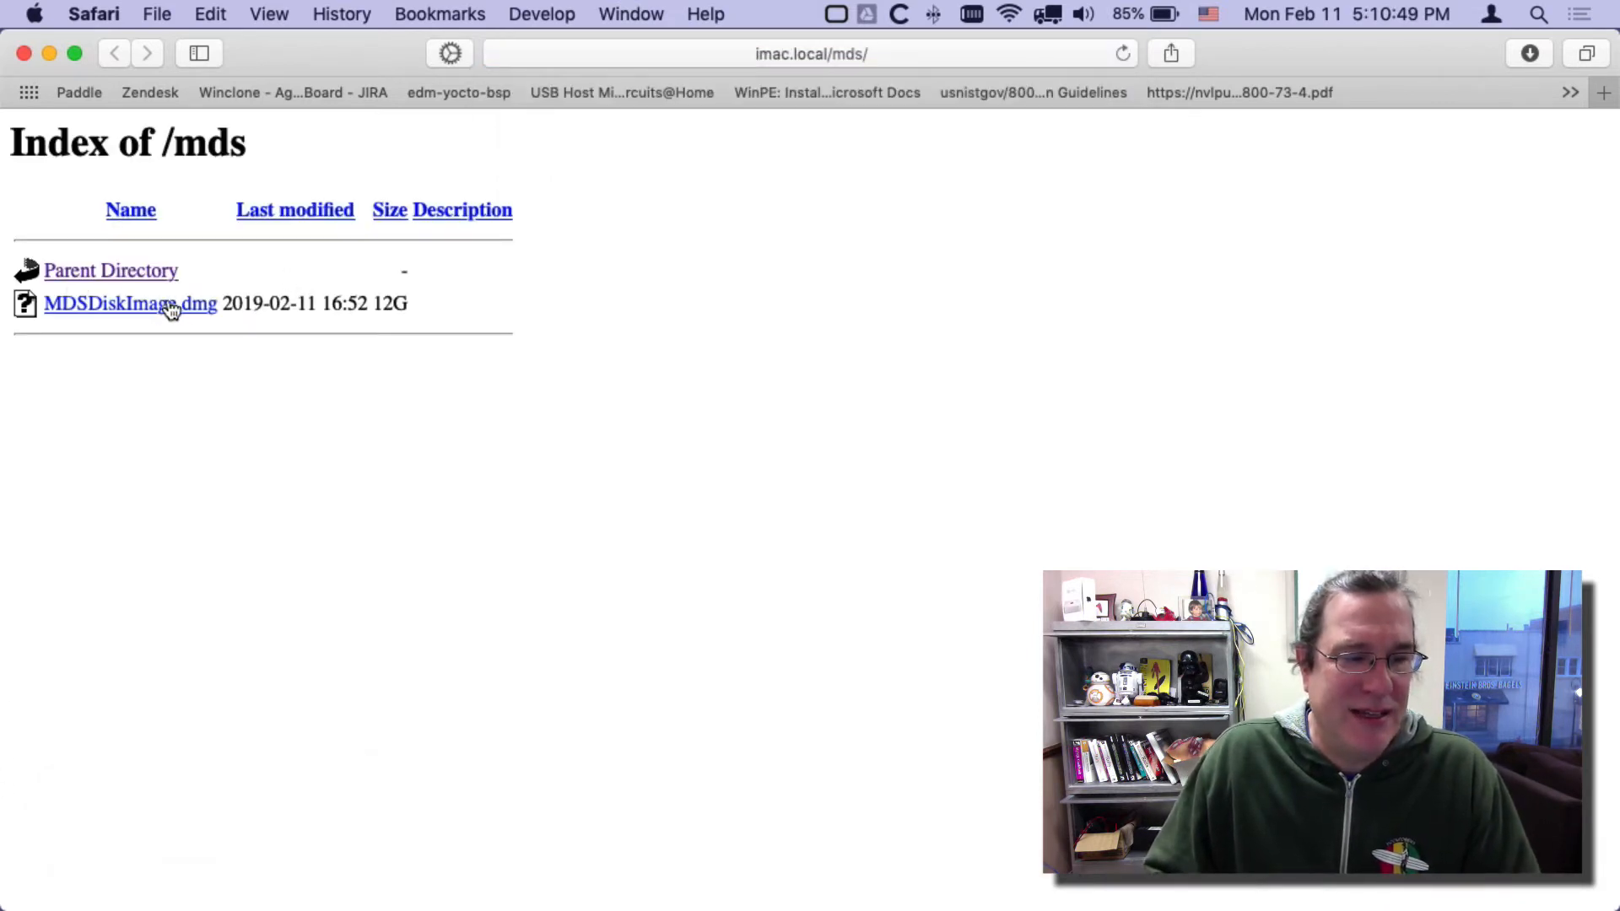
{"action": "right_click", "coordinate": [129, 303]}
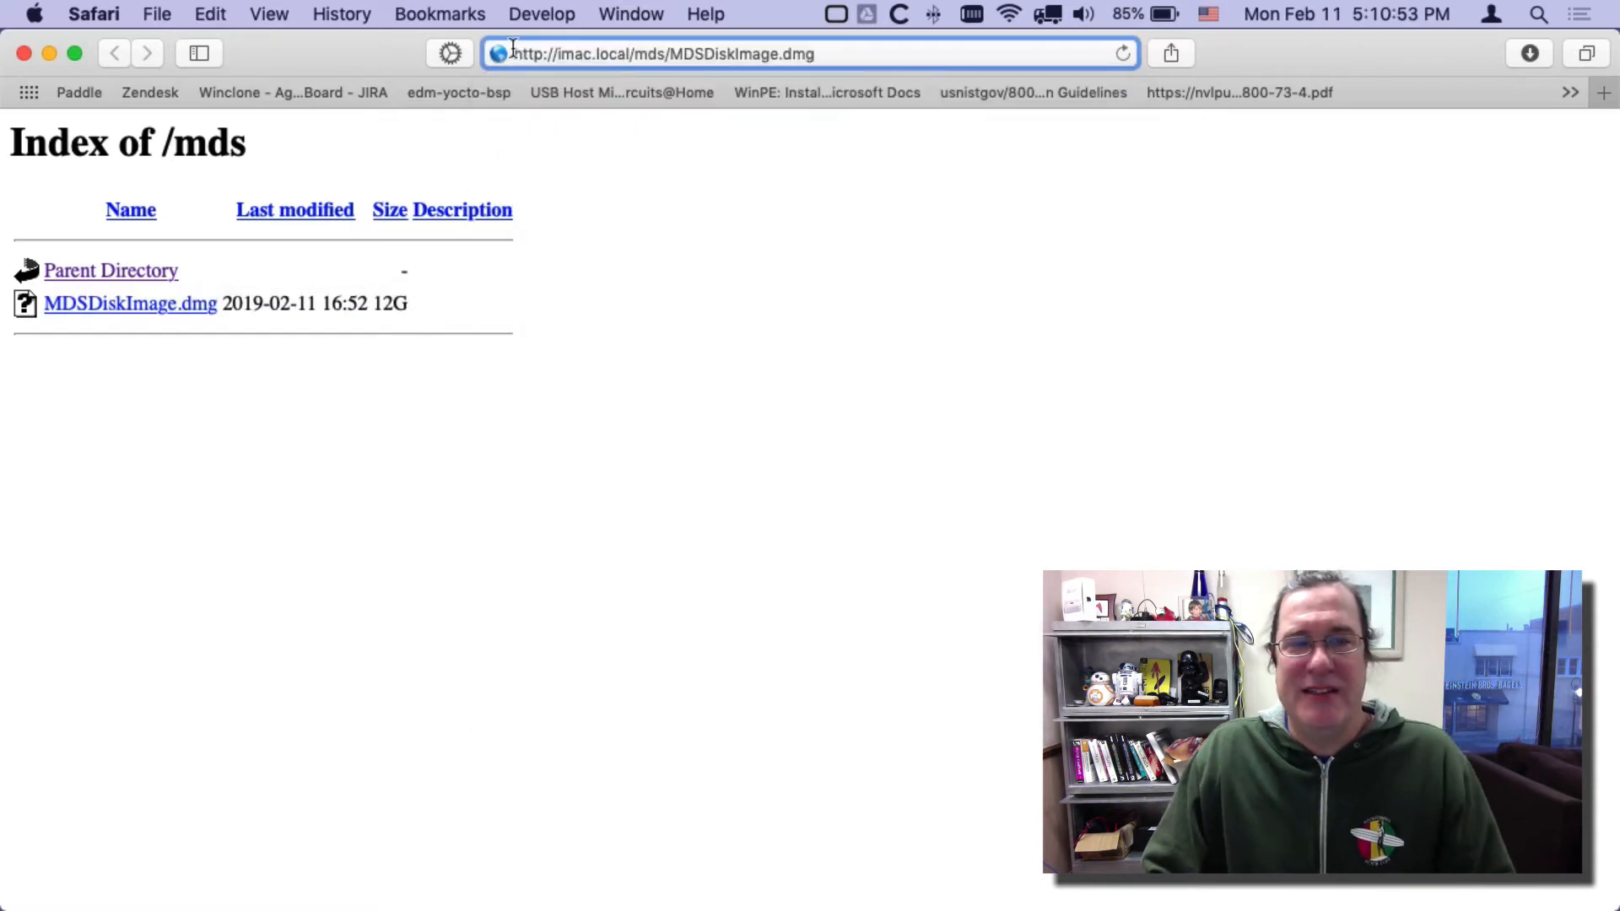
{"action": "left_click", "coordinate": [661, 54]}
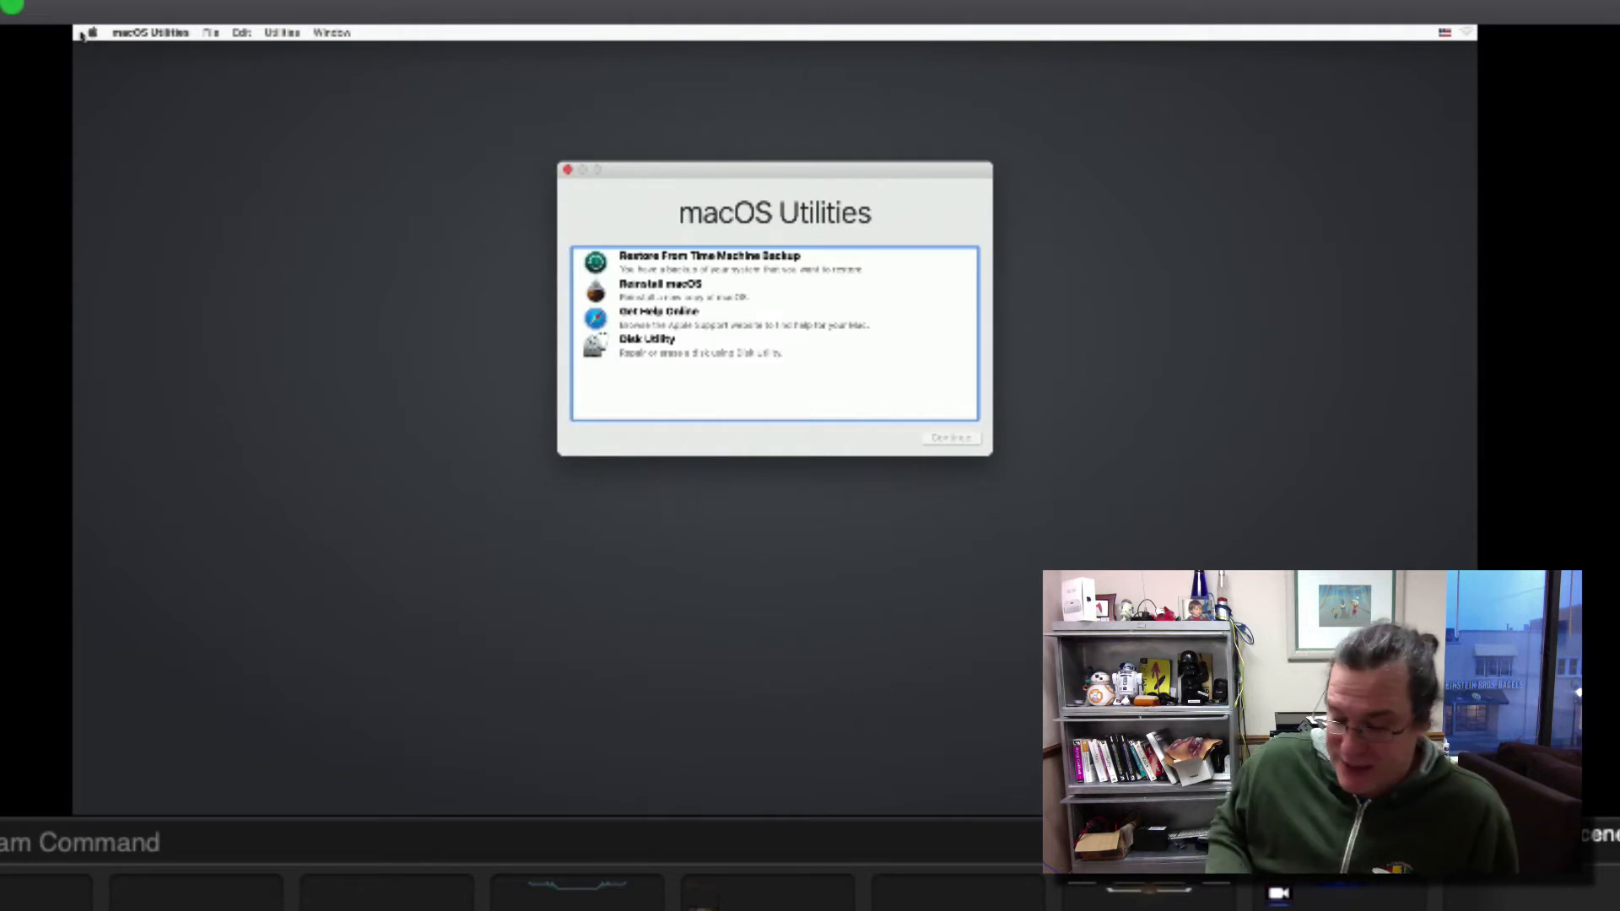
{"action": "mouse_move", "coordinate": [325, 52]}
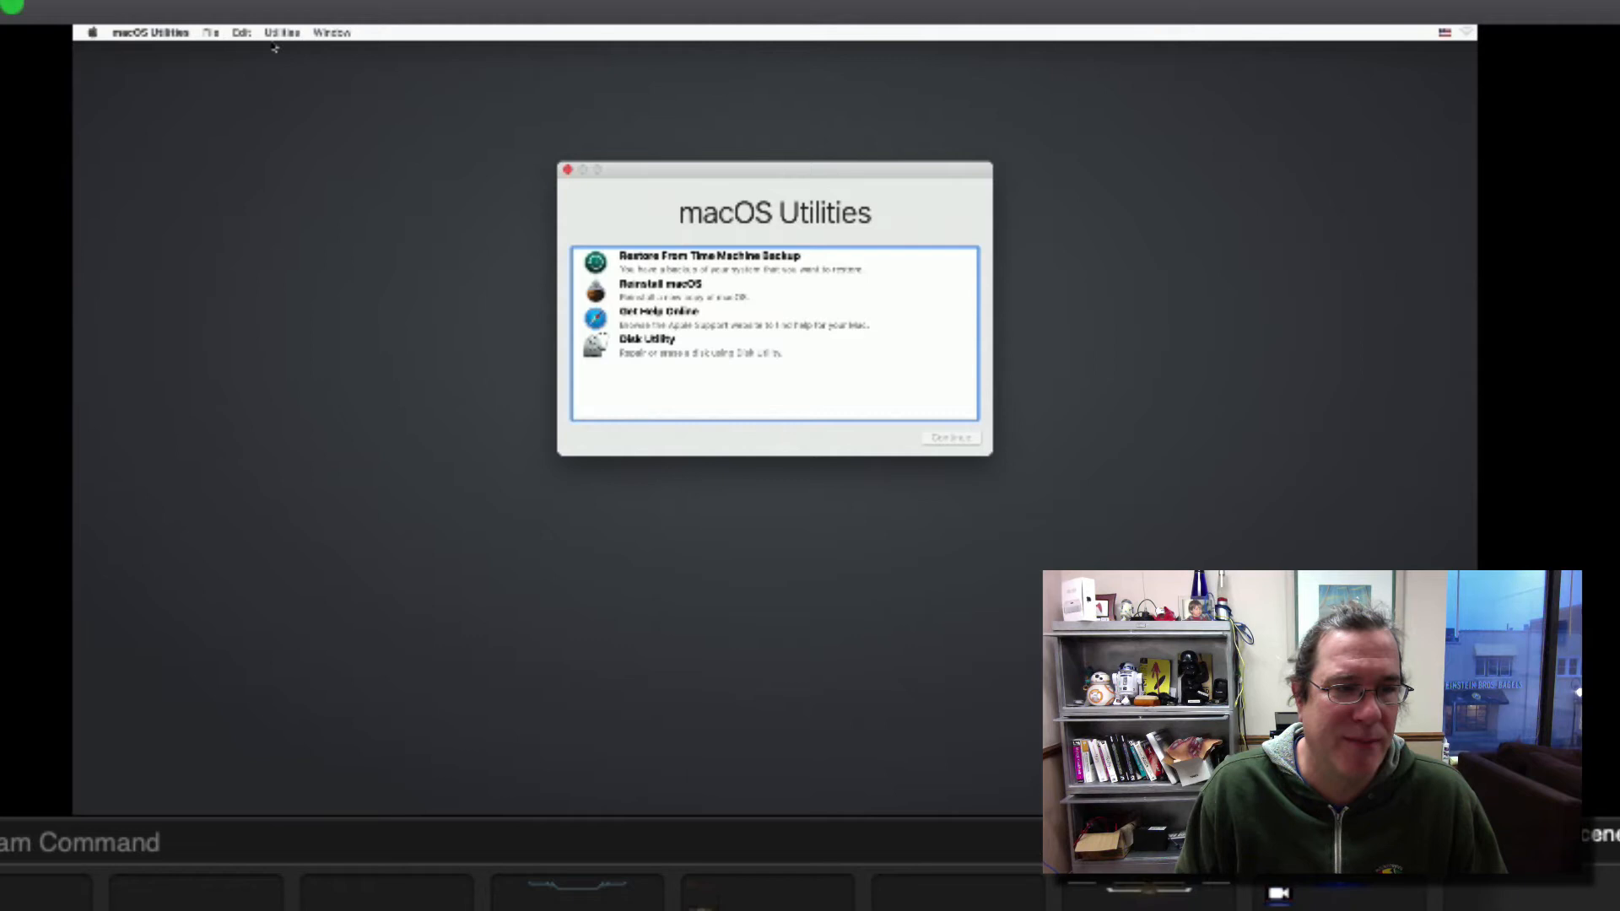
{"action": "left_click", "coordinate": [281, 32]}
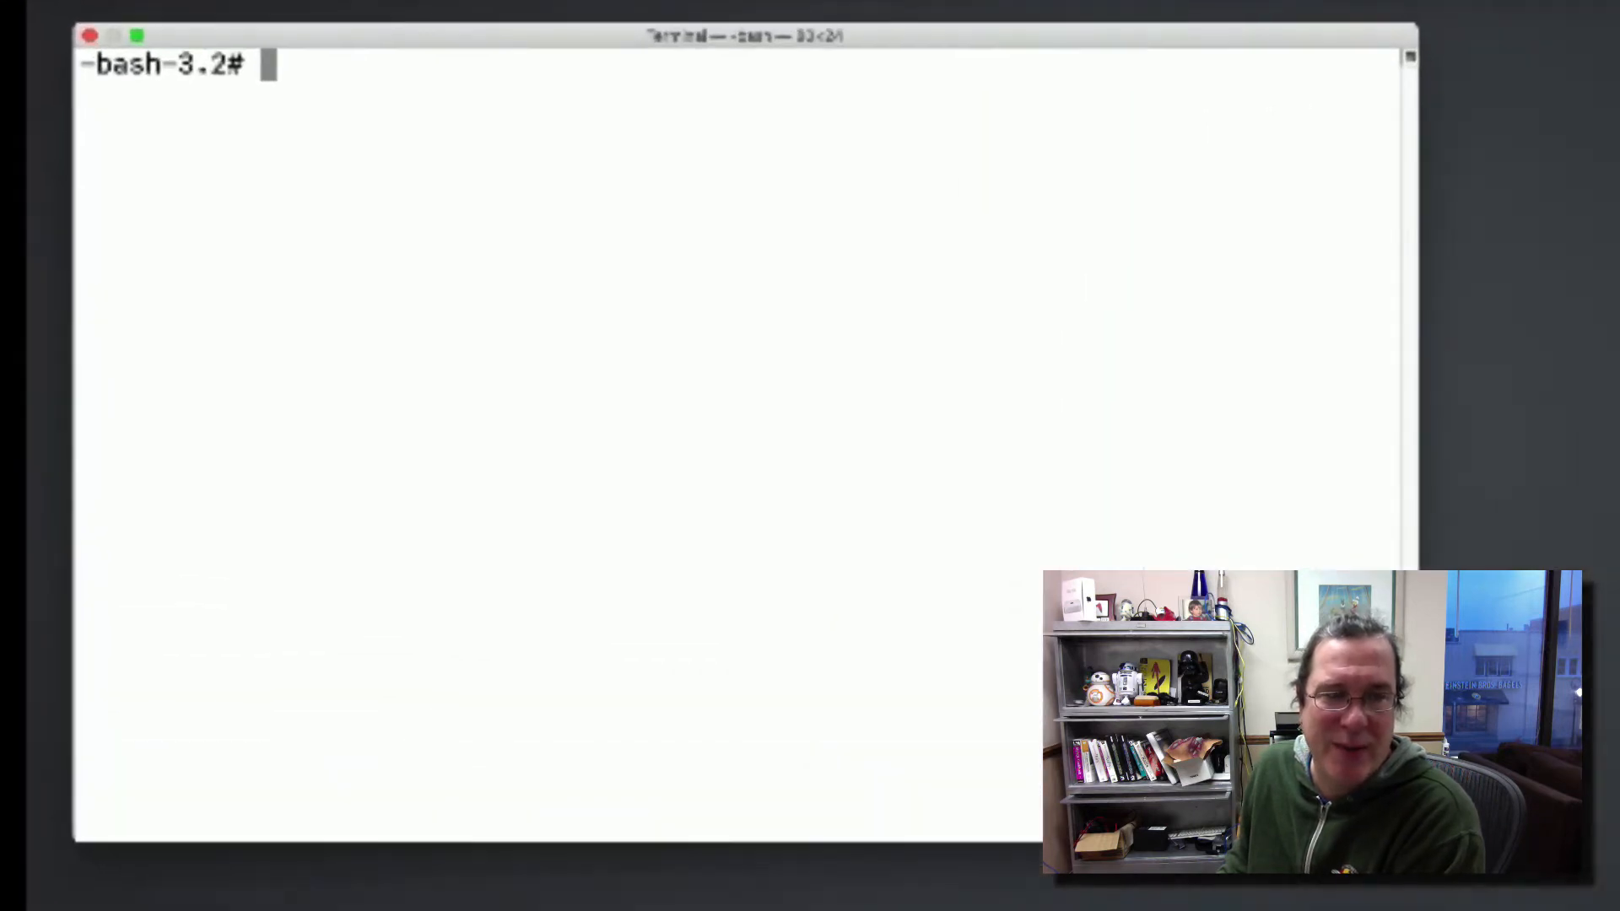
{"action": "type", "text": "hdiu"}
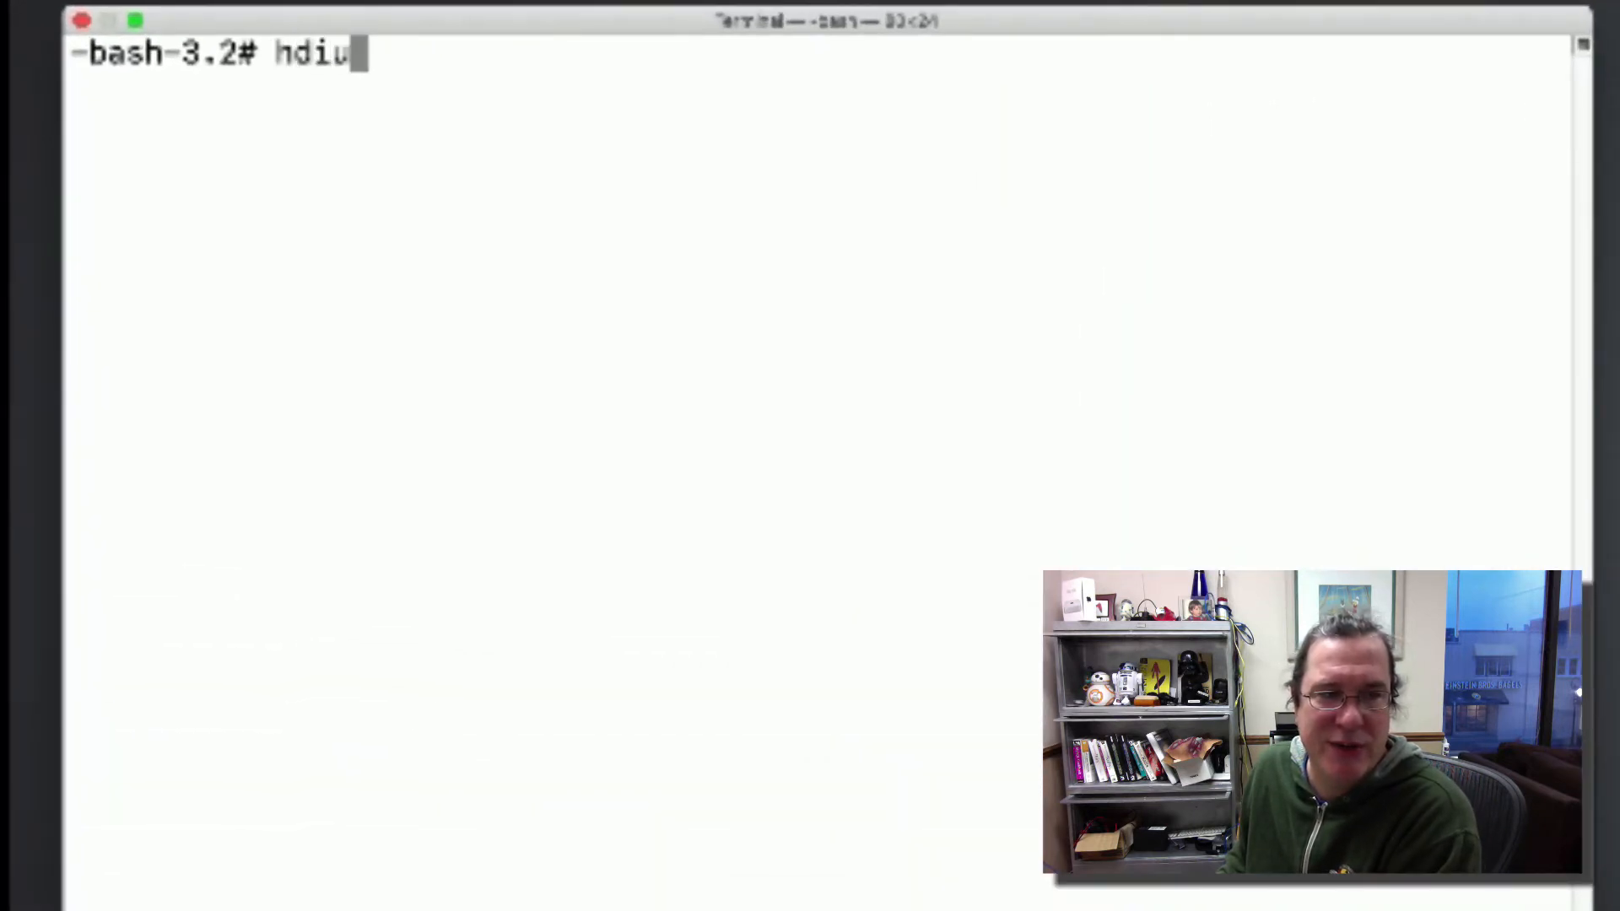
{"action": "type", "text": "til mount"}
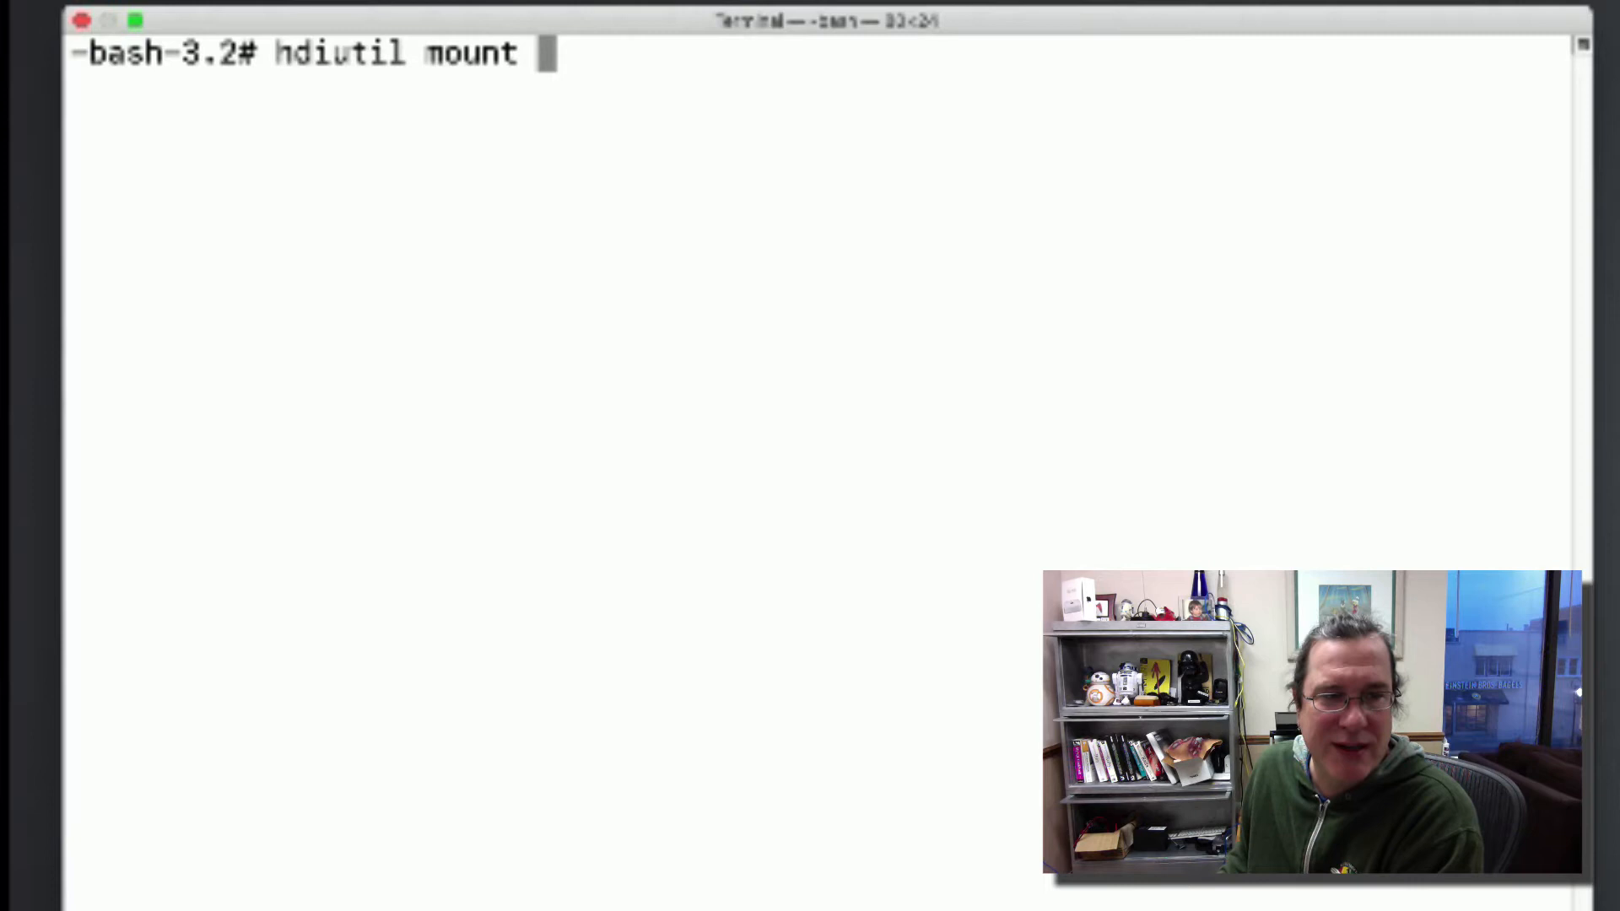
{"action": "type", "text": "http://"}
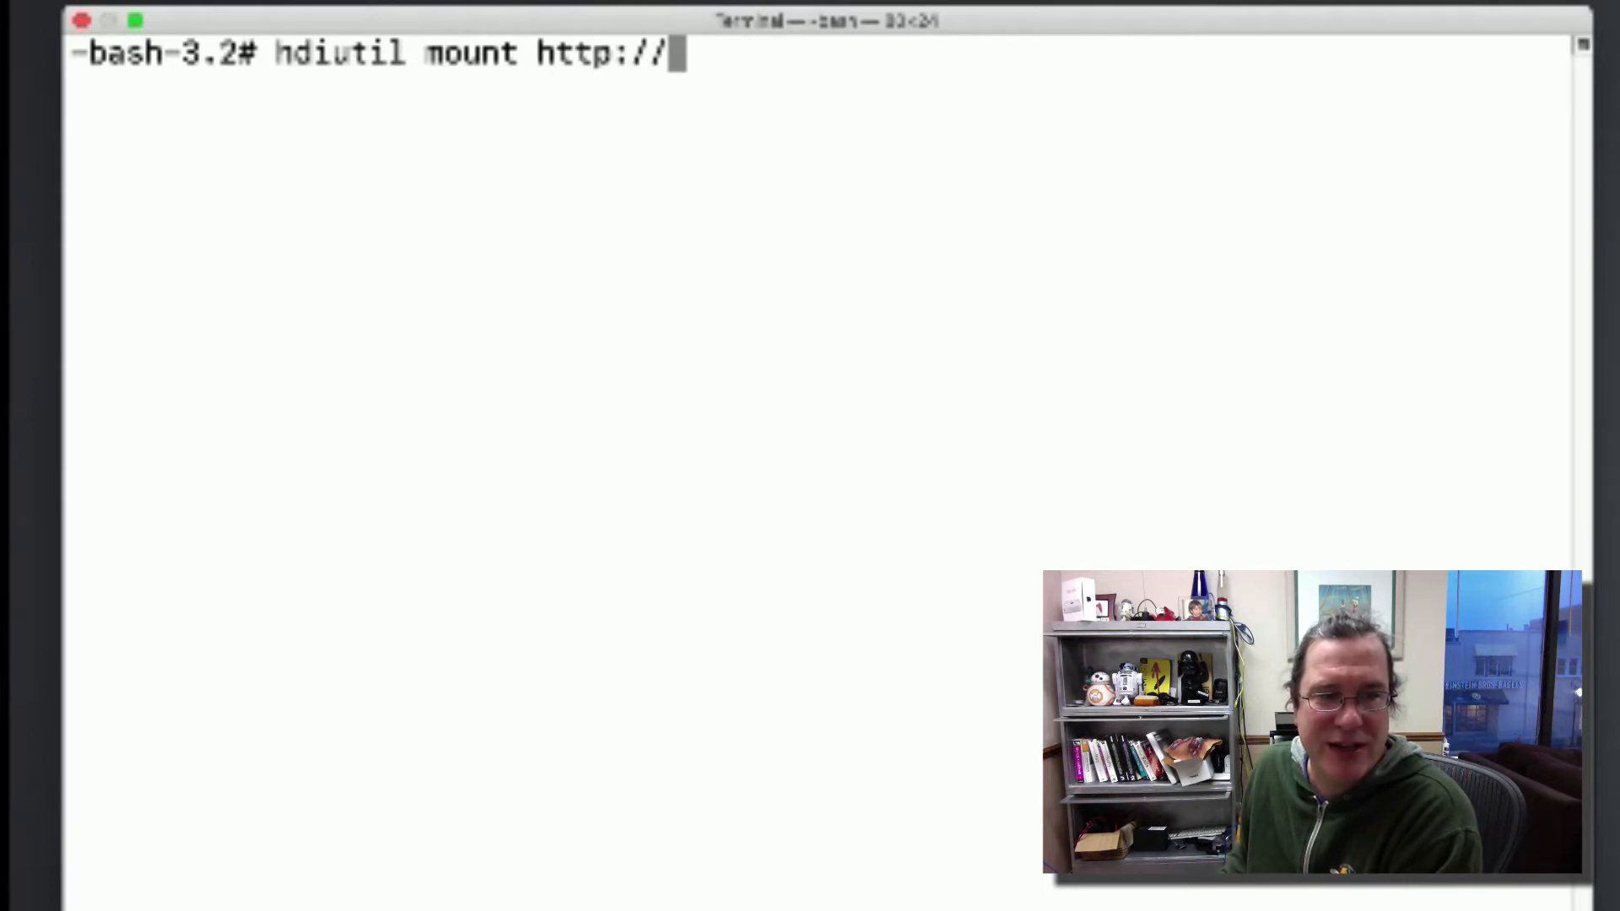
{"action": "type", "text": "imac.loca"}
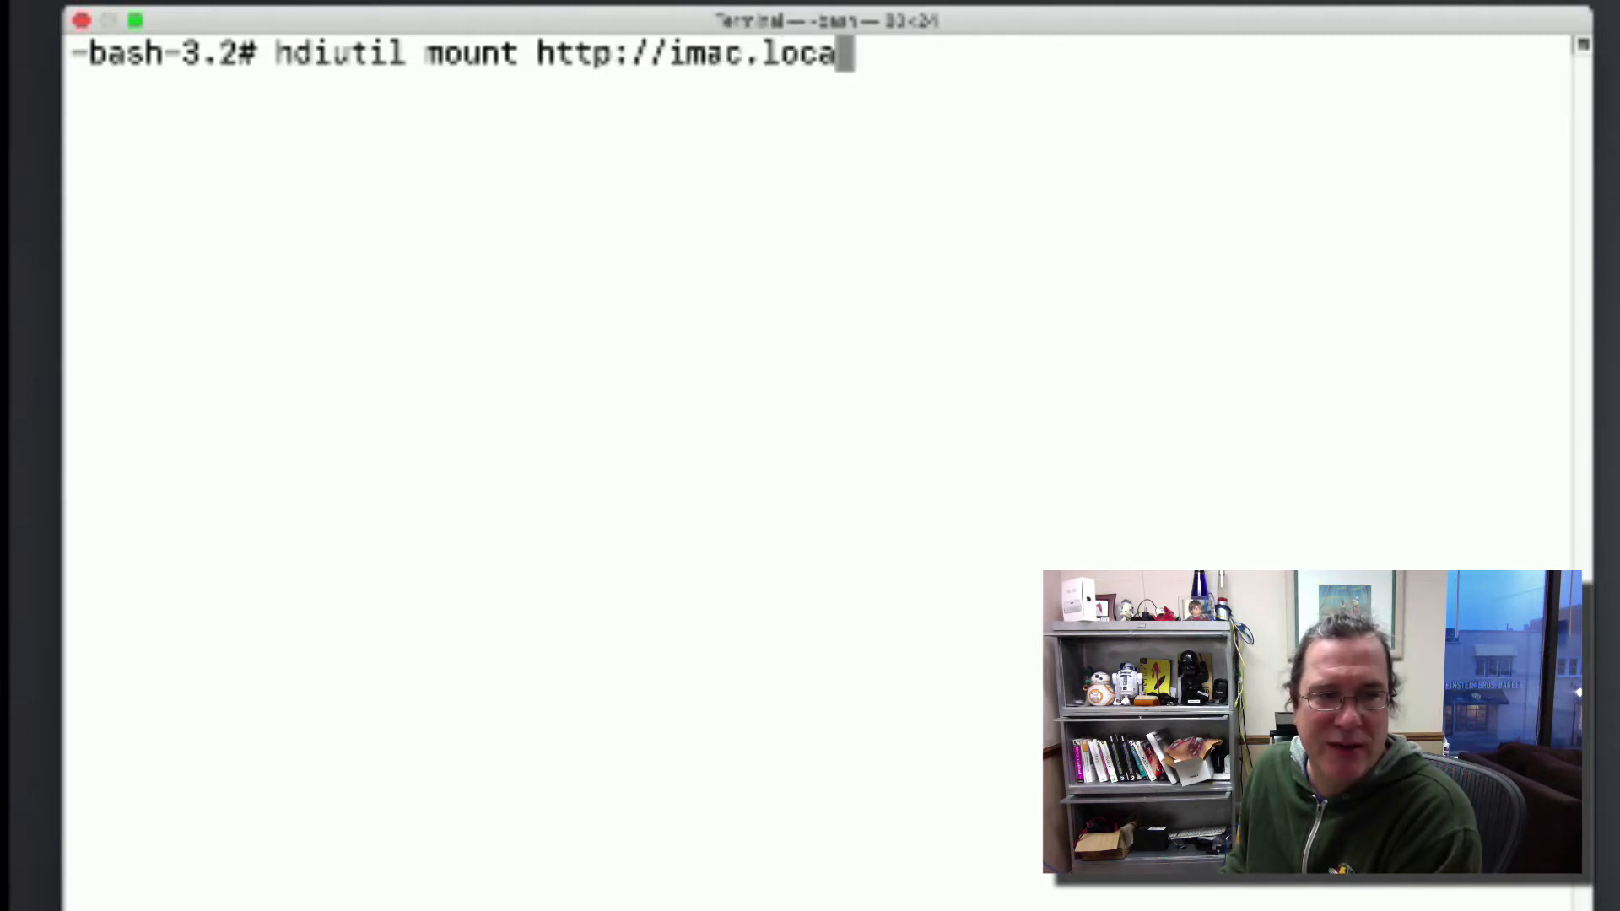
{"action": "type", "text": "l/mds/"}
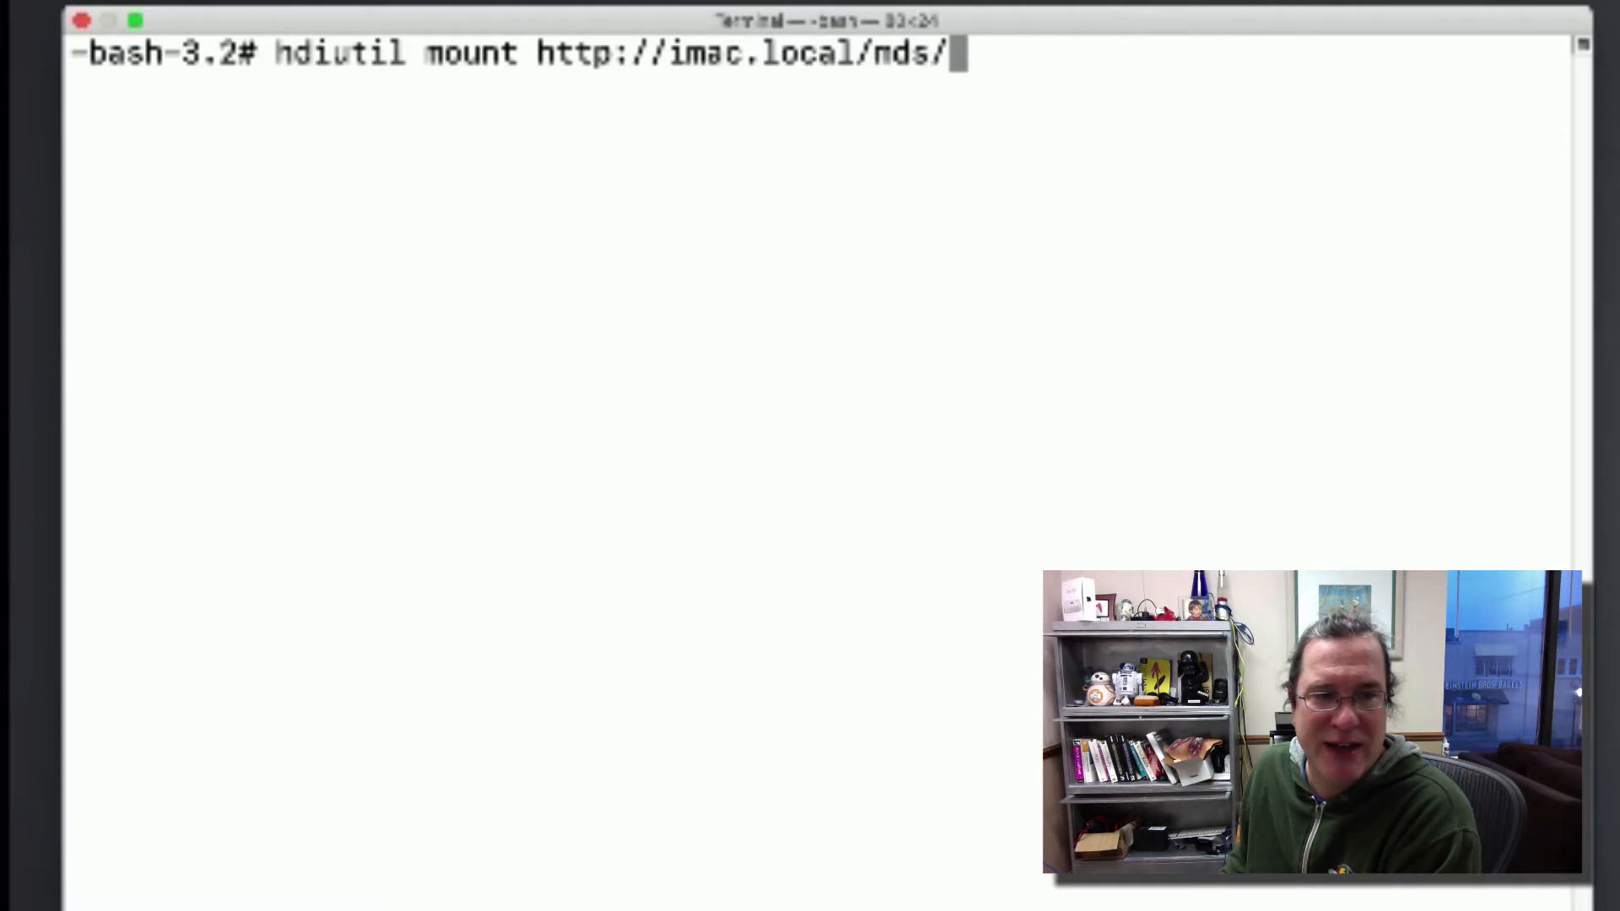
{"action": "type", "text": "MDSDiskImage.dmg"}
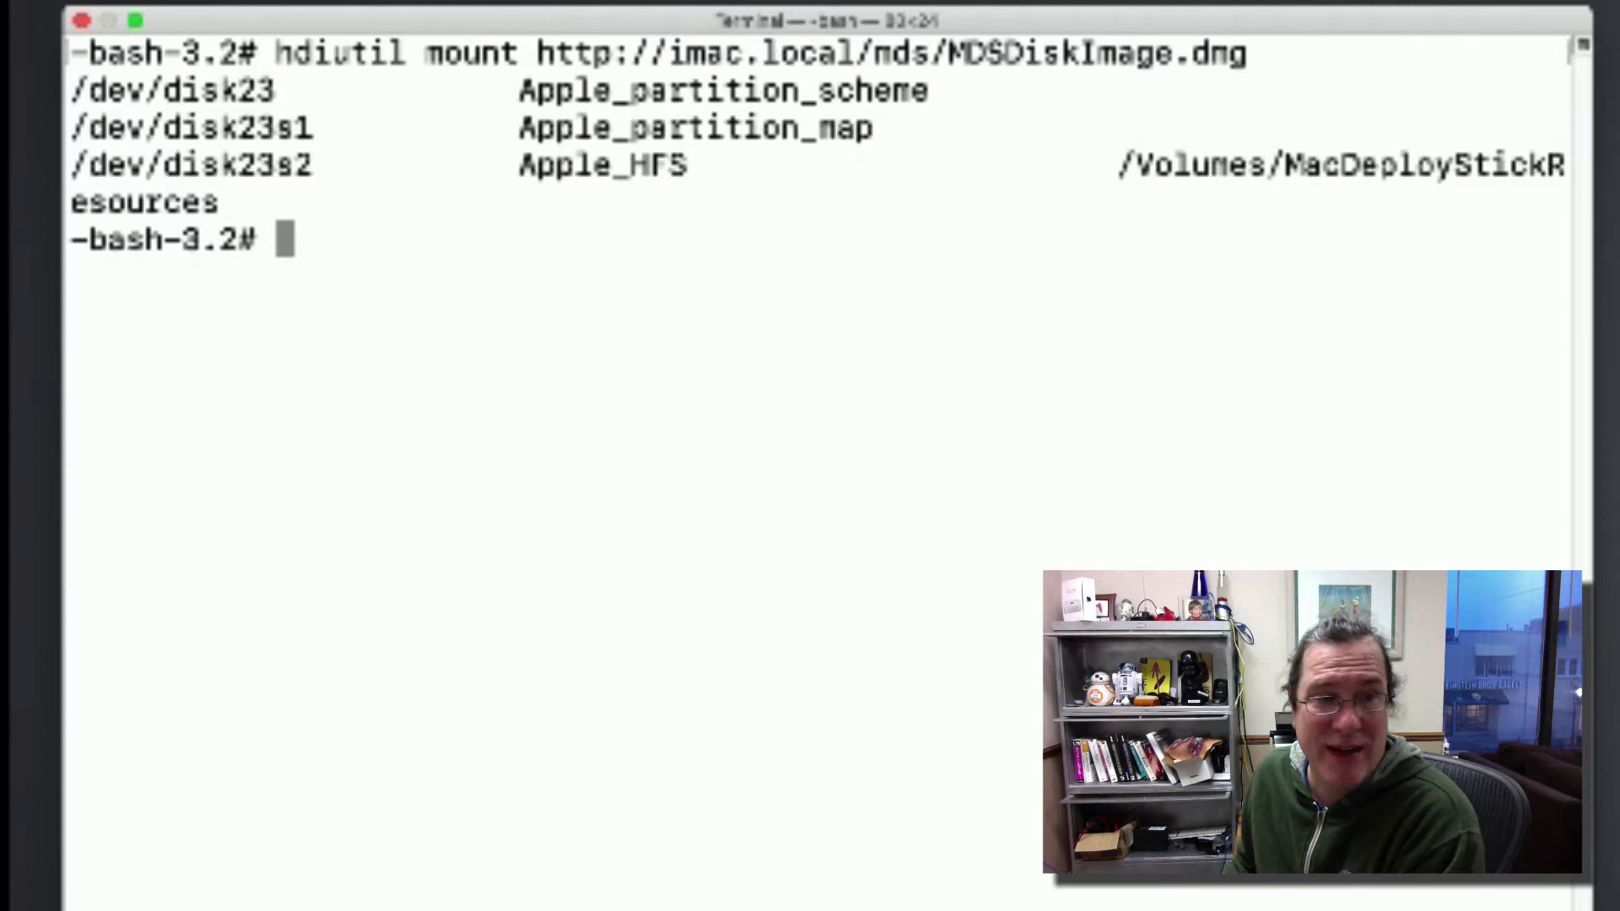
{"action": "type", "text": "/Volumes/M"}
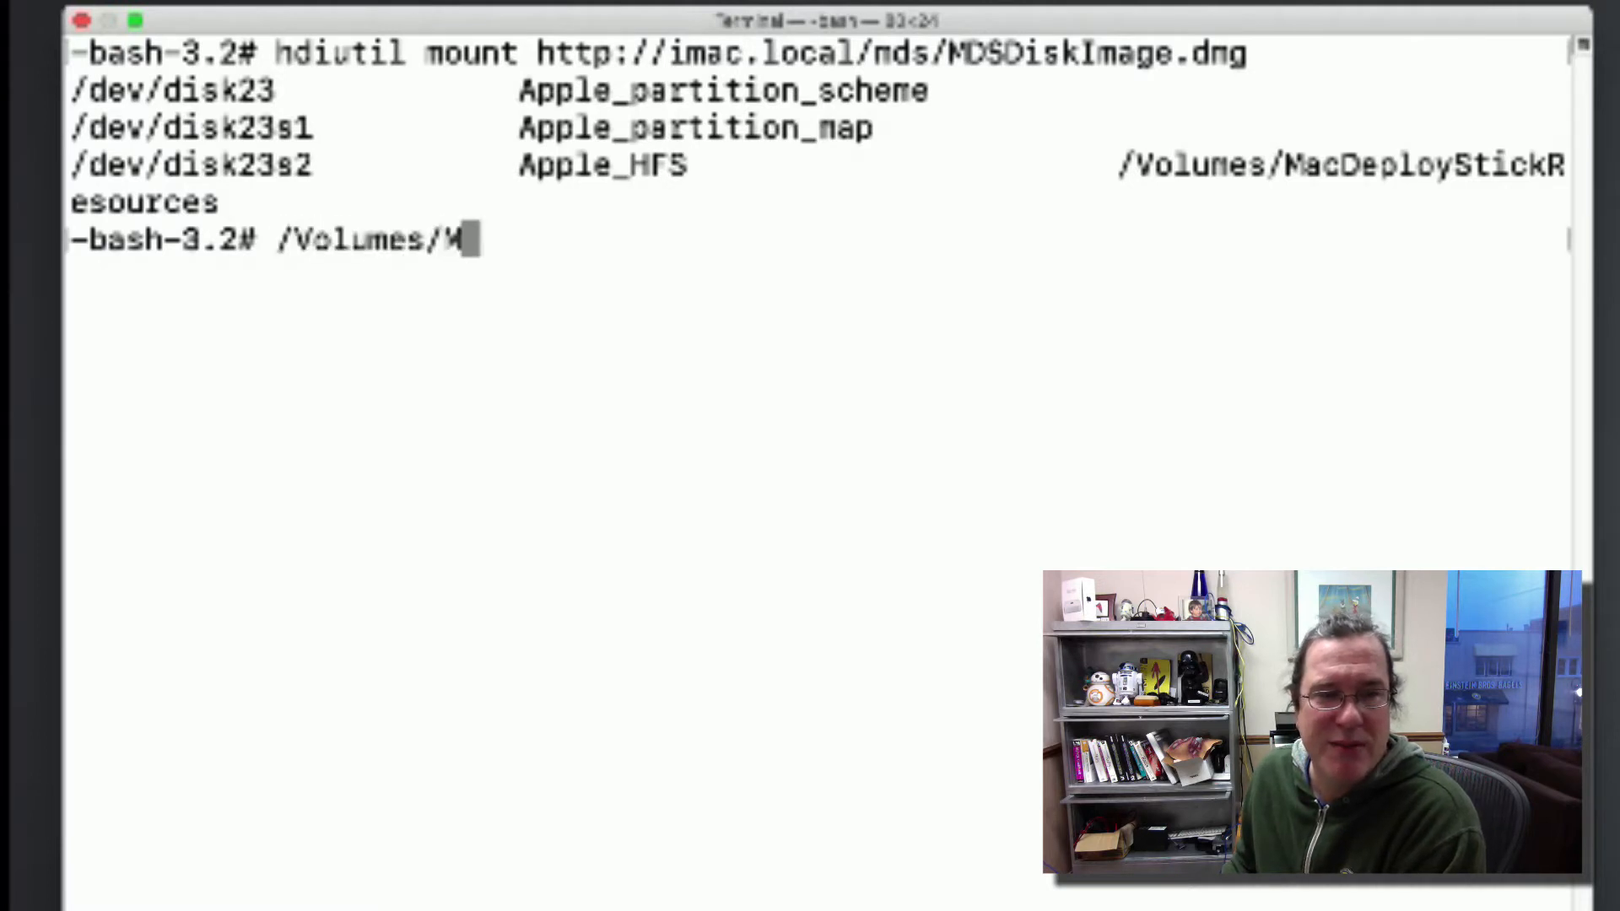
Launch Imagr from /Volumes/MacDeployStickResources, then cancel the workflow run.
{"action": "type", "text": "acDeployStickResour"}
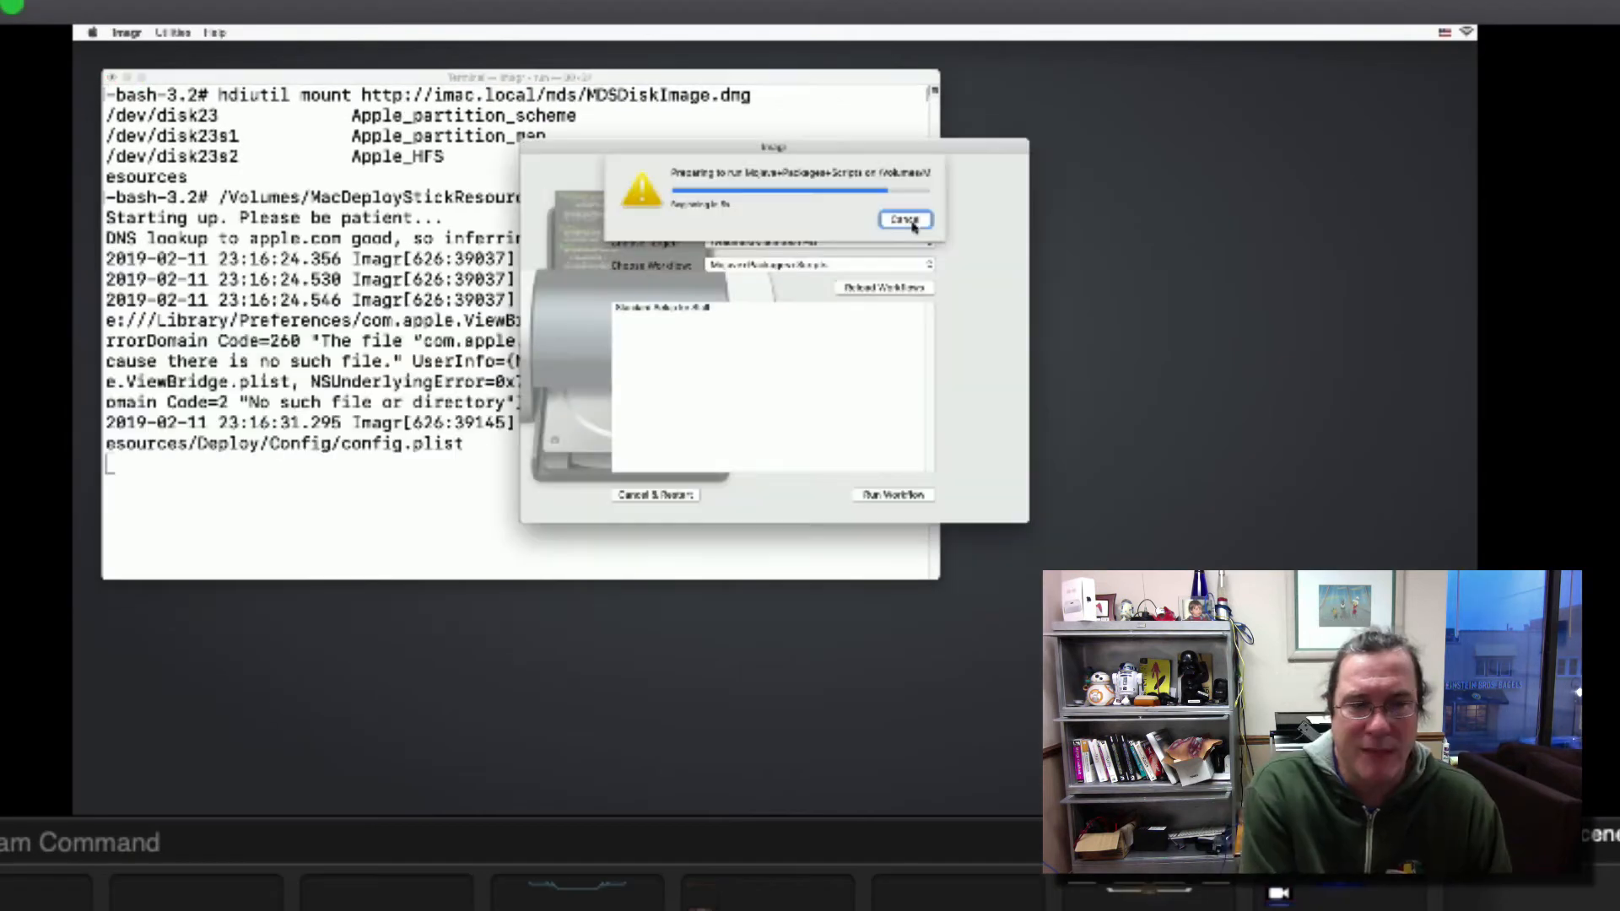
{"action": "left_click", "coordinate": [903, 220]}
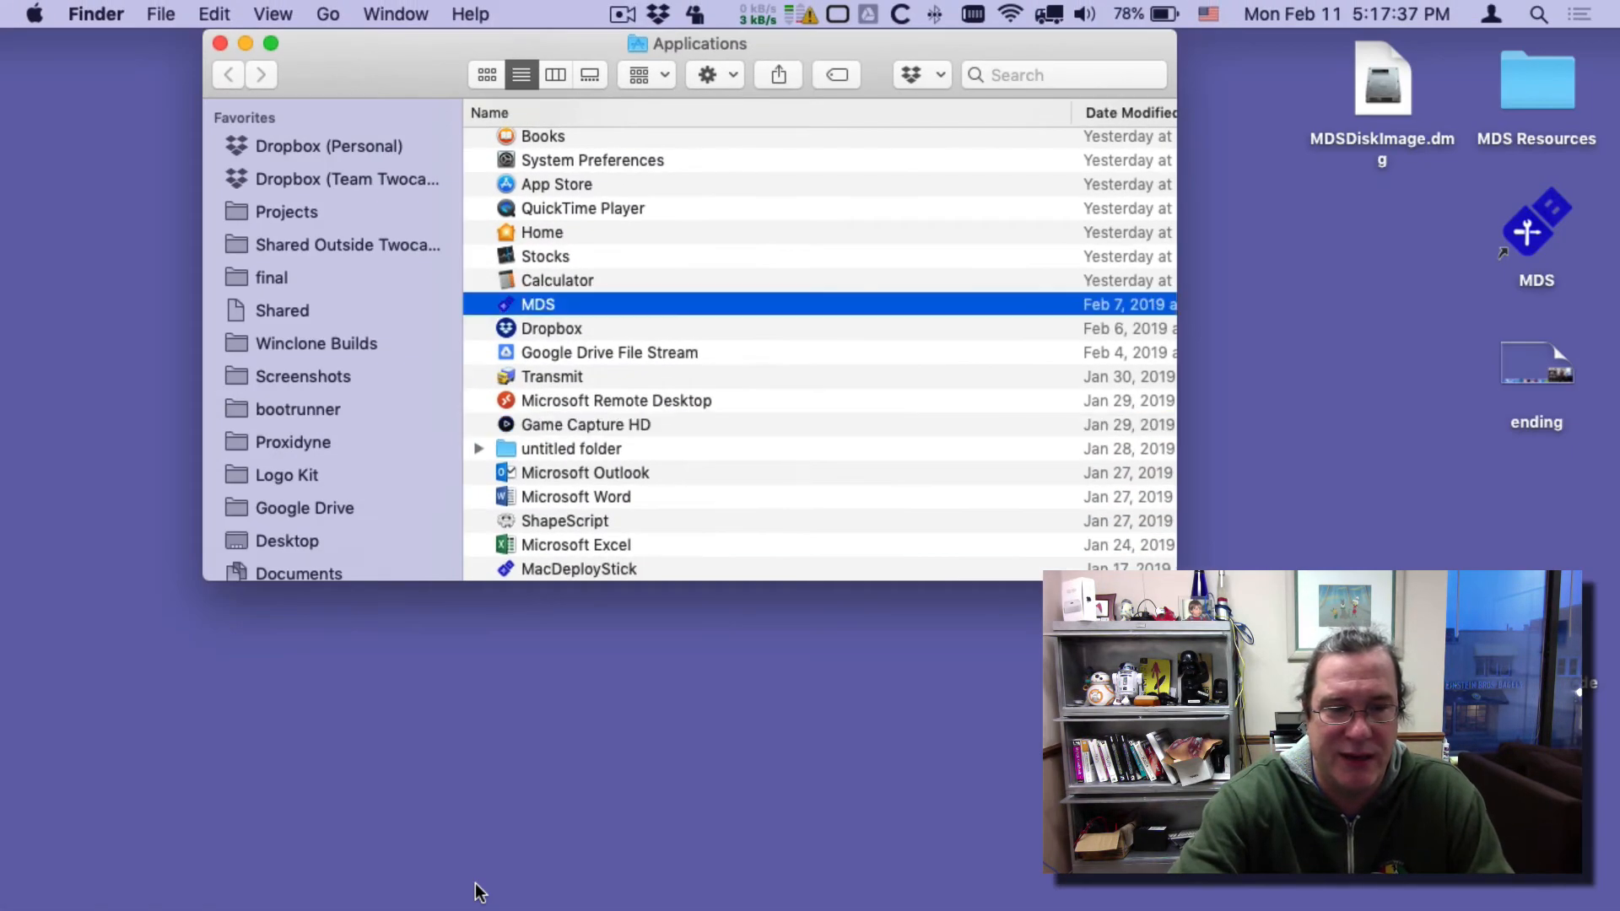
Launch the MDS app from Finder's Applications folder.
{"action": "double_click", "coordinate": [538, 304]}
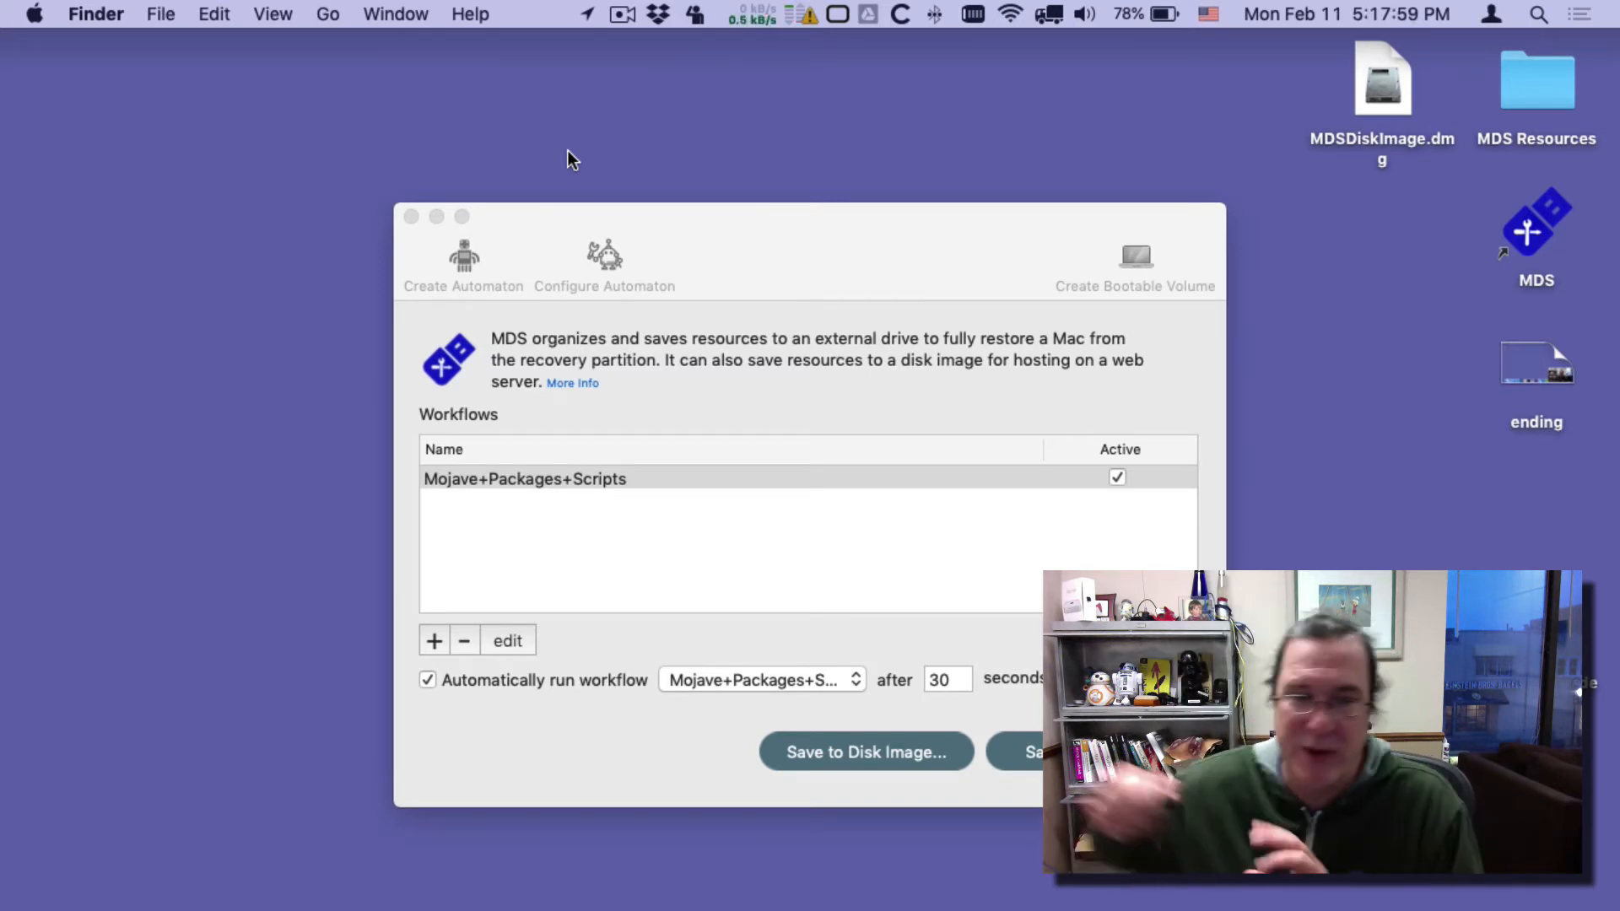
{"action": "left_click", "coordinate": [604, 263]}
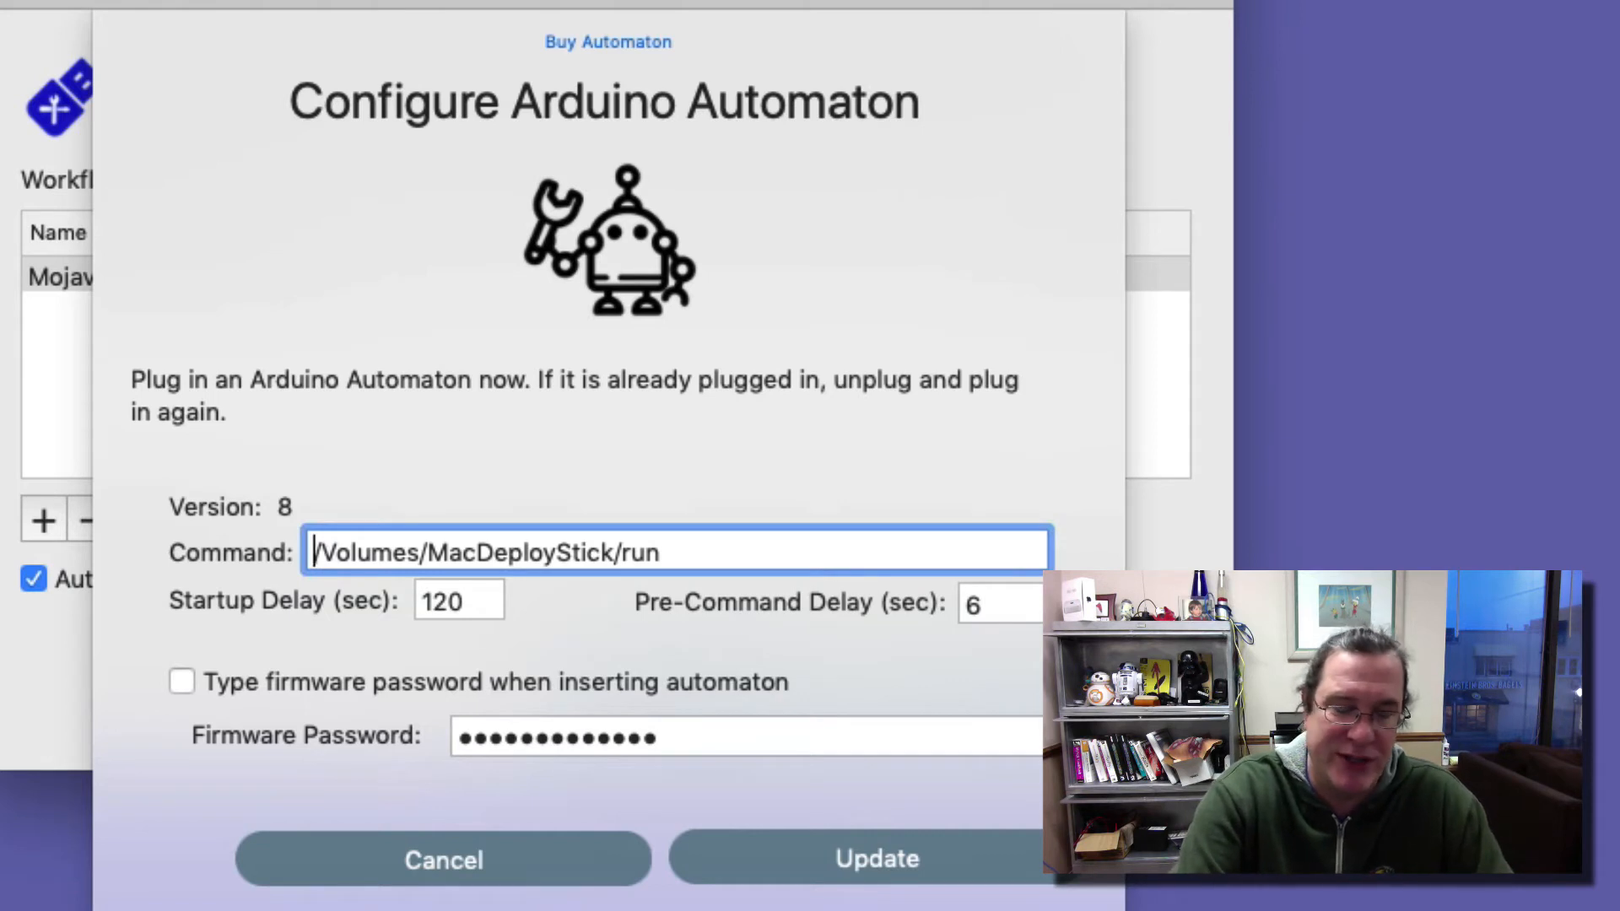
{"action": "type", "text": "hdiutil"}
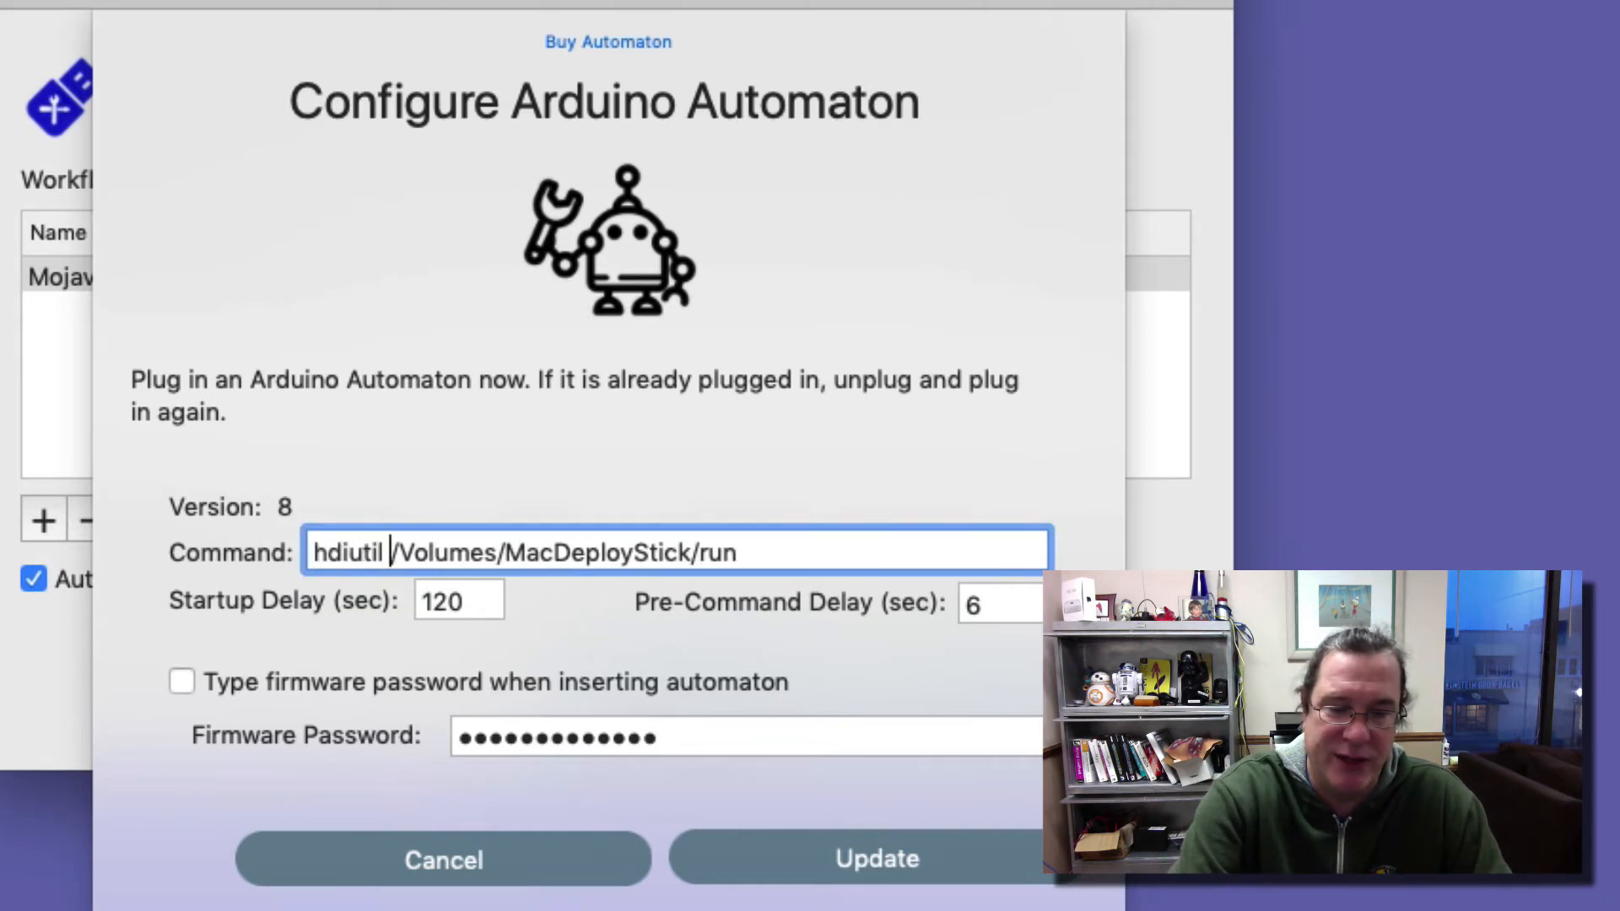
{"action": "type", "text": "mount http://imac.local/mds/MDSDiskIma"}
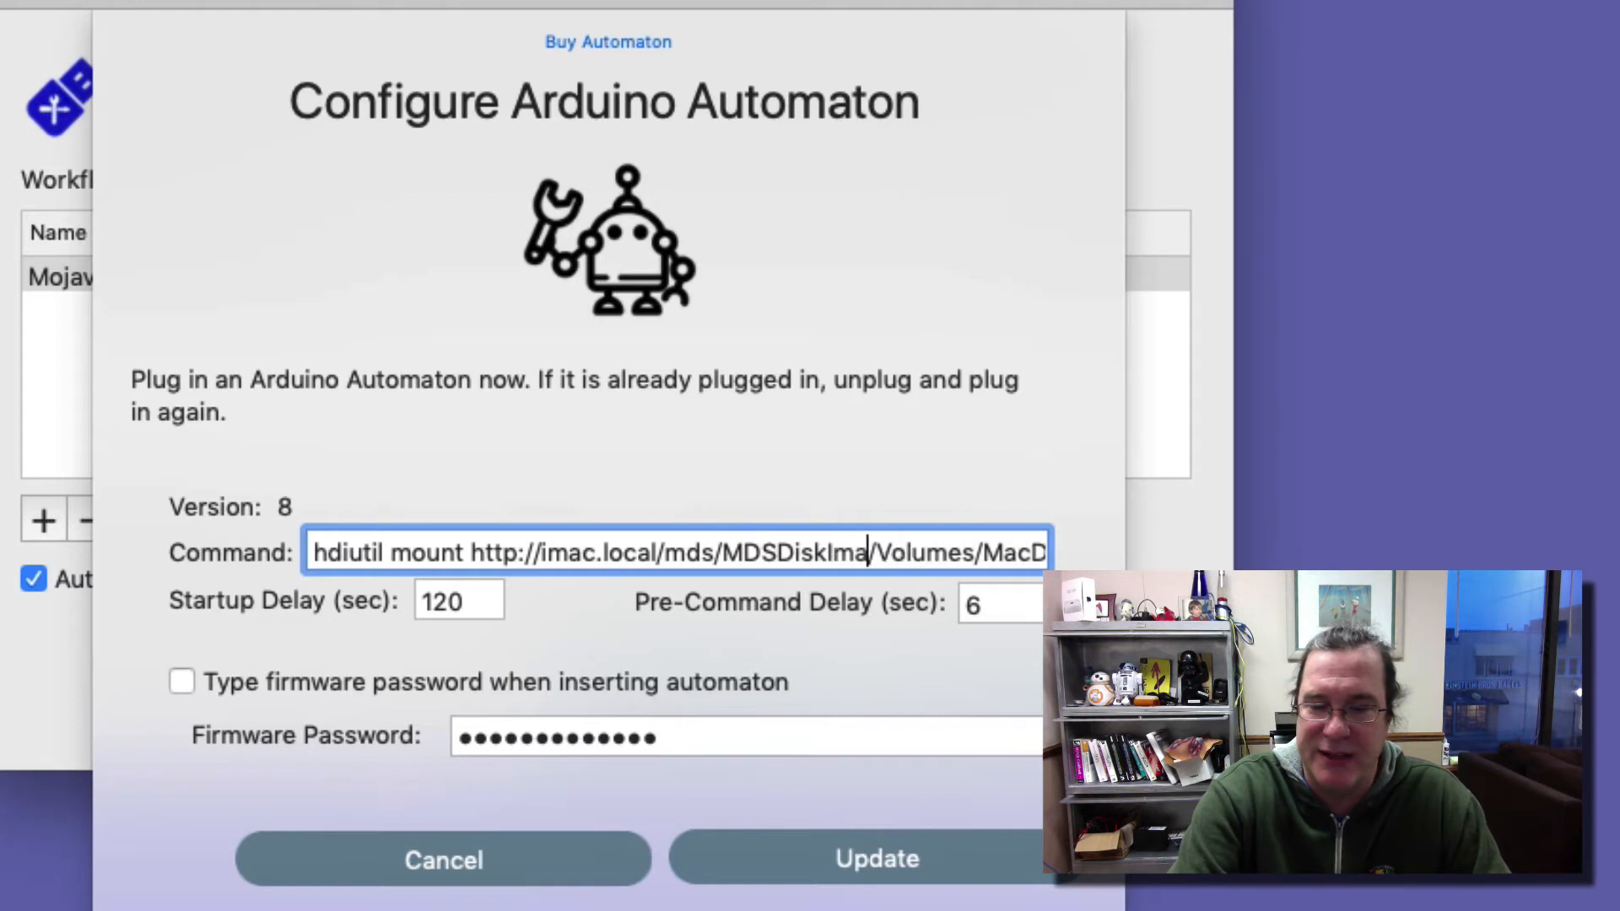
{"action": "type", "text": "ge"}
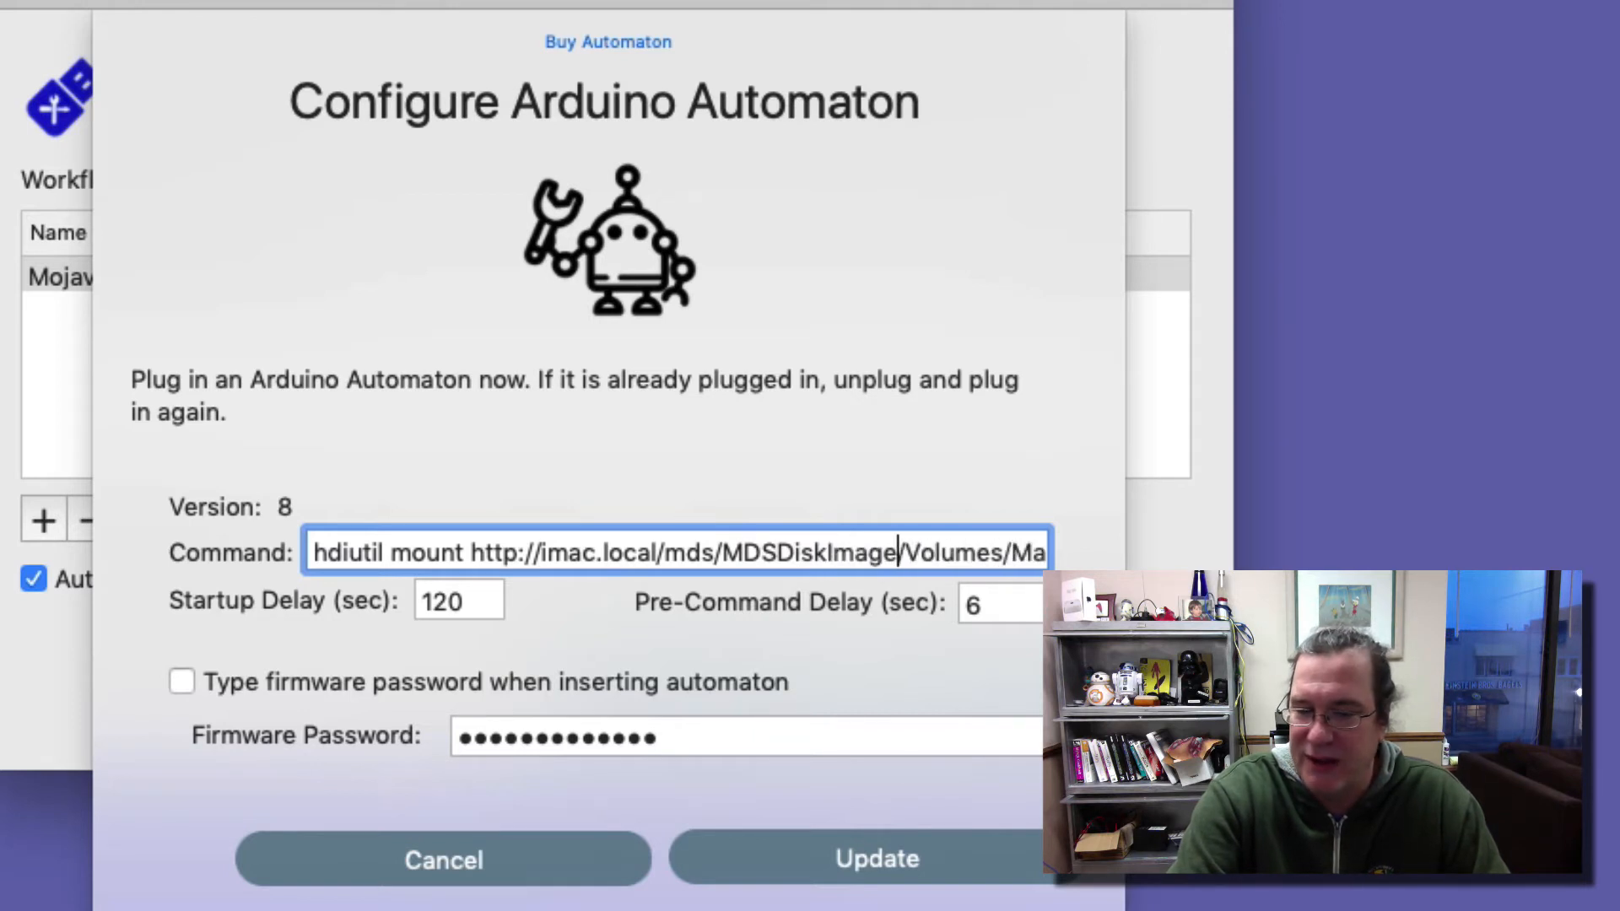
{"action": "type", "text": ".d"}
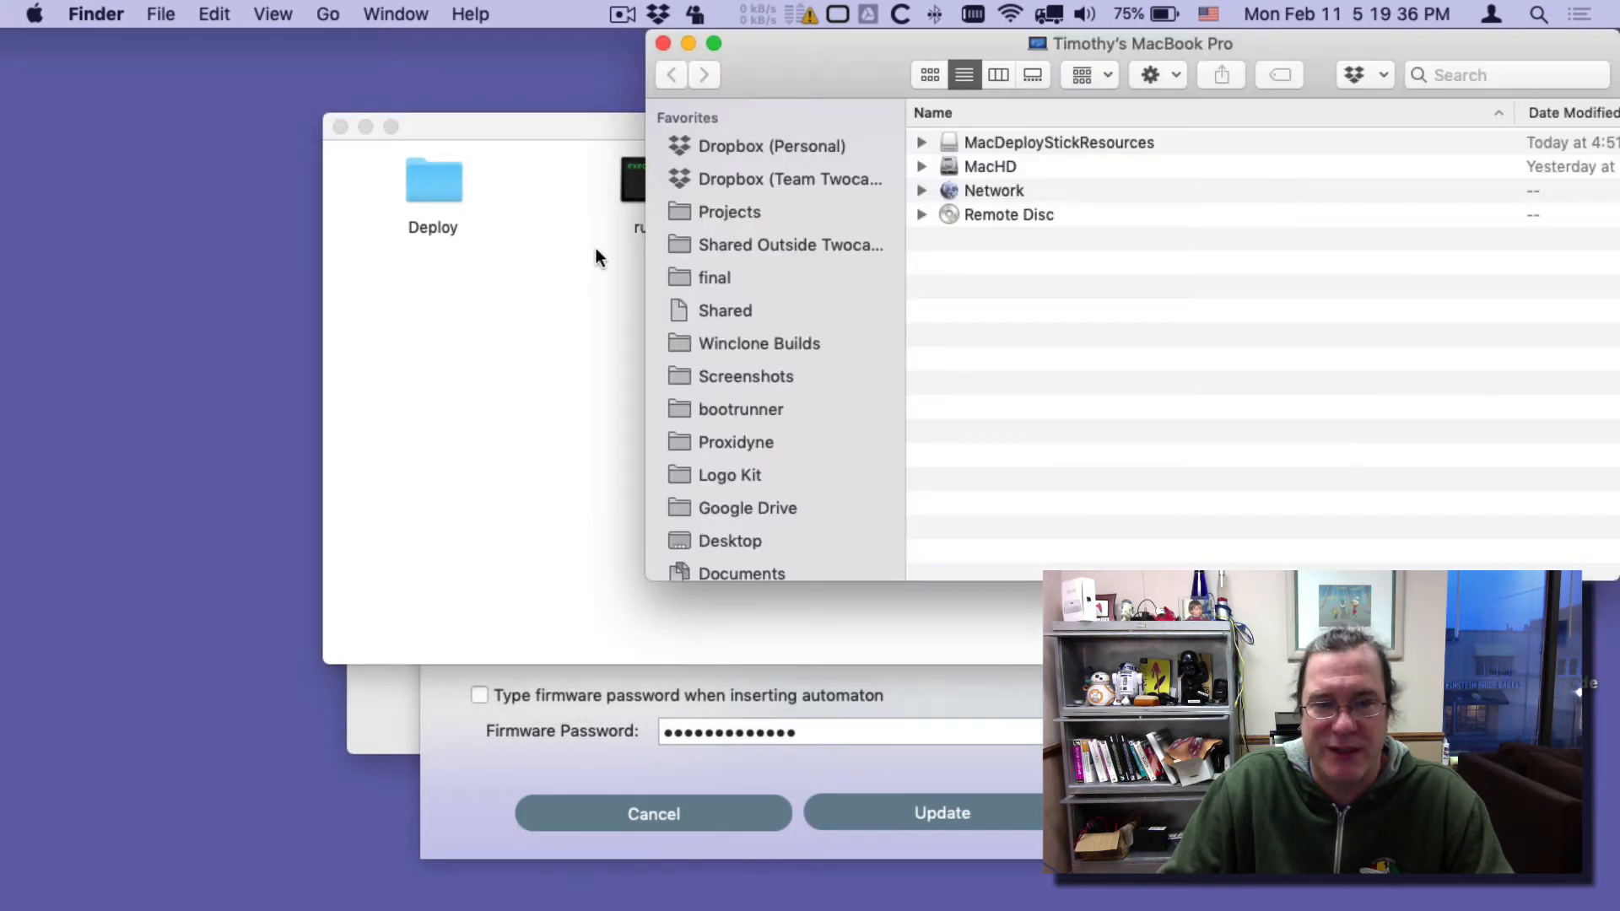
Open the MacDeployStickResources volume in Finder to confirm its name for the run path.
{"action": "double_click", "coordinate": [1059, 142]}
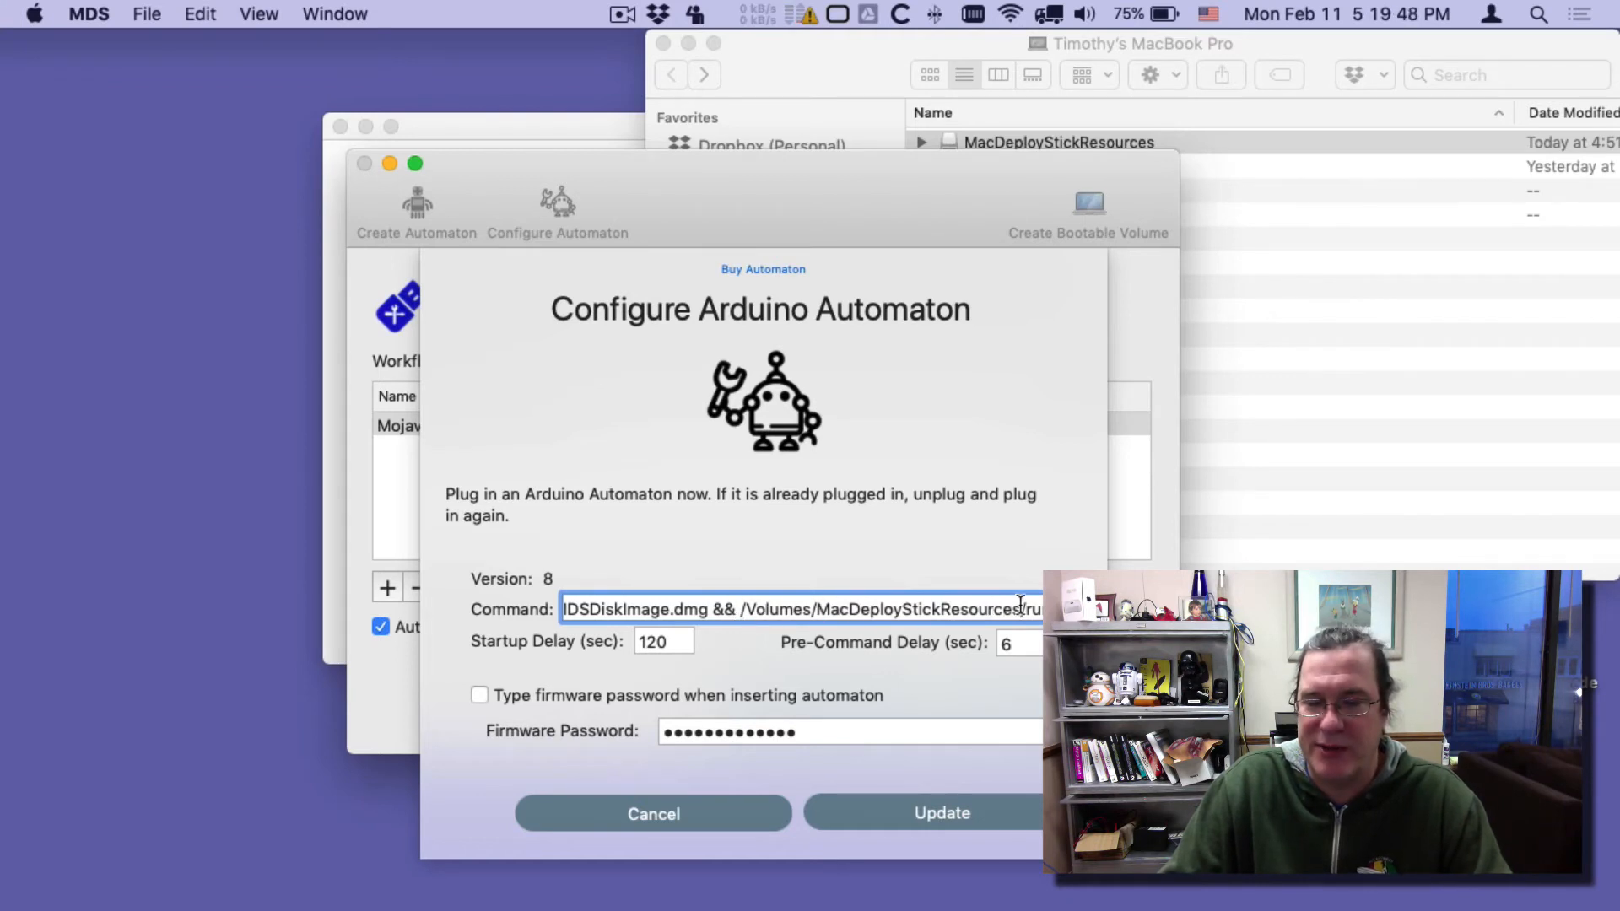
Write the mount-and-run command to the Arduino Automaton and acknowledge the Update Successful alert.
{"action": "left_click", "coordinate": [1058, 142]}
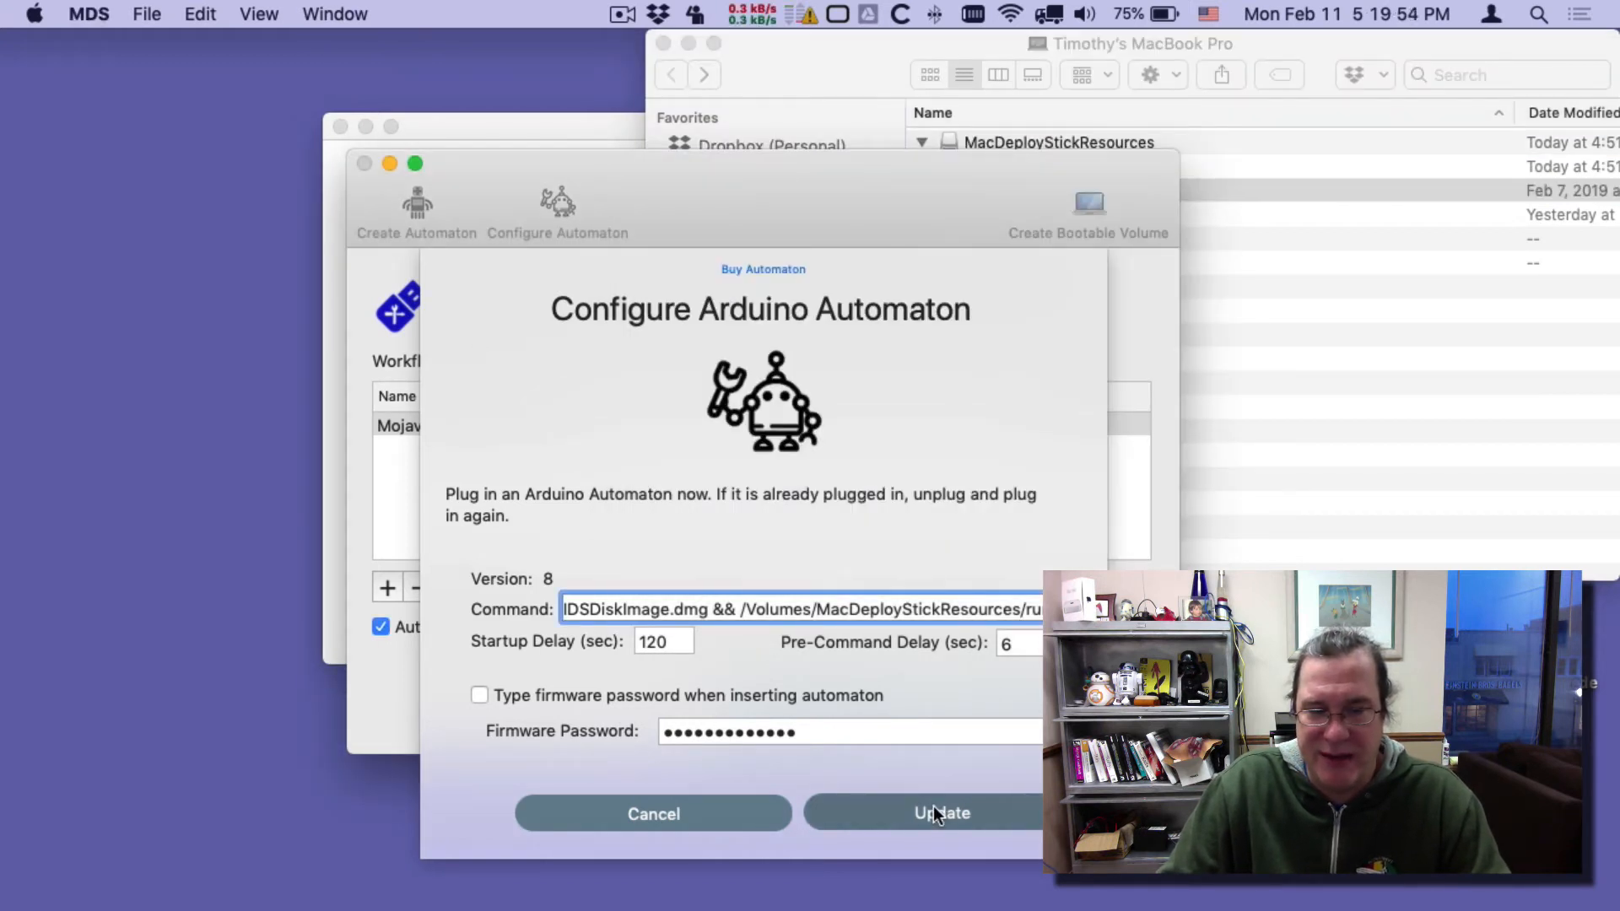
{"action": "left_click", "coordinate": [935, 813]}
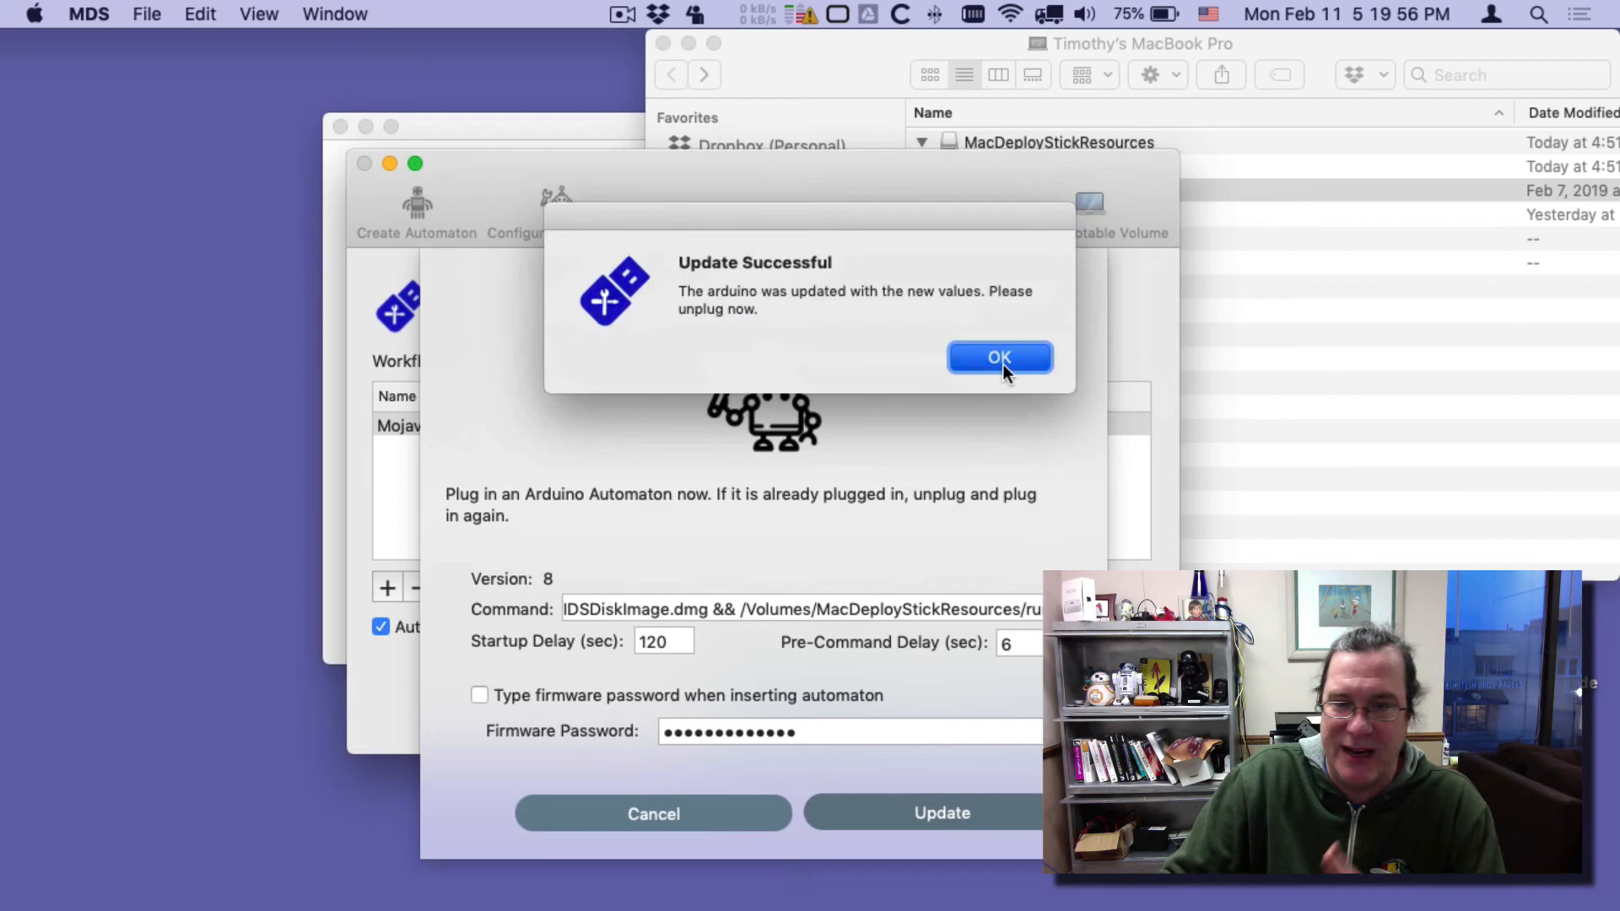
{"action": "left_click", "coordinate": [999, 357]}
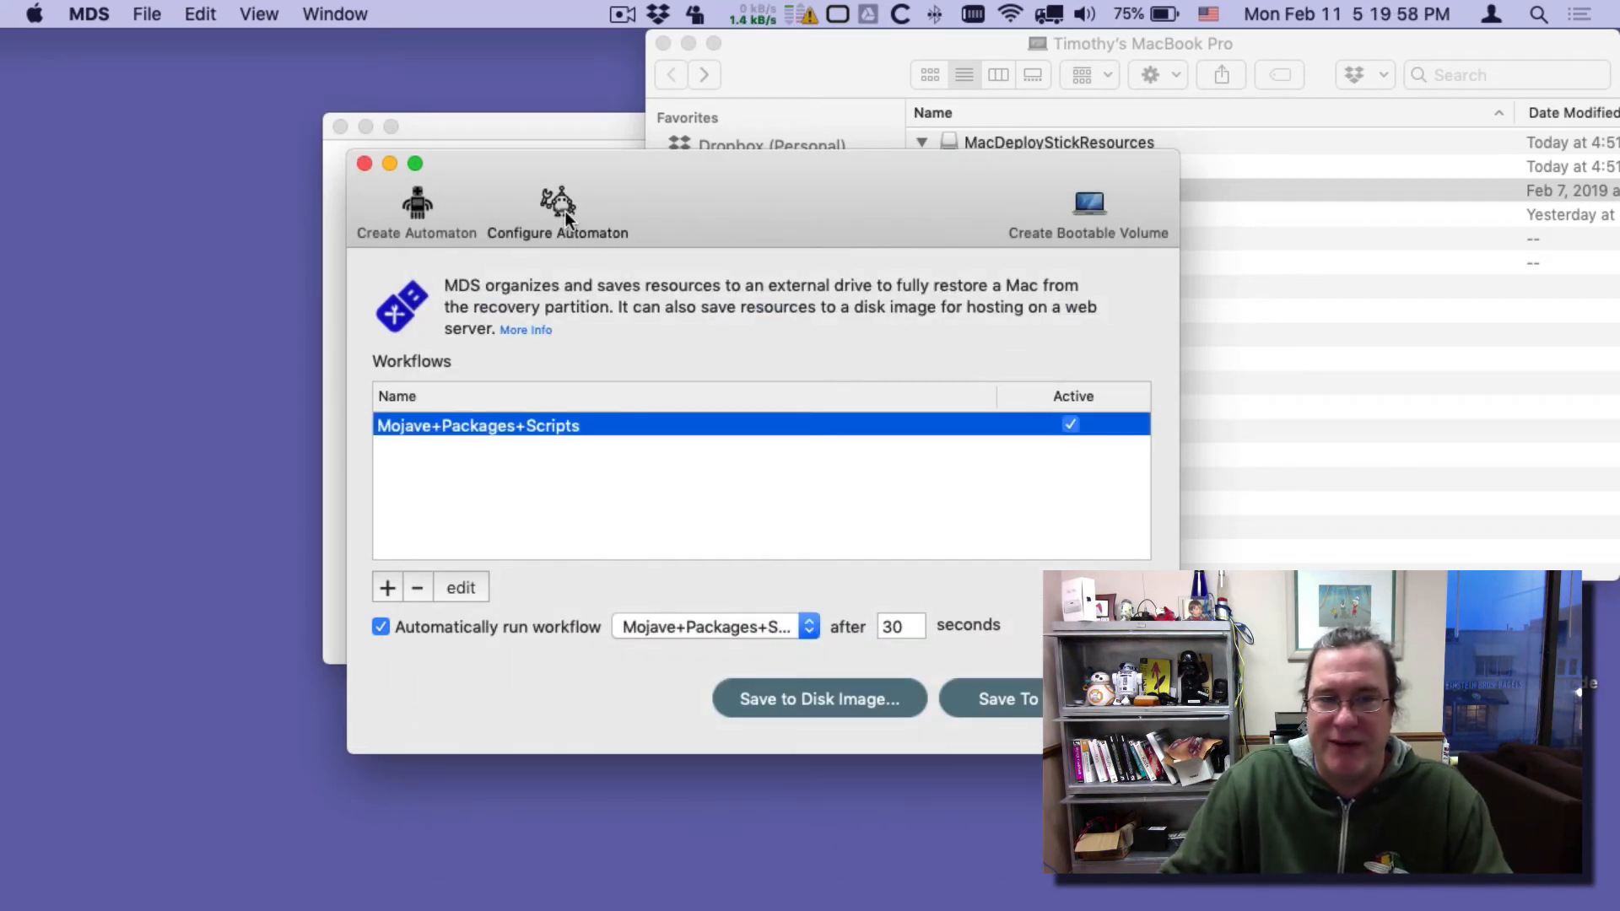
{"action": "left_click", "coordinate": [557, 207]}
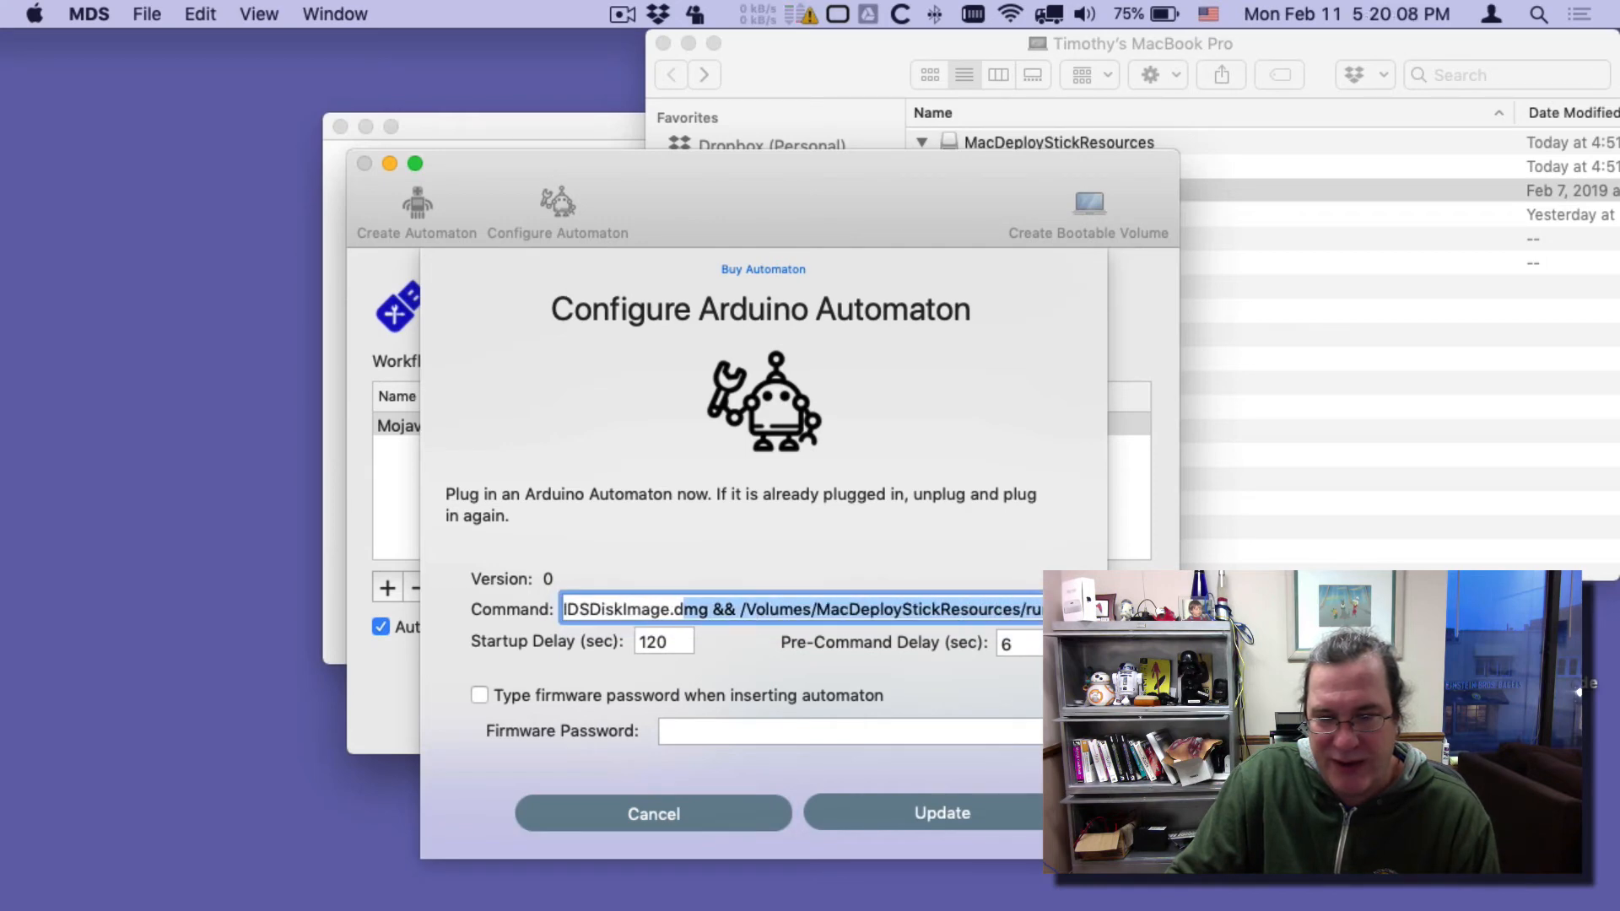
{"action": "left_click", "coordinate": [653, 813]}
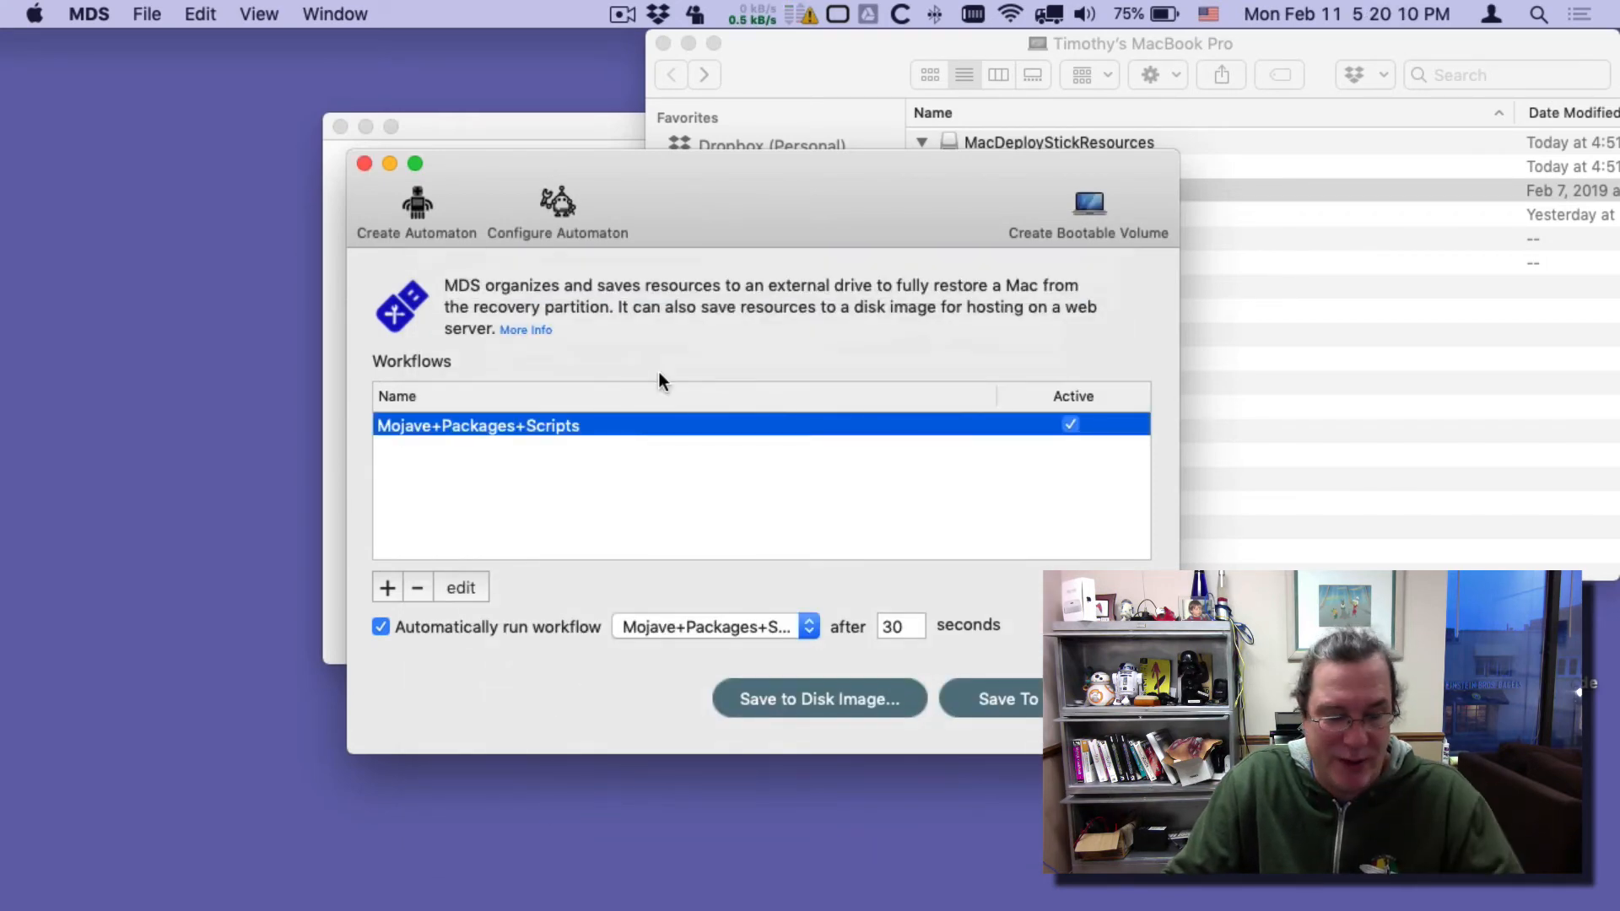